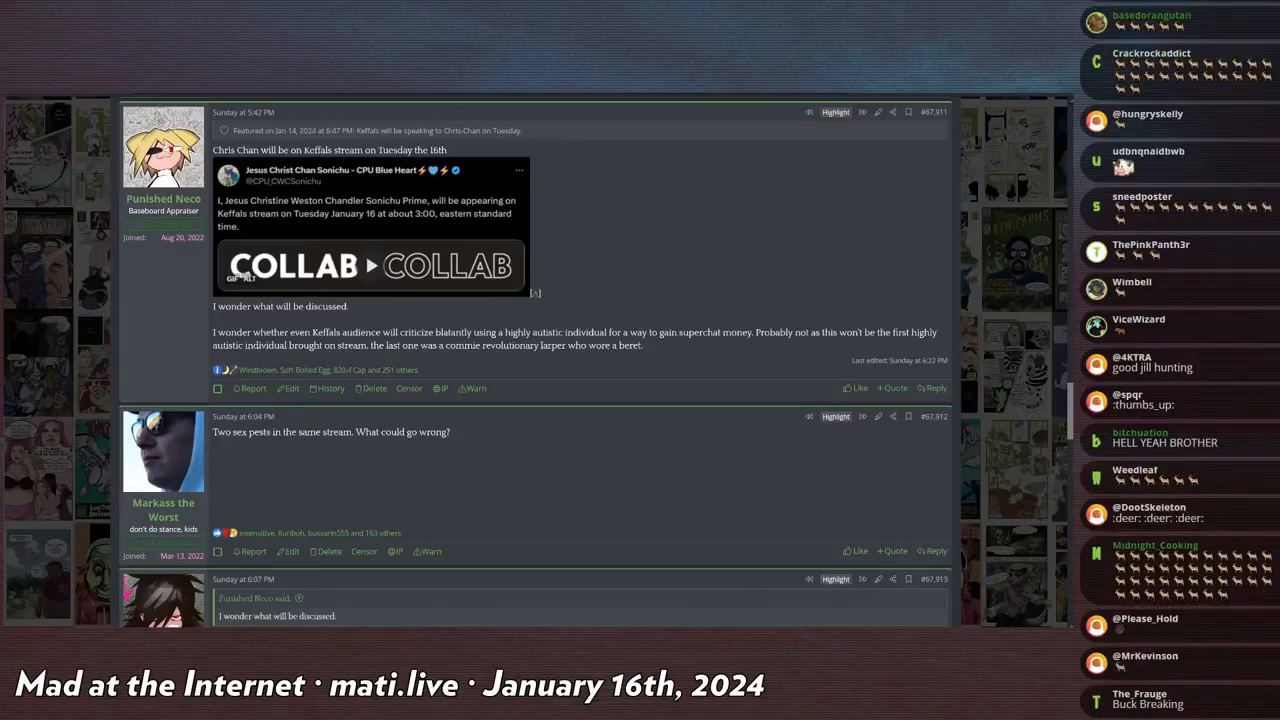
{"action": "scroll", "scroll_direction": "down", "scroll_amount": 3}
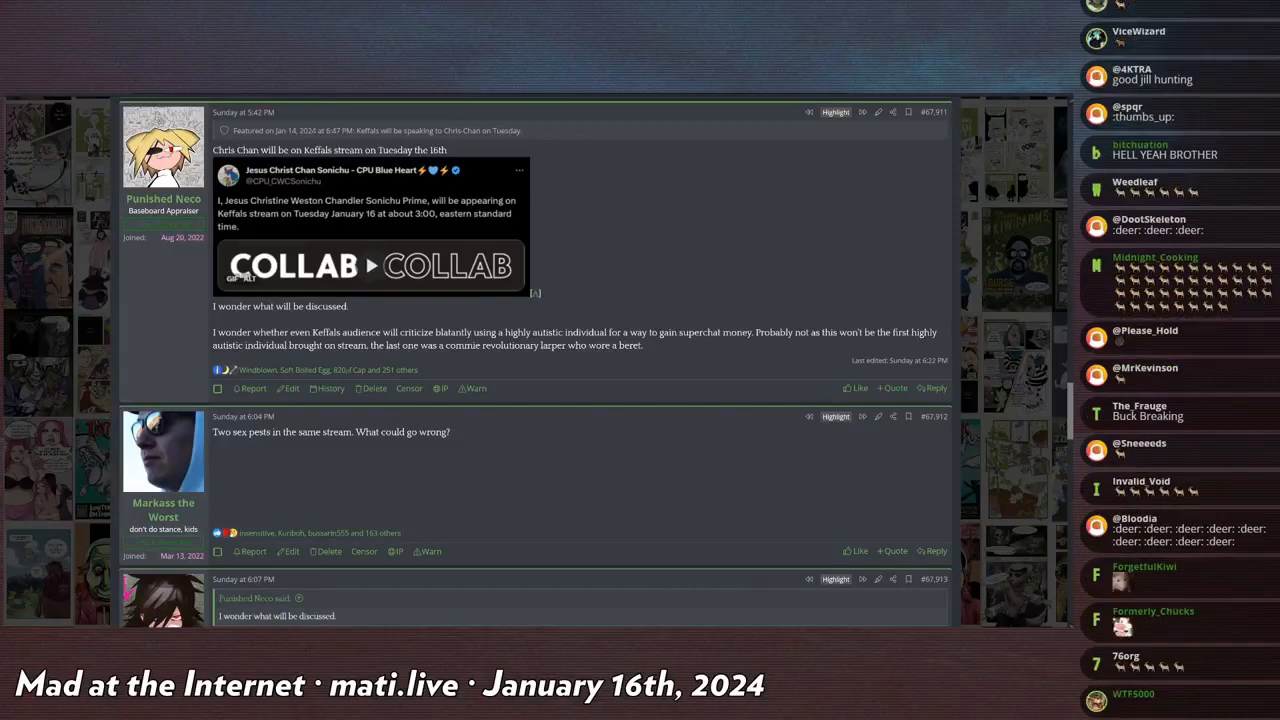
{"action": "scroll", "scroll_direction": "down", "scroll_amount": 3}
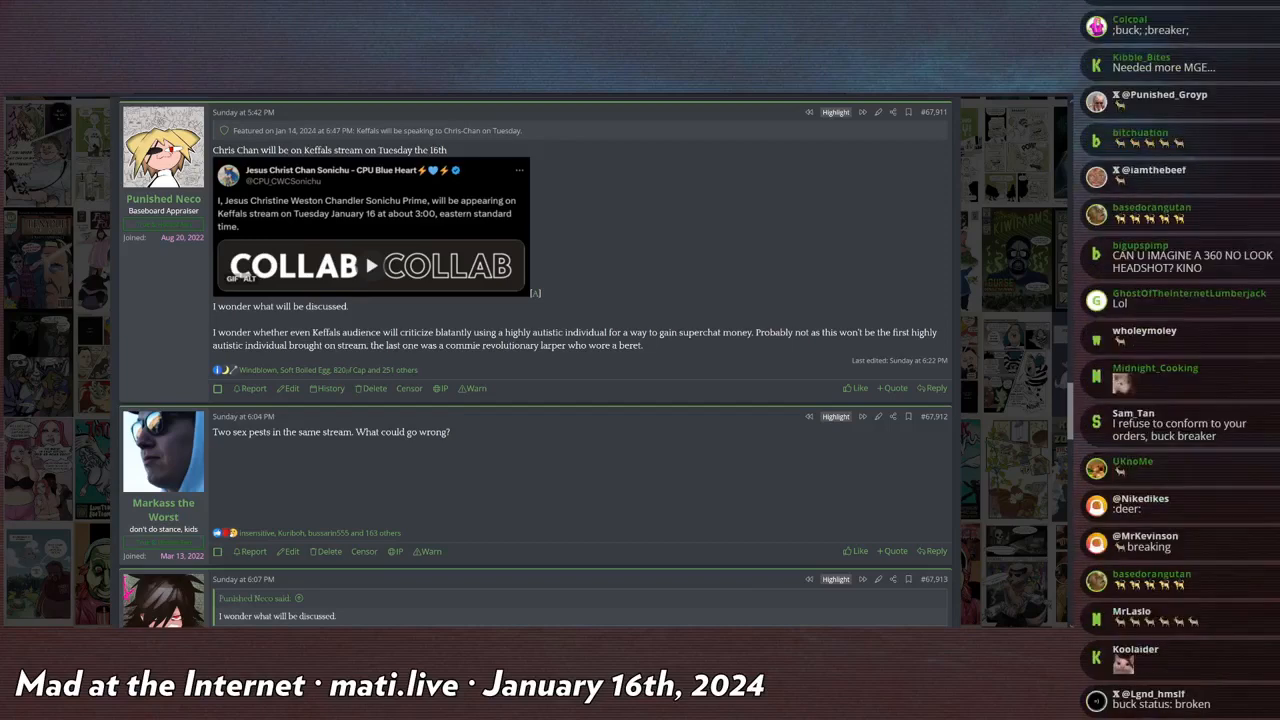
{"action": "scroll", "scroll_direction": "down", "scroll_amount": 3}
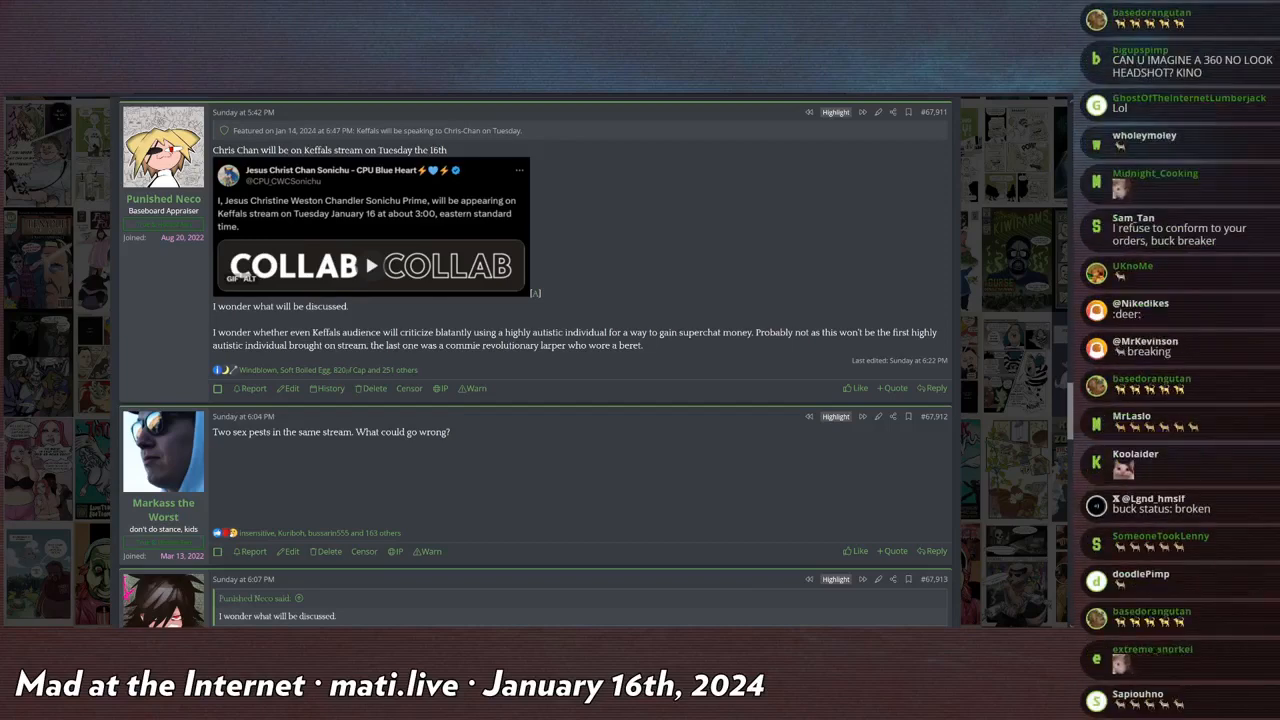
{"action": "scroll", "scroll_direction": "down", "scroll_amount": 3}
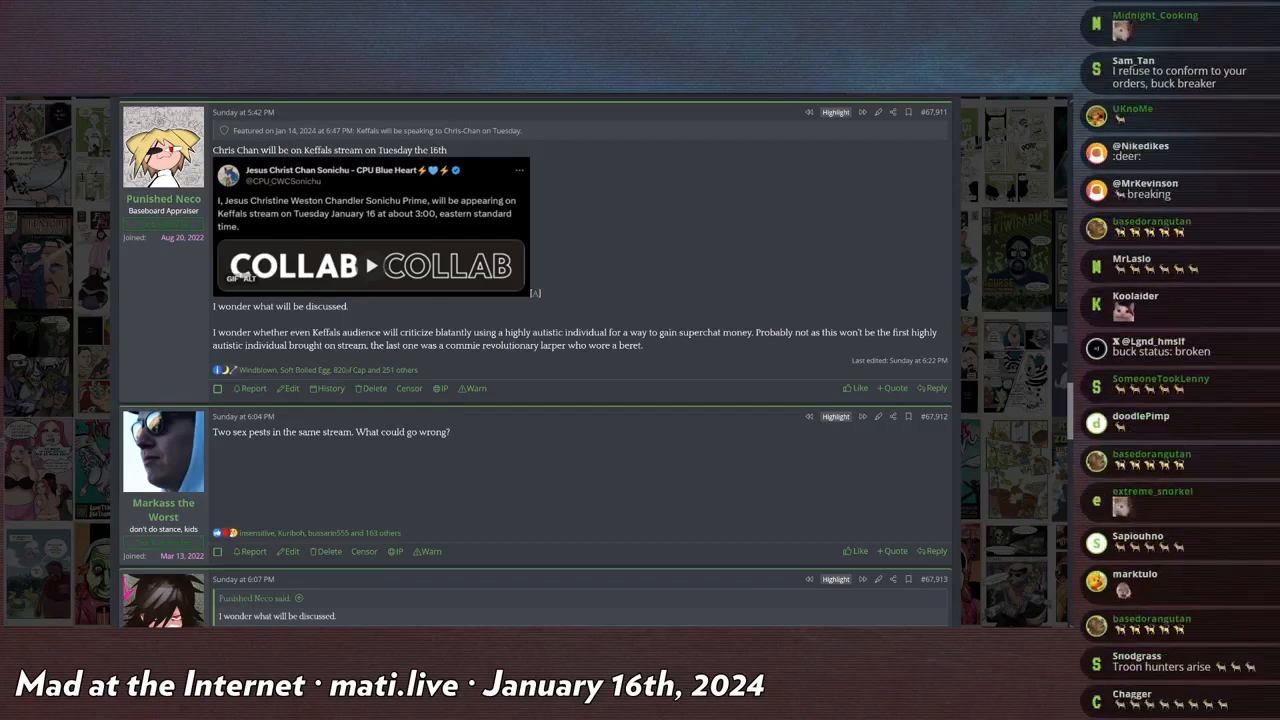
{"action": "scroll", "scroll_direction": "down", "scroll_amount": 3}
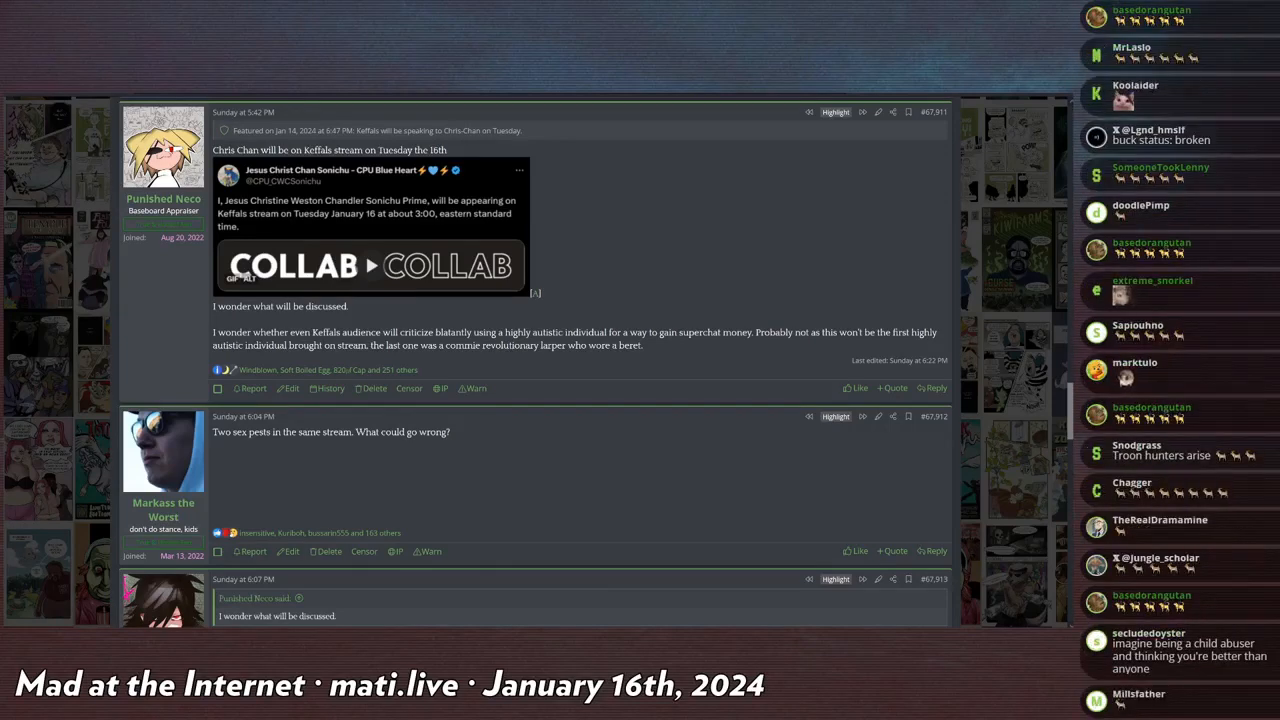
{"action": "scroll", "scroll_direction": "down", "scroll_amount": 3}
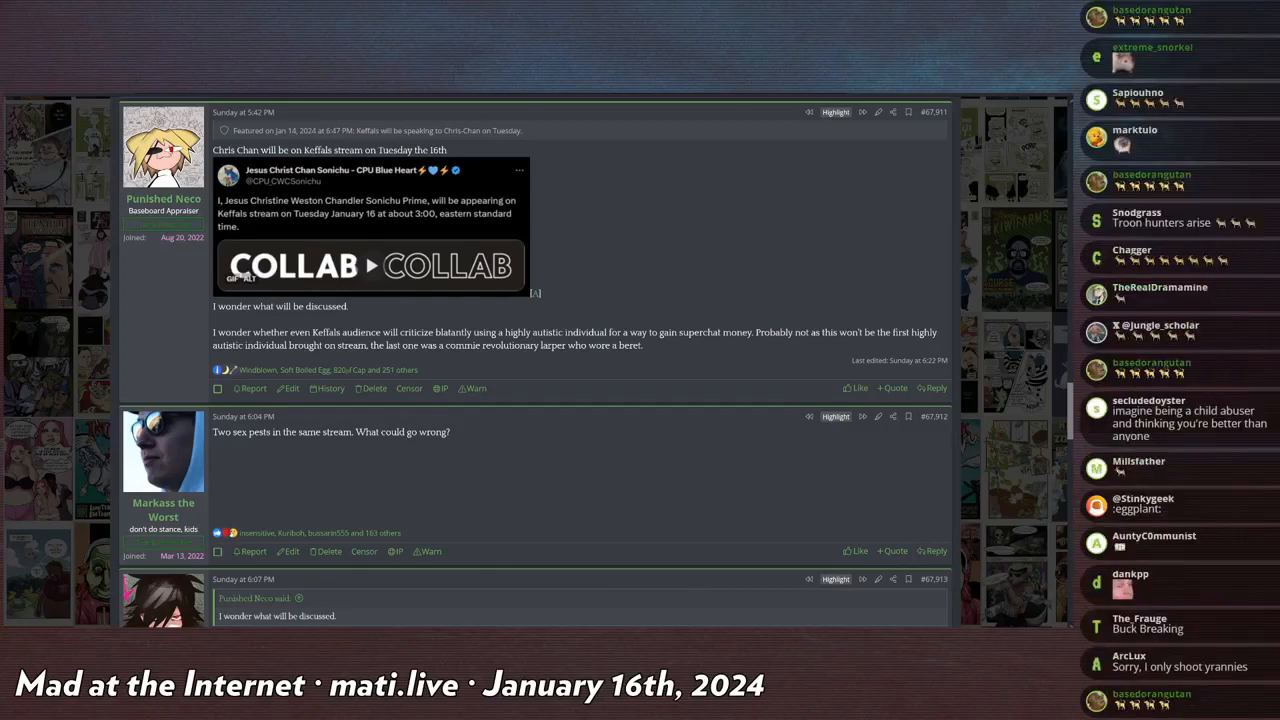
{"action": "scroll", "scroll_direction": "down", "scroll_amount": 3}
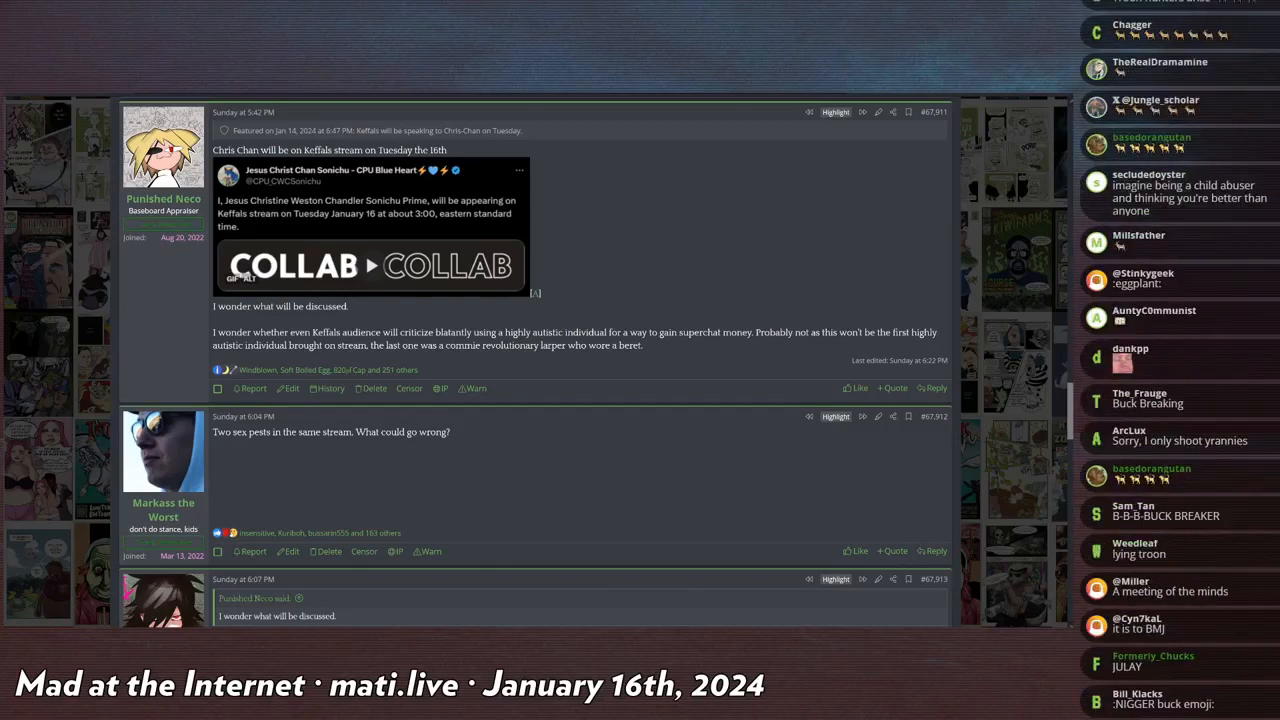
{"action": "scroll", "scroll_direction": "down", "scroll_amount": 3}
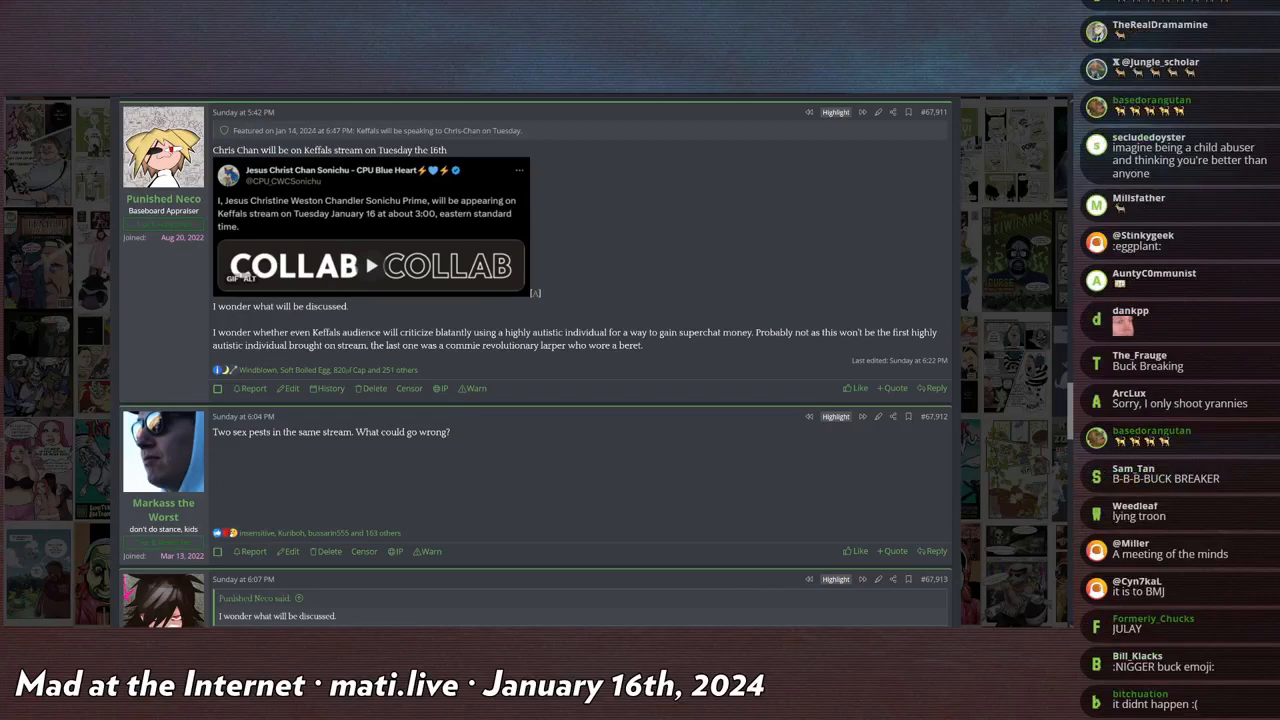
{"action": "scroll", "scroll_direction": "down", "scroll_amount": 3}
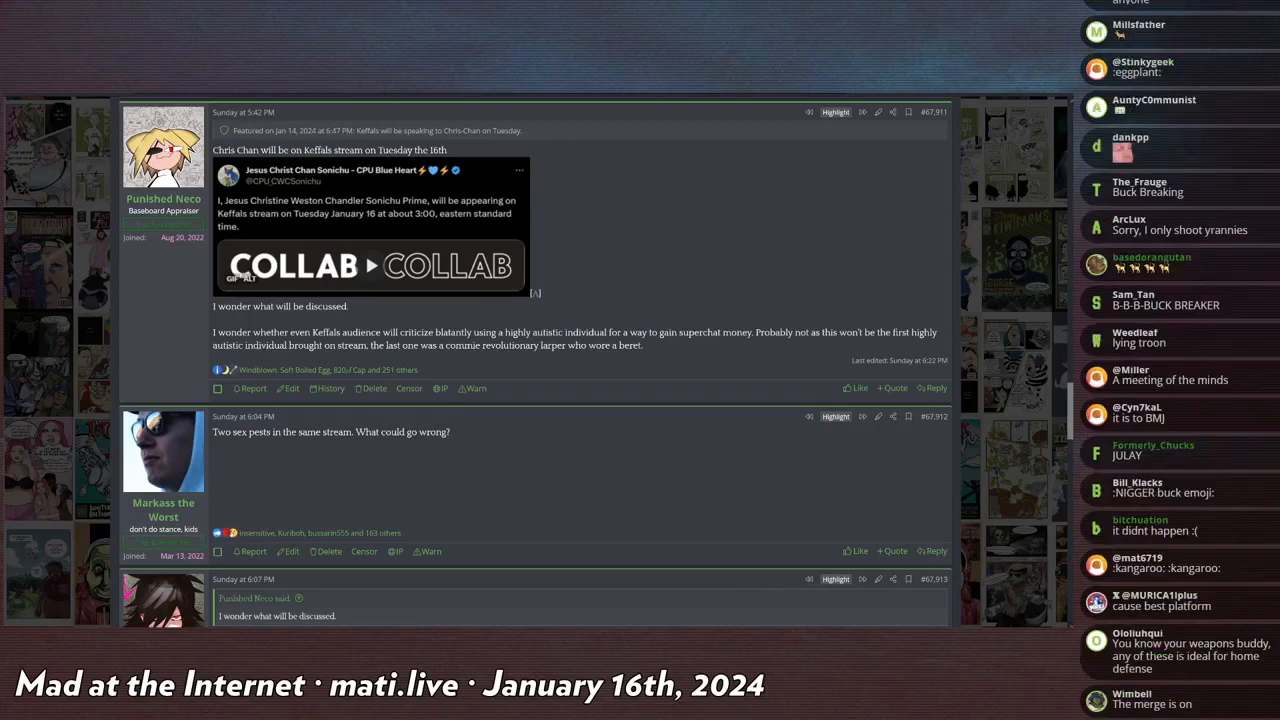
{"action": "scroll", "scroll_direction": "down", "scroll_amount": 3}
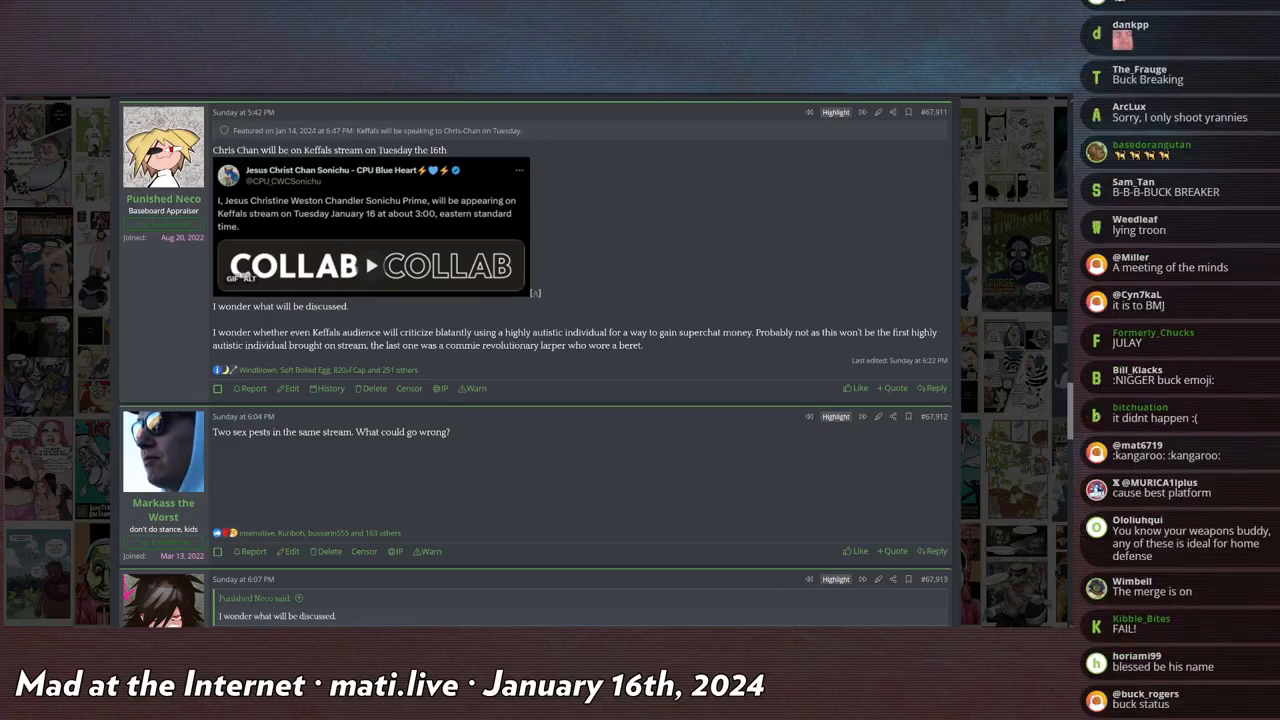
{"action": "scroll", "scroll_direction": "down", "scroll_amount": 3}
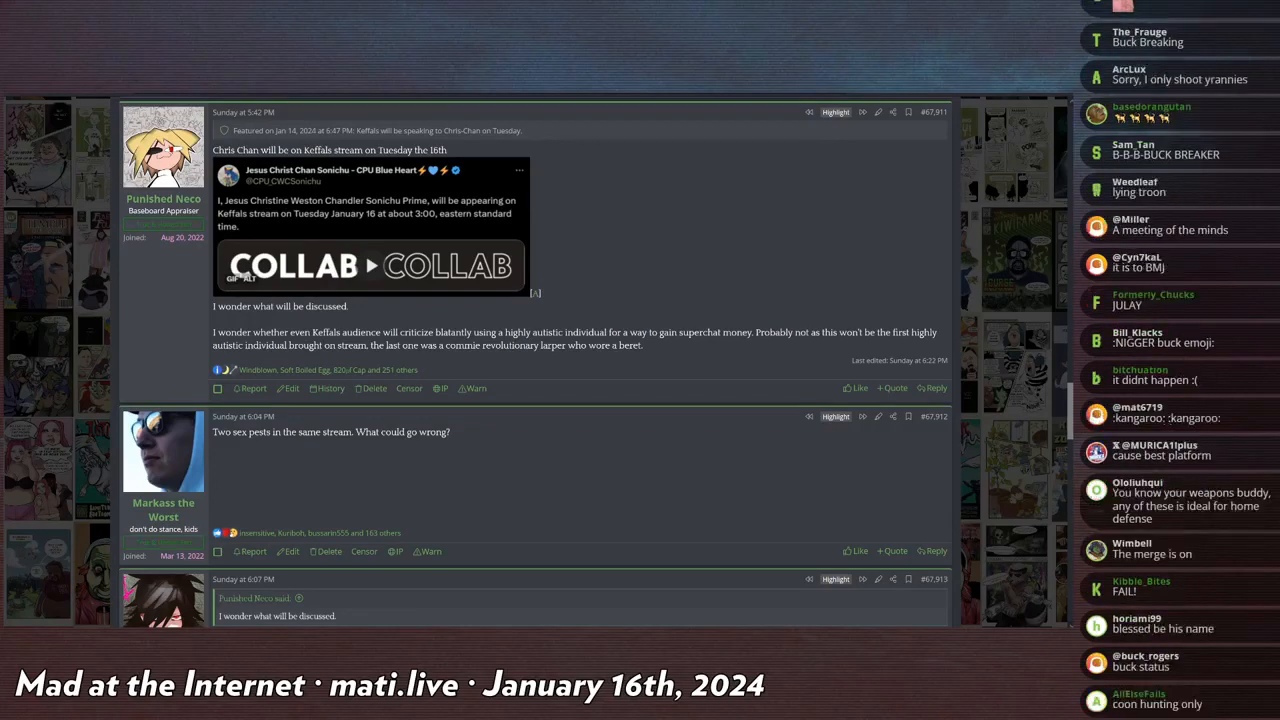
{"action": "scroll", "scroll_direction": "down", "scroll_amount": 3}
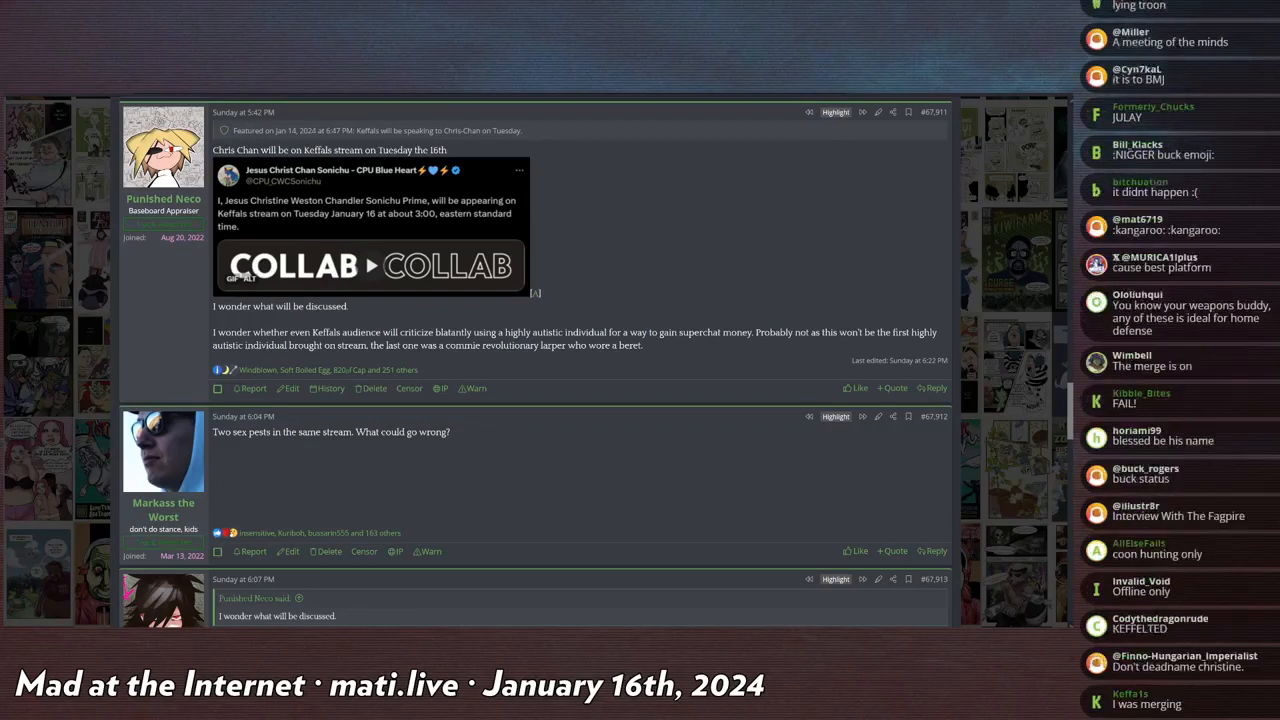
{"action": "scroll", "scroll_direction": "down", "scroll_amount": 3}
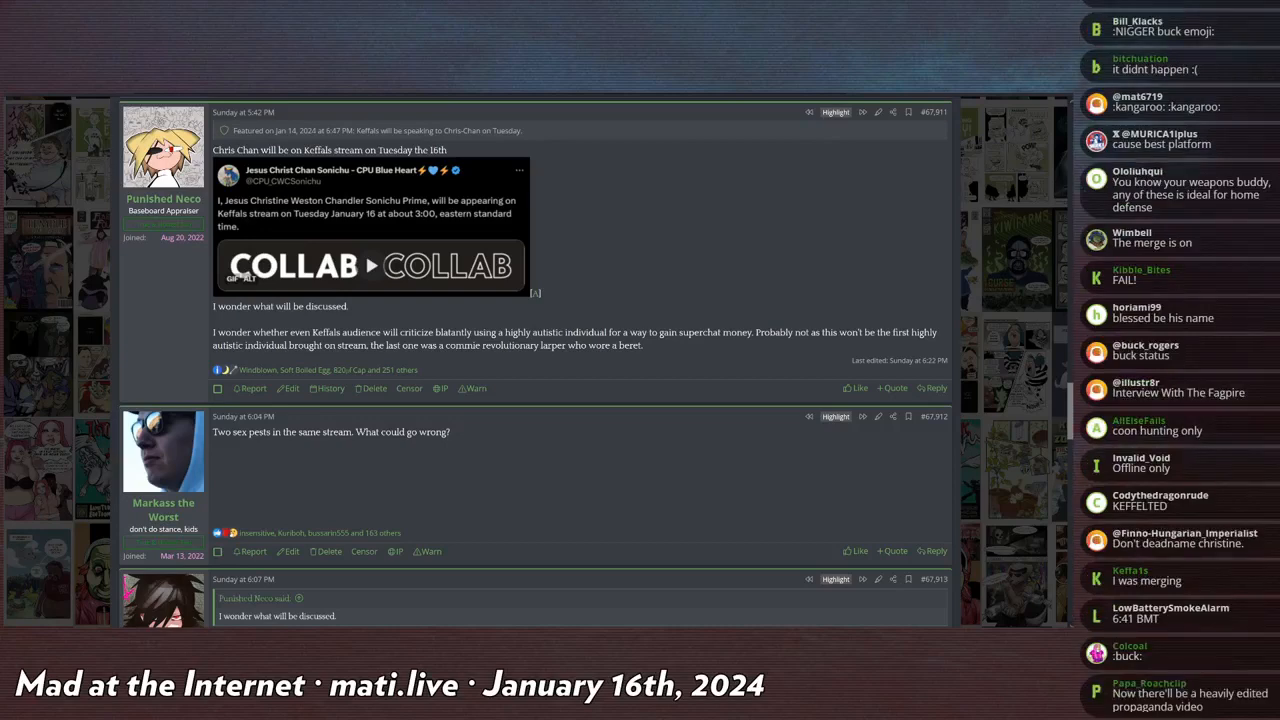
{"action": "scroll", "scroll_direction": "down", "scroll_amount": 3}
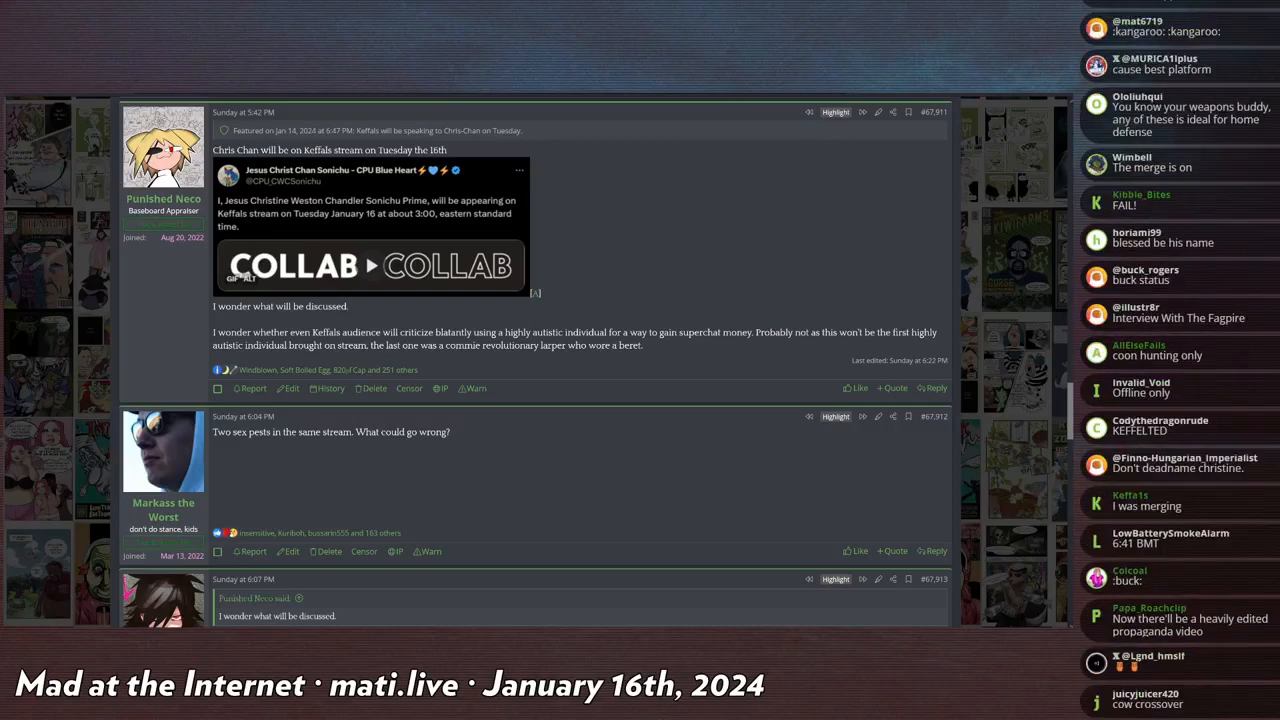
{"action": "scroll", "scroll_direction": "down", "scroll_amount": 3}
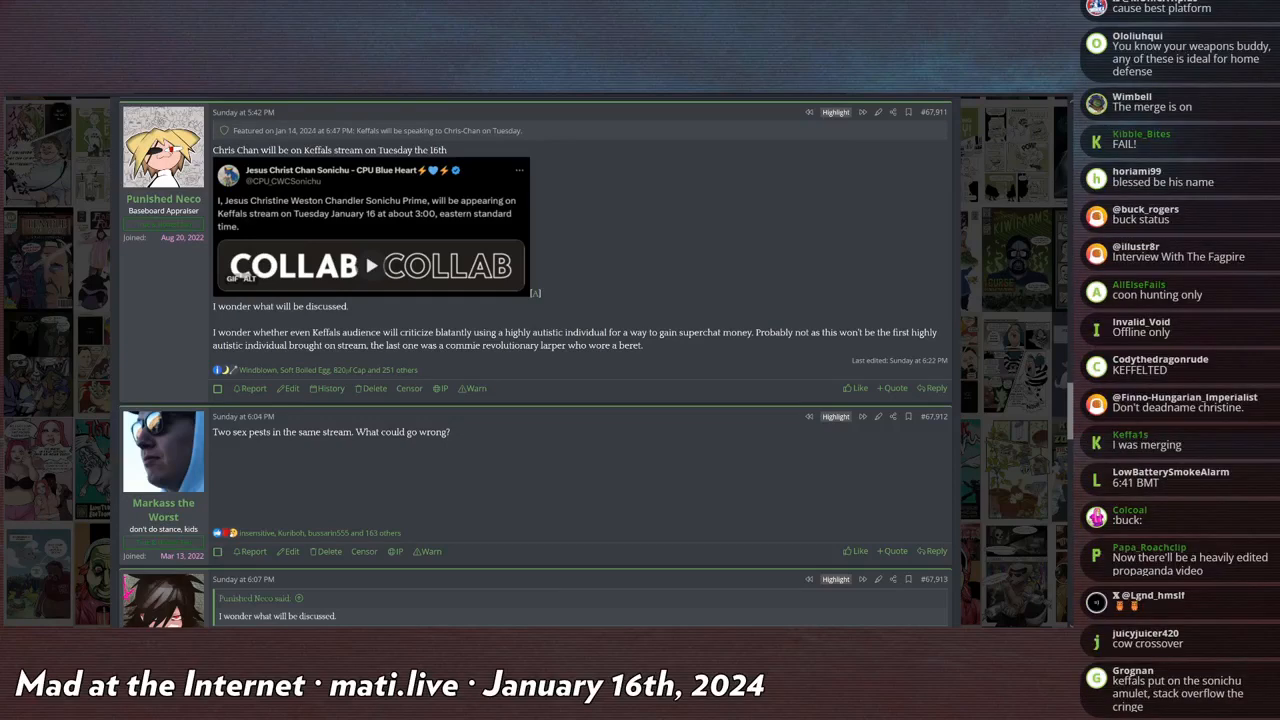
{"action": "scroll", "scroll_direction": "down", "scroll_amount": 3}
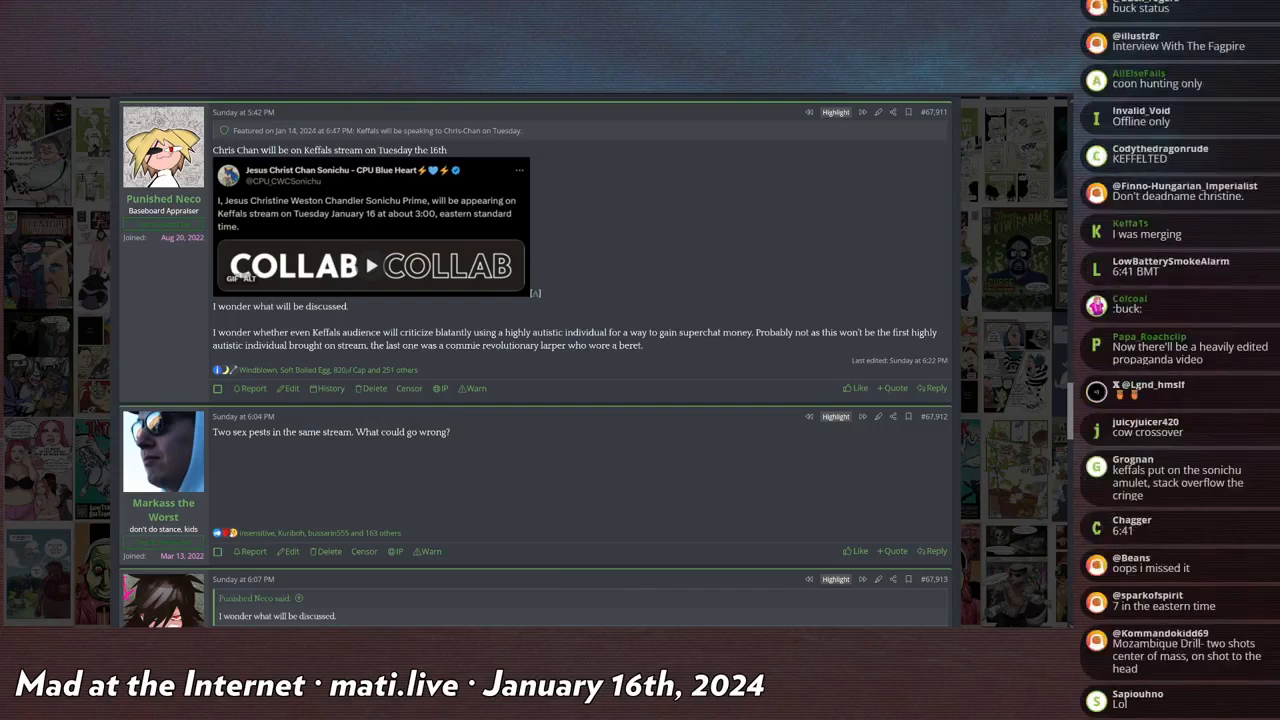
{"action": "scroll", "scroll_direction": "down", "scroll_amount": 3}
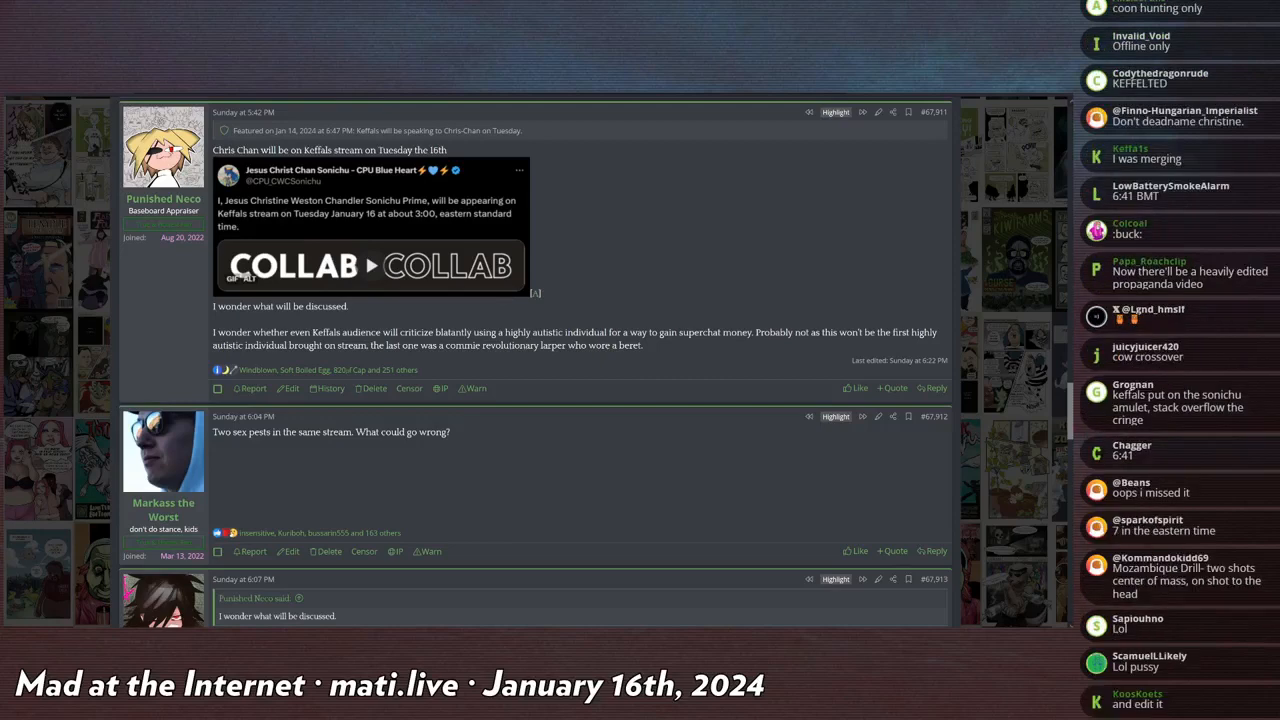
{"action": "scroll", "scroll_direction": "down", "scroll_amount": 3}
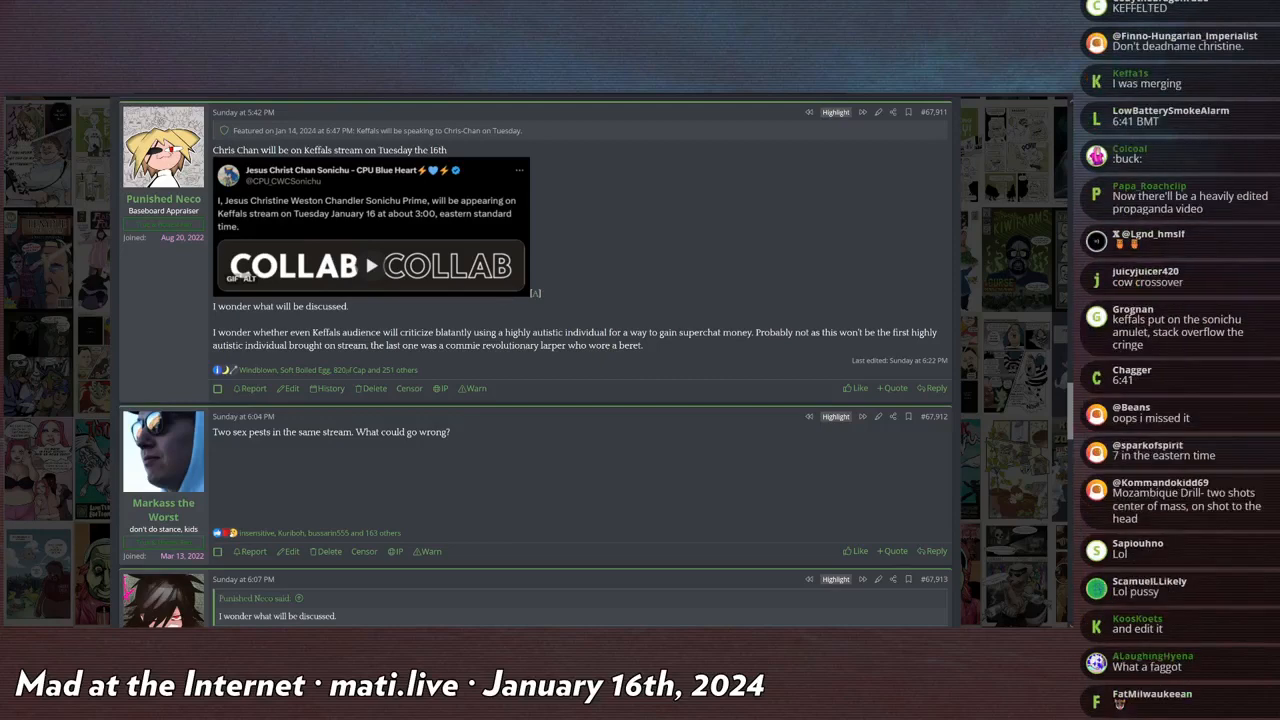
{"action": "scroll", "scroll_direction": "down", "scroll_amount": 3}
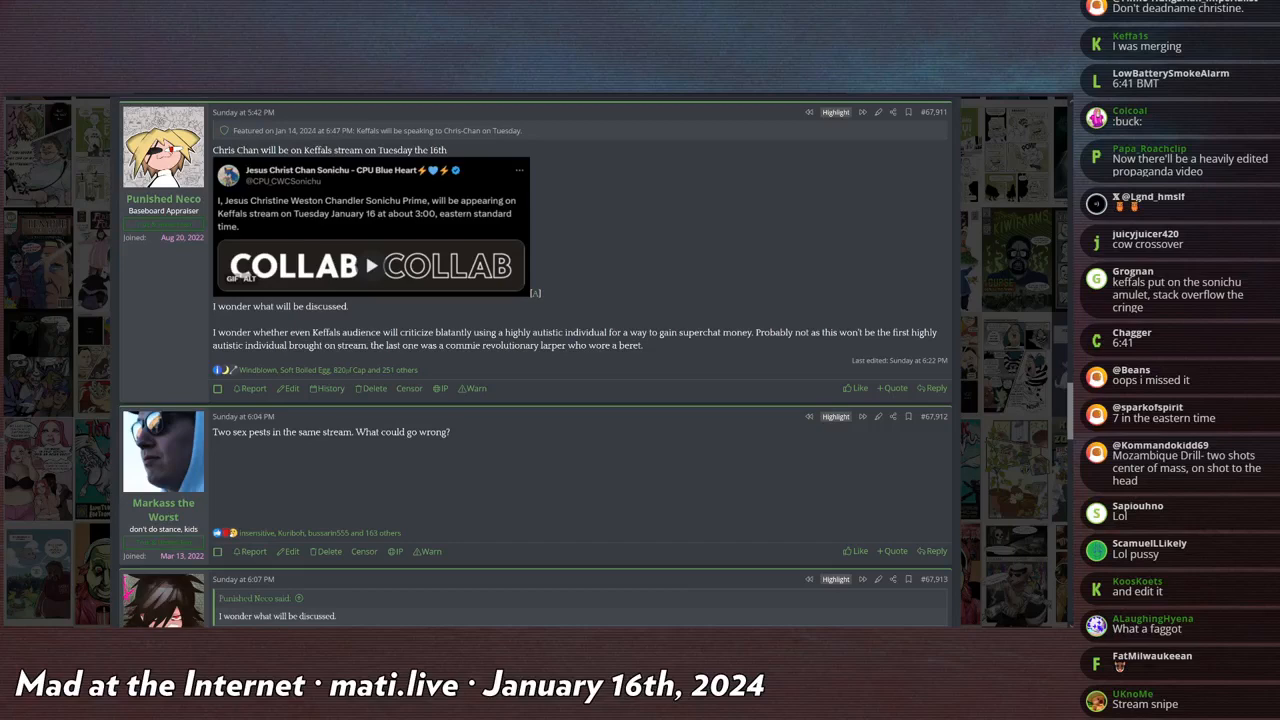
{"action": "scroll", "scroll_direction": "down", "scroll_amount": 3}
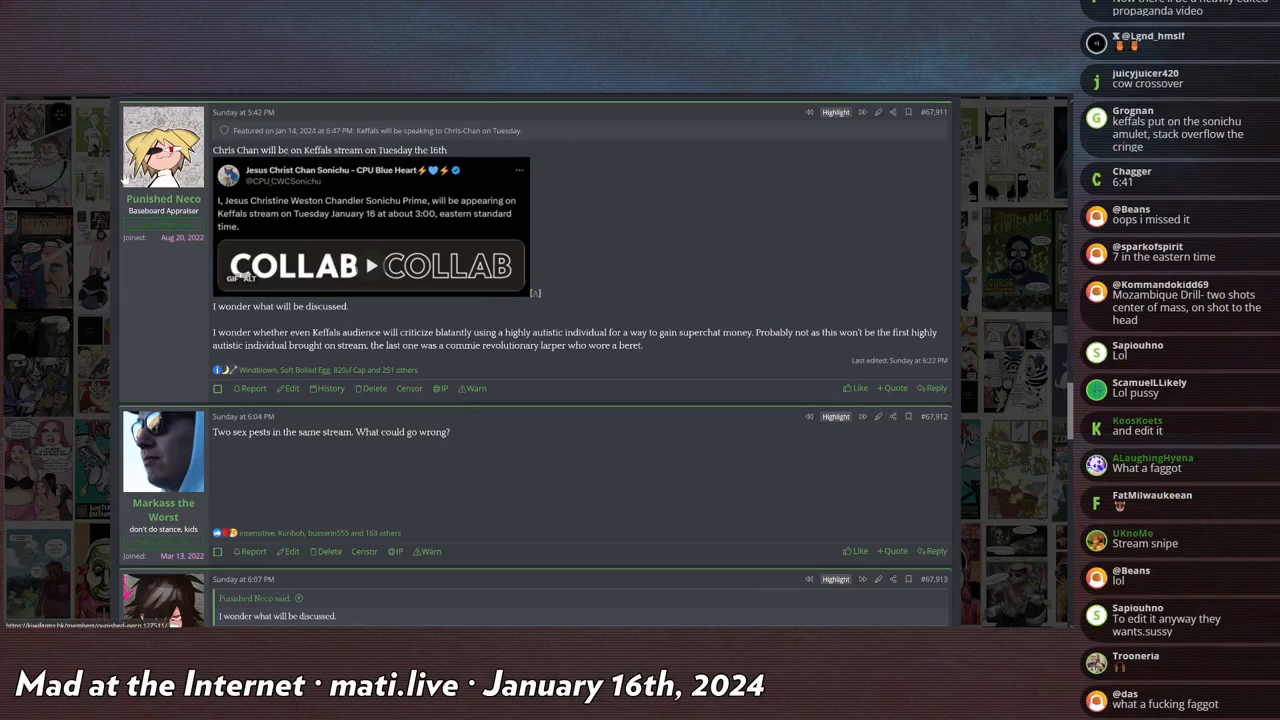
{"action": "scroll", "scroll_direction": "down", "scroll_amount": 3}
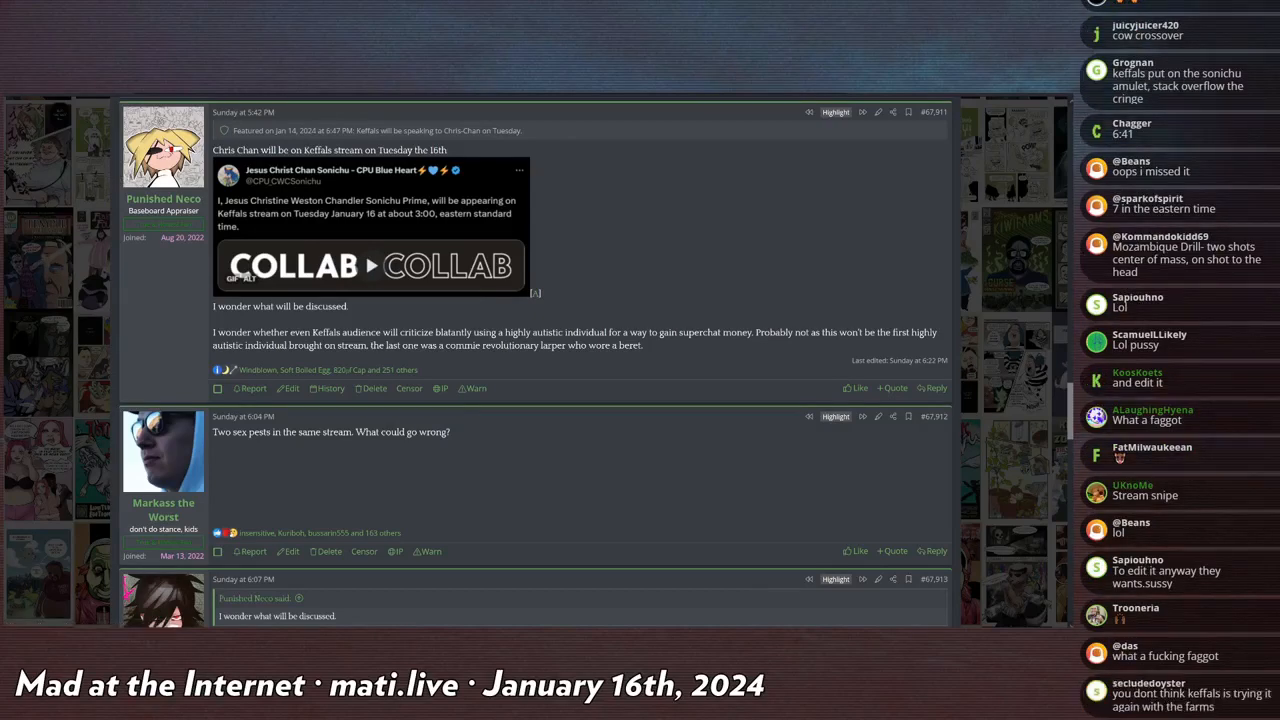
{"action": "scroll", "scroll_direction": "down", "scroll_amount": 3}
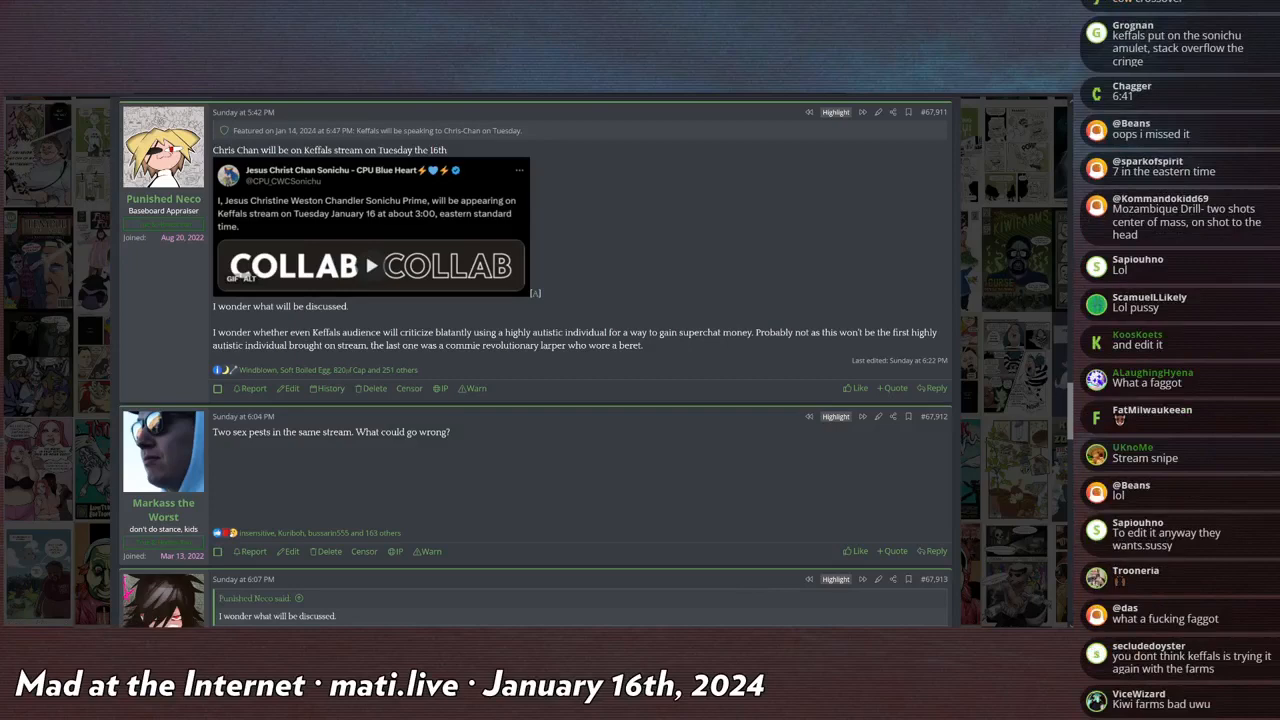
{"action": "scroll", "scroll_direction": "down", "scroll_amount": 3}
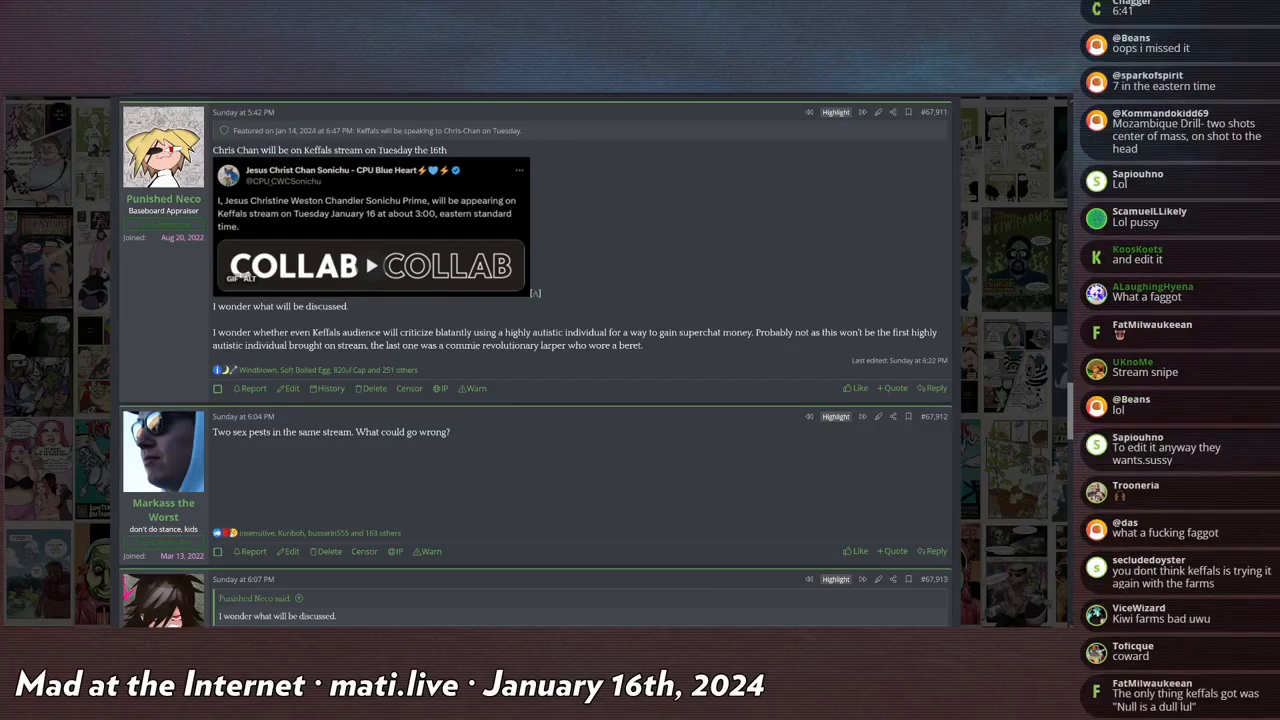
{"action": "scroll", "scroll_direction": "down", "scroll_amount": 3}
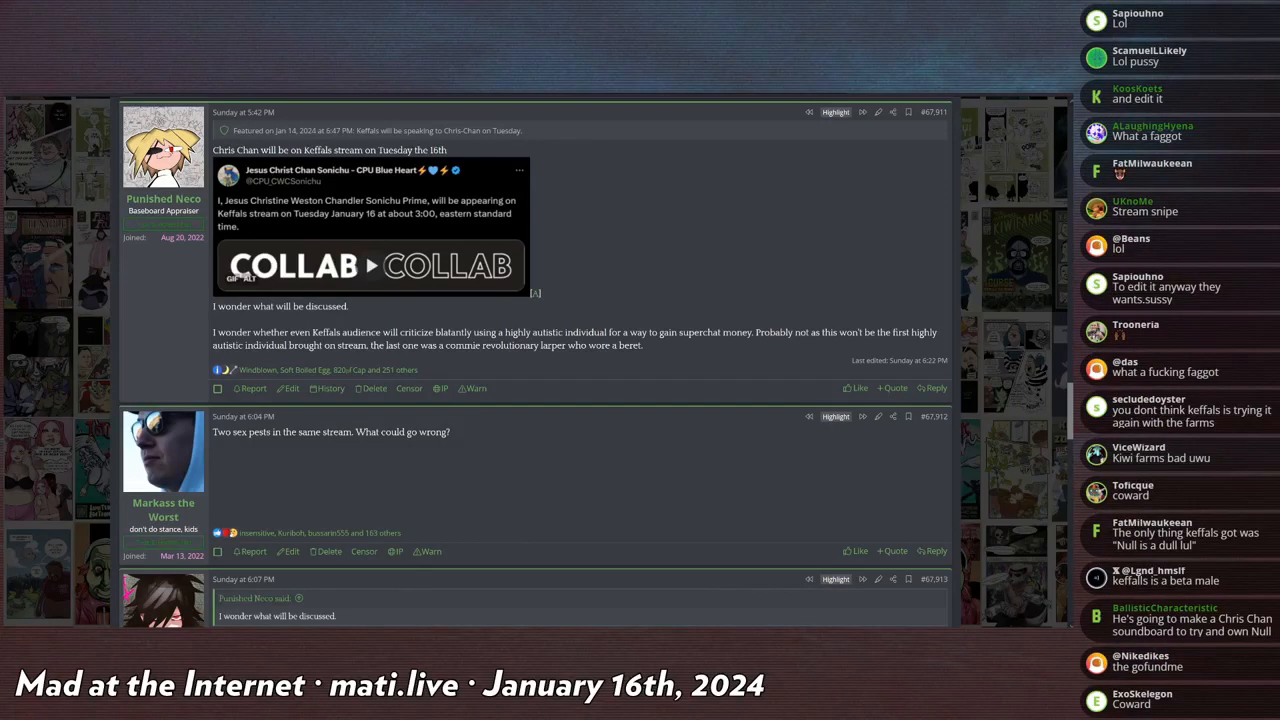
{"action": "scroll", "scroll_direction": "down", "scroll_amount": 3}
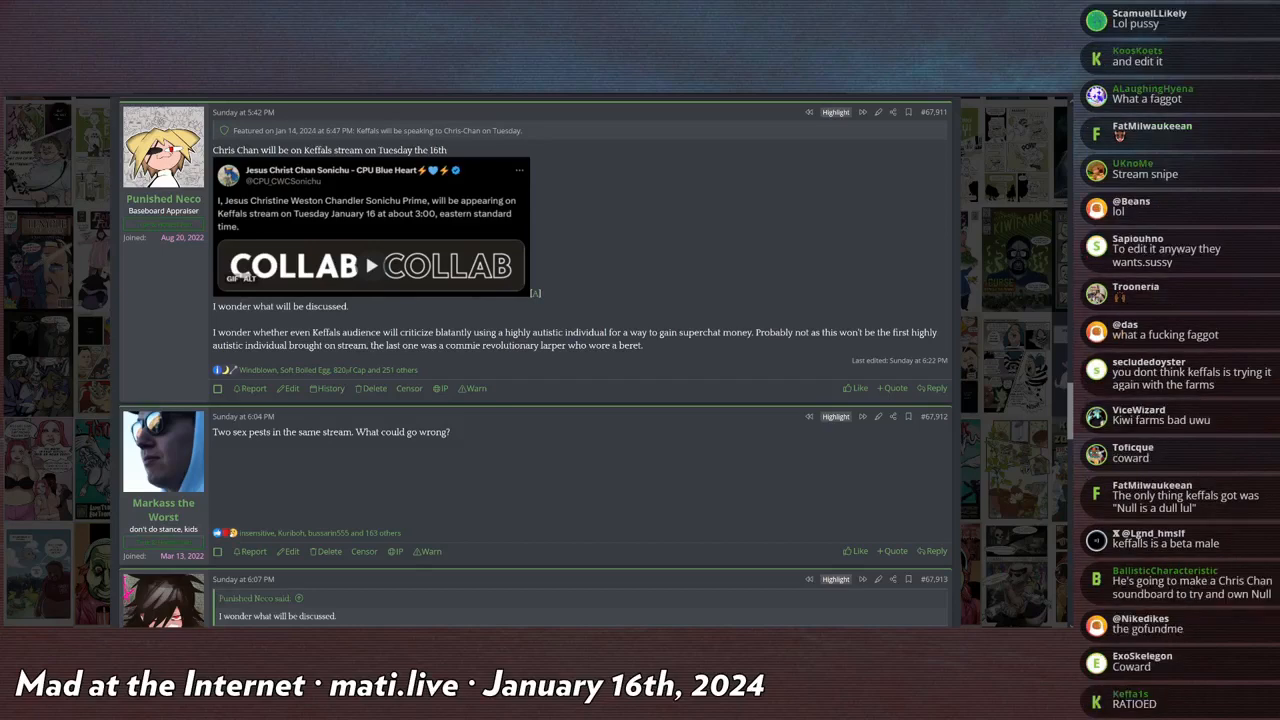
{"action": "scroll", "scroll_direction": "down", "scroll_amount": 3}
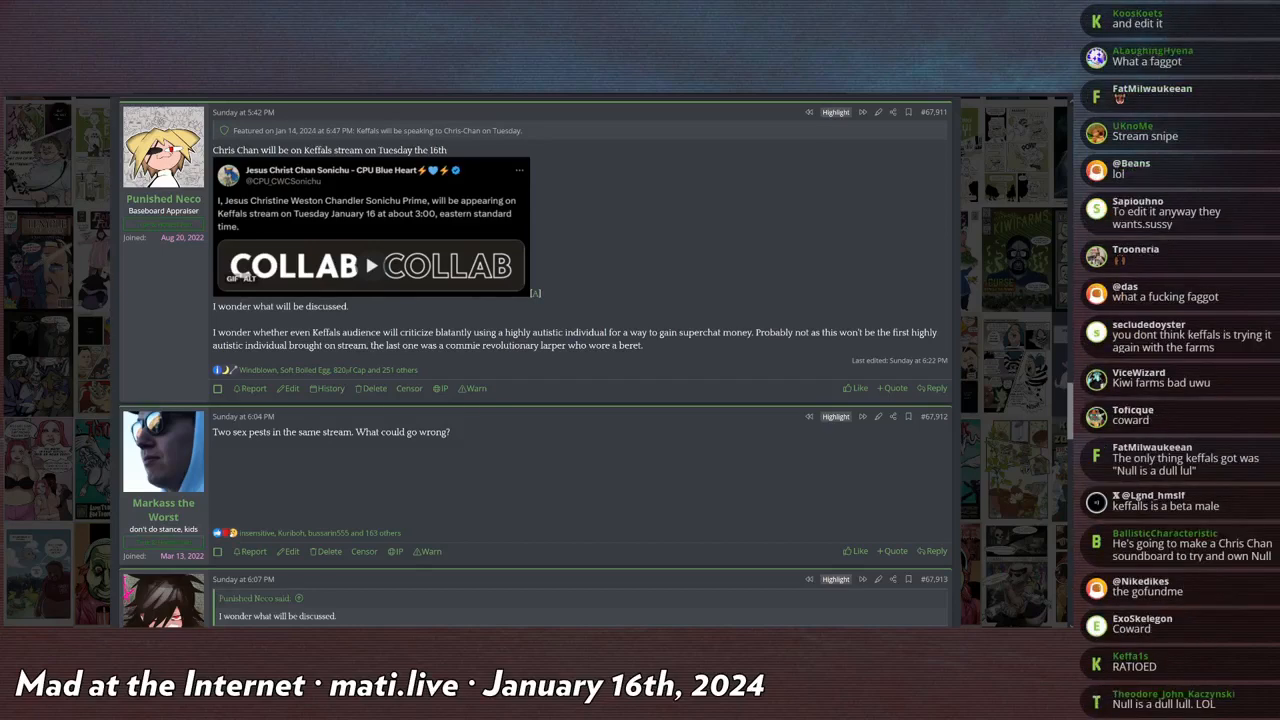
{"action": "scroll", "scroll_direction": "down", "scroll_amount": 3}
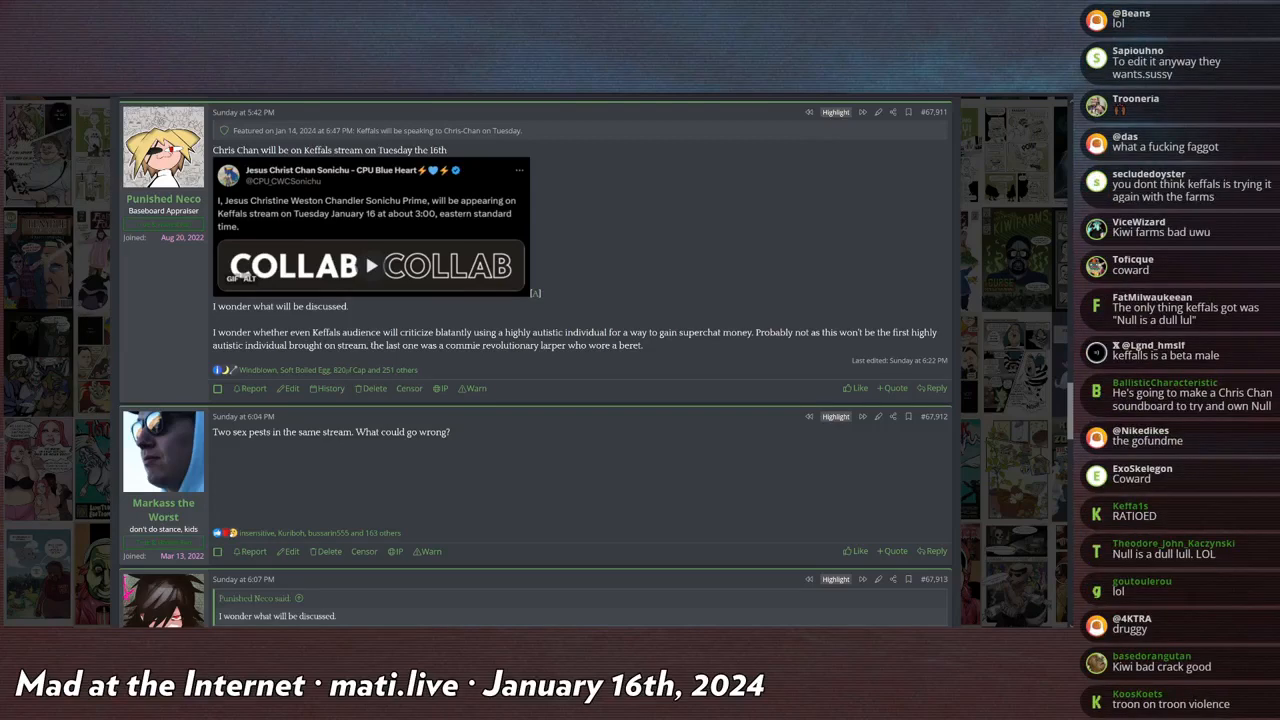
{"action": "scroll", "scroll_direction": "down", "scroll_amount": 3}
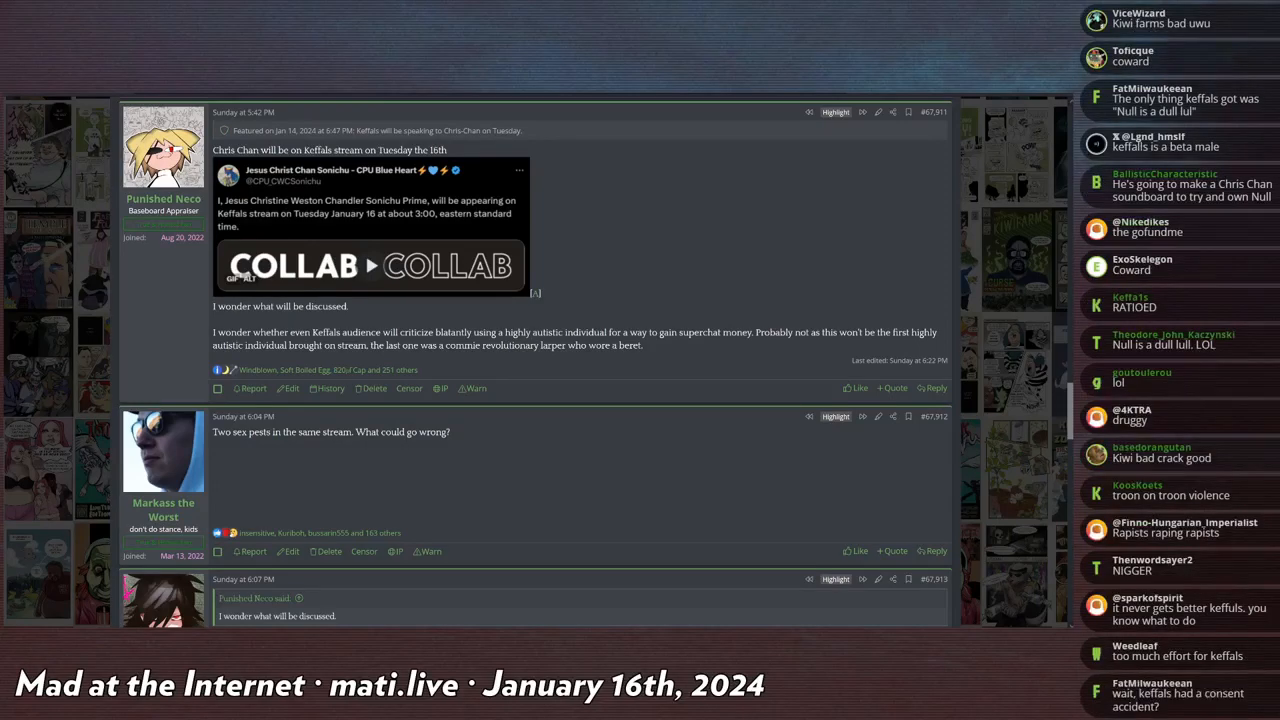
{"action": "scroll", "scroll_direction": "down", "scroll_amount": 3}
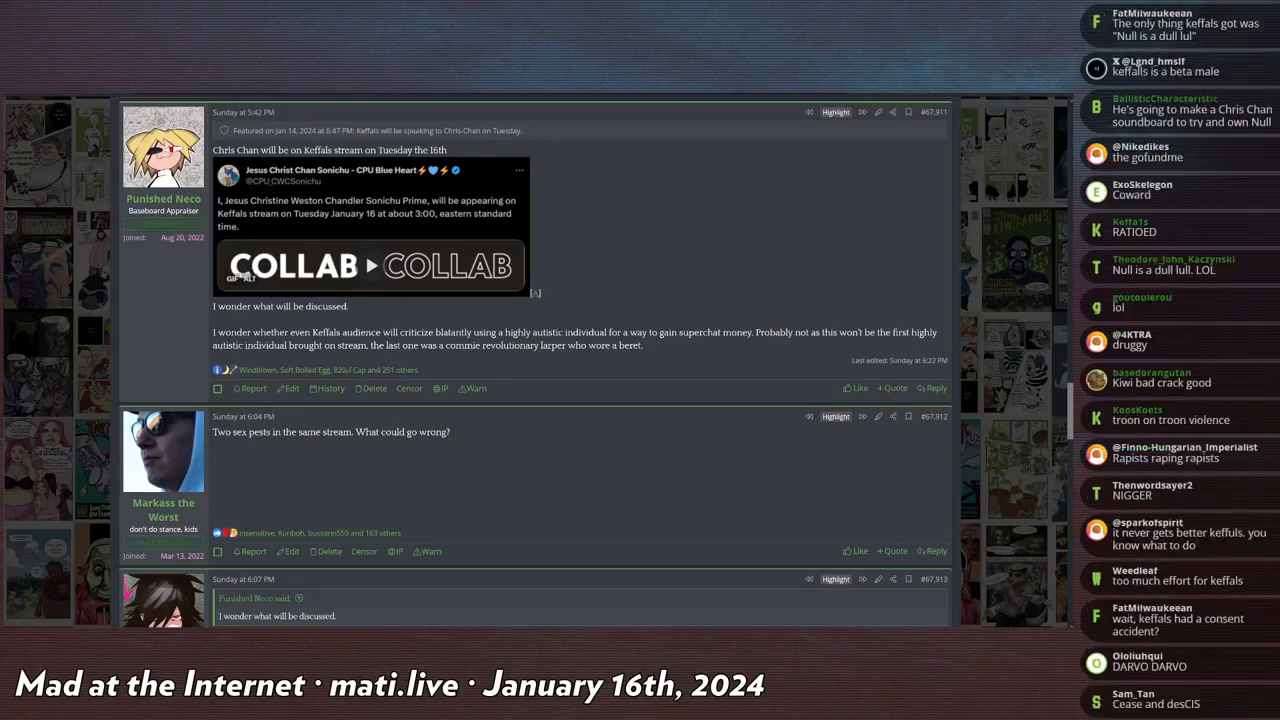
{"action": "scroll", "scroll_direction": "down", "scroll_amount": 3}
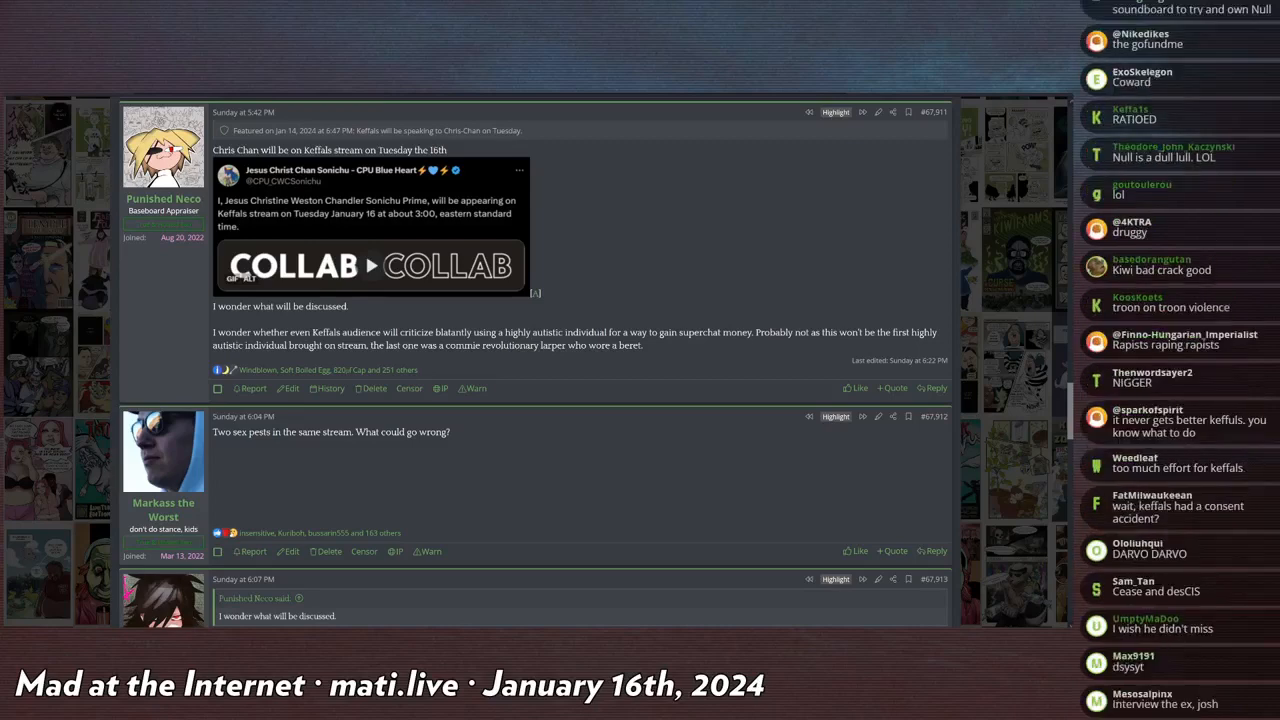
{"action": "scroll", "scroll_direction": "down", "scroll_amount": 3}
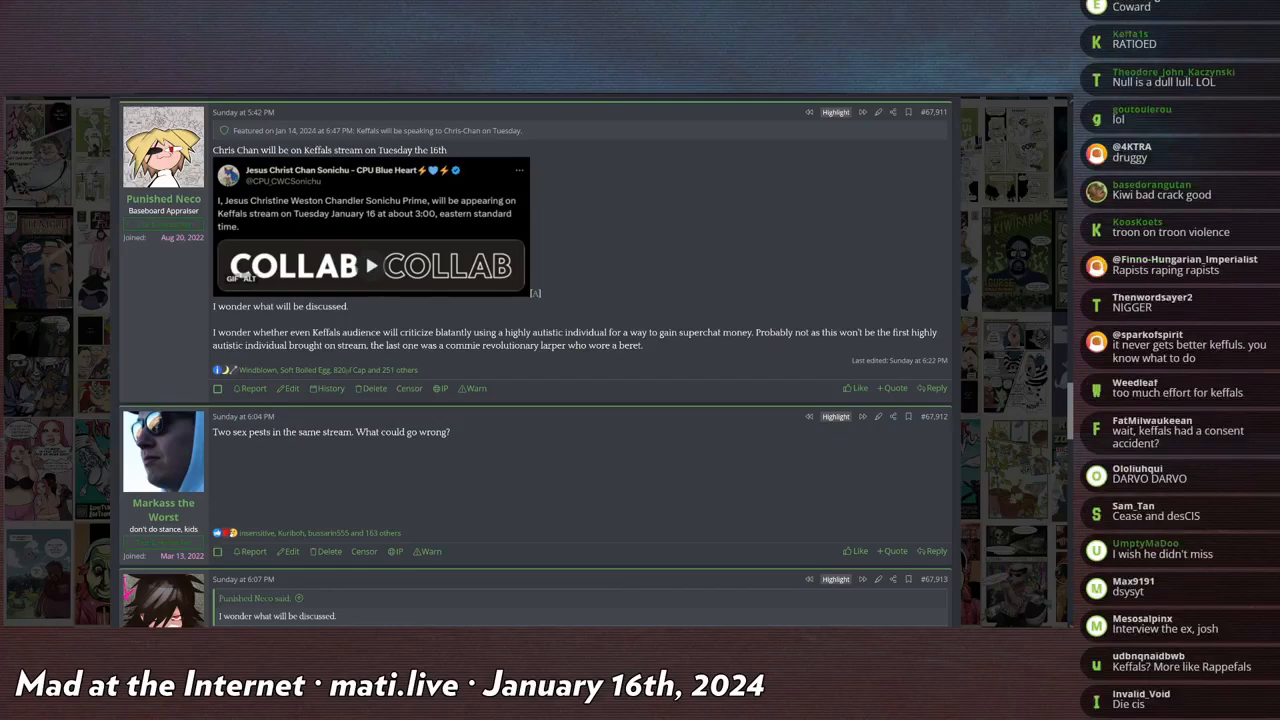
{"action": "scroll", "scroll_direction": "down", "scroll_amount": 3}
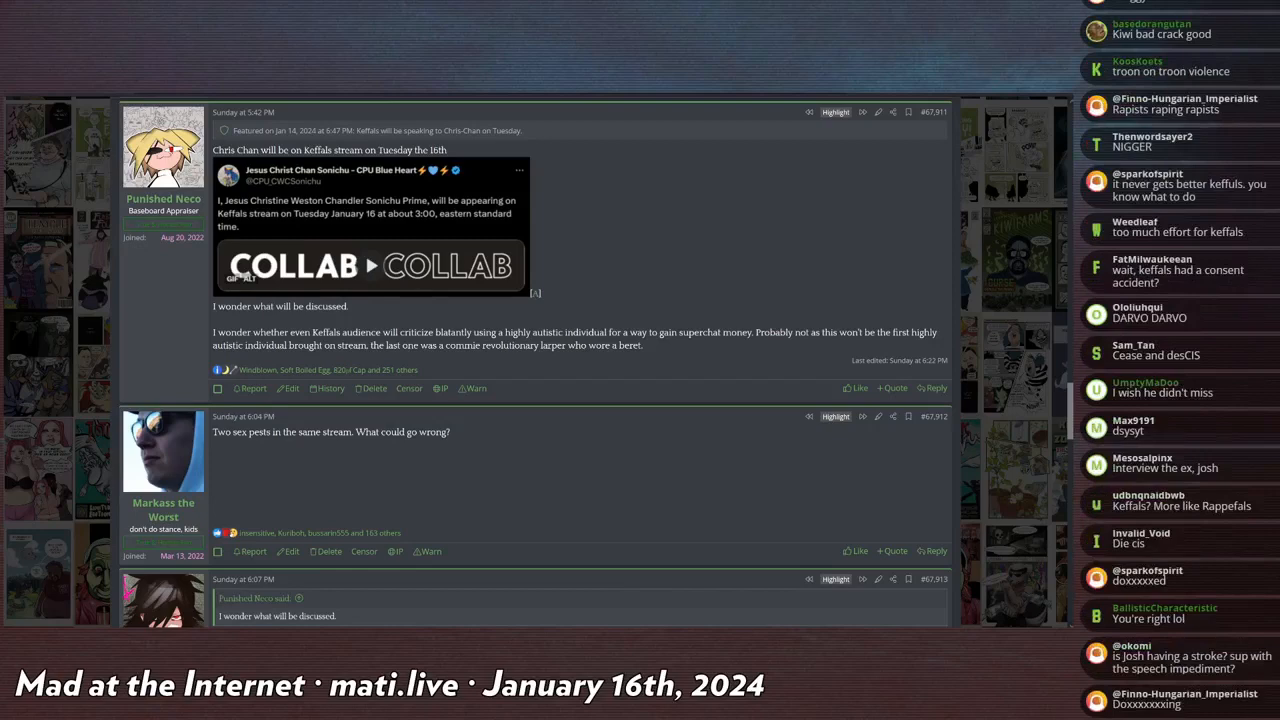
{"action": "scroll", "scroll_direction": "down", "scroll_amount": 3}
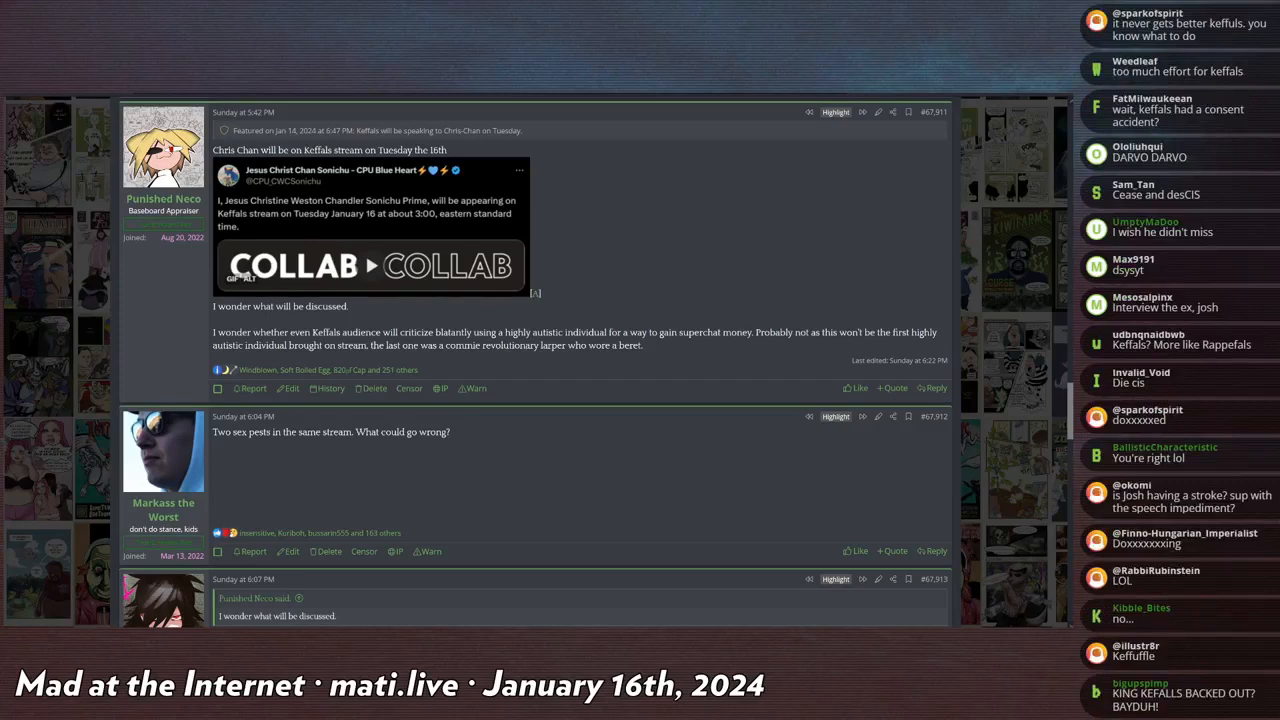
{"action": "scroll", "scroll_direction": "down", "scroll_amount": 3}
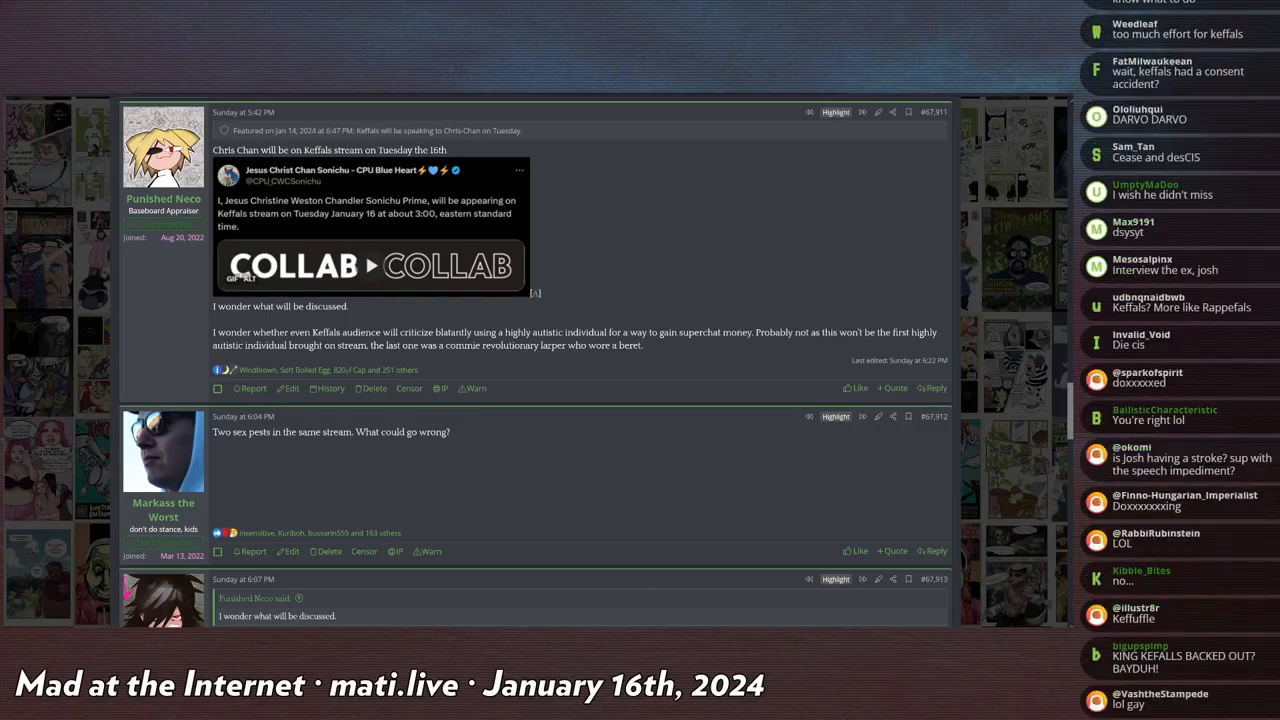
{"action": "scroll", "scroll_direction": "down", "scroll_amount": 3}
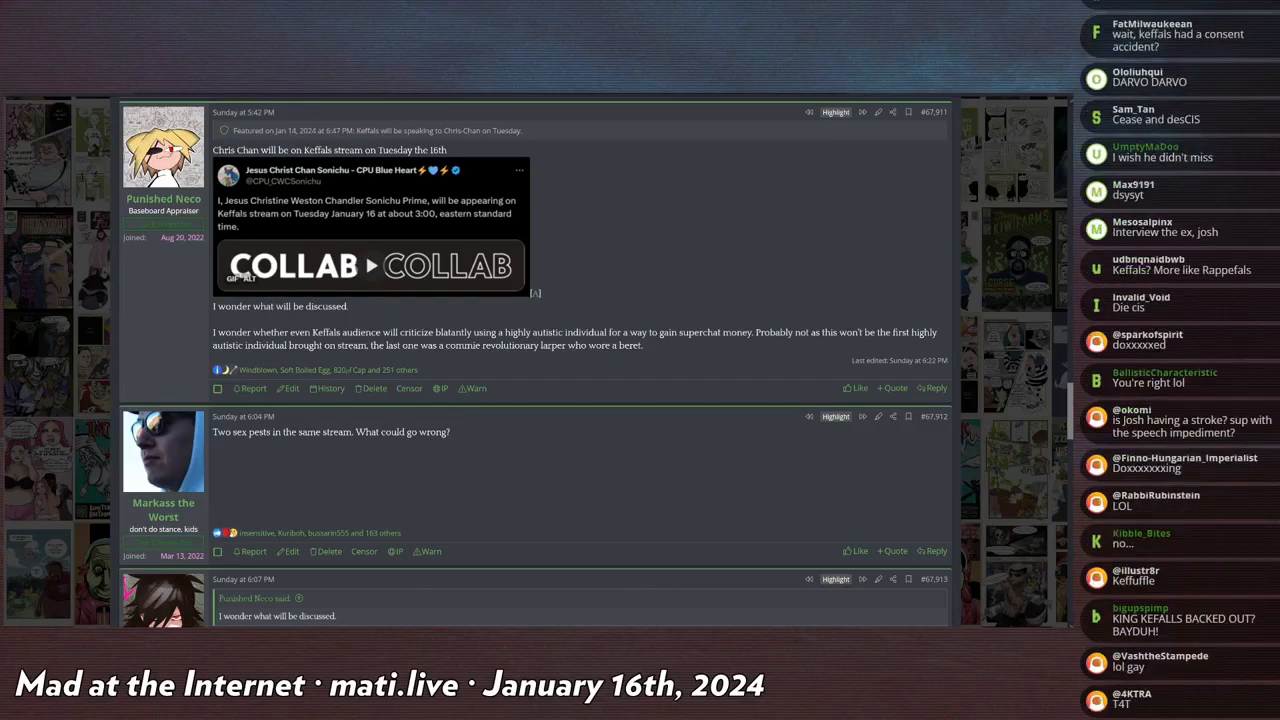
{"action": "scroll", "scroll_direction": "down", "scroll_amount": 3}
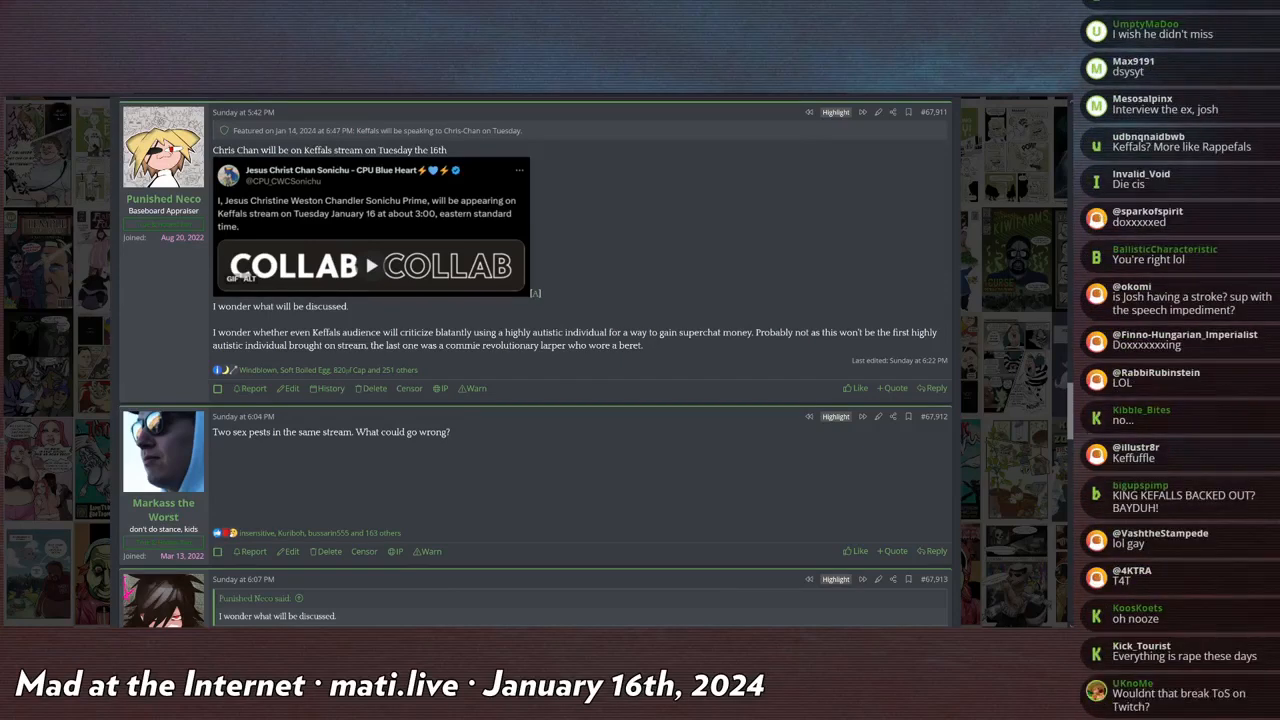
{"action": "scroll", "scroll_direction": "down", "scroll_amount": 3}
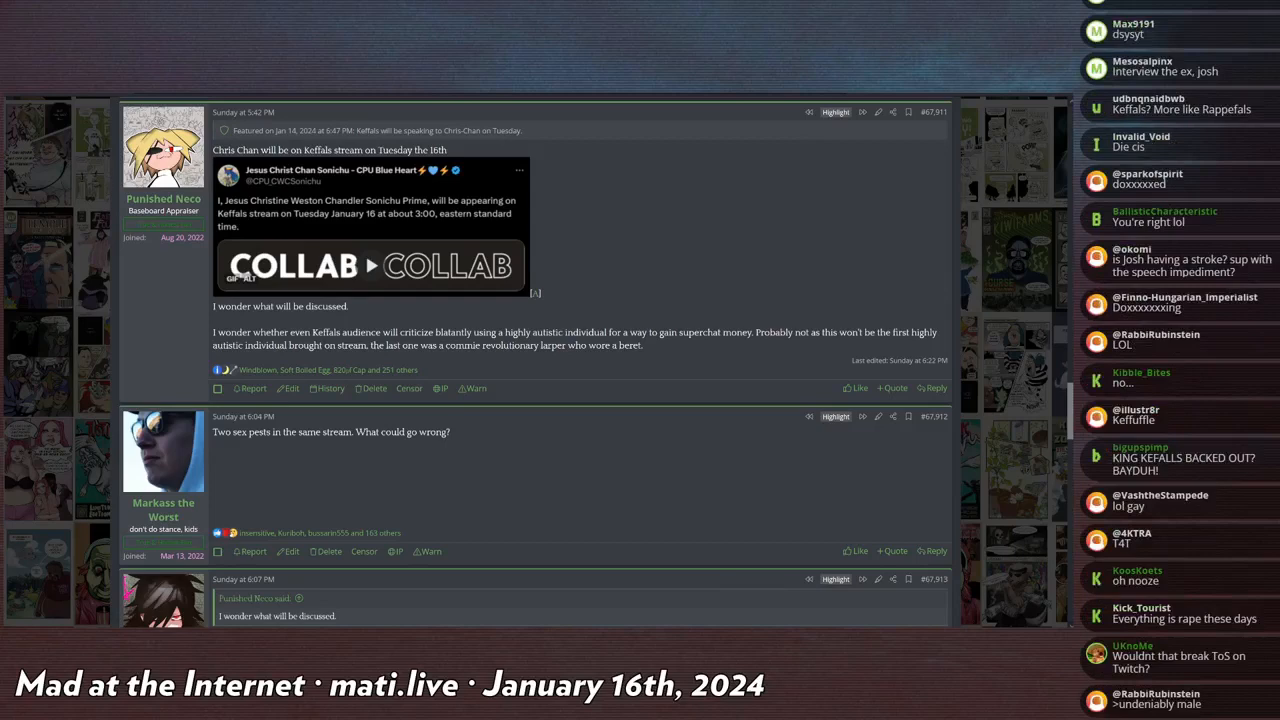
{"action": "scroll", "scroll_direction": "down", "scroll_amount": 3}
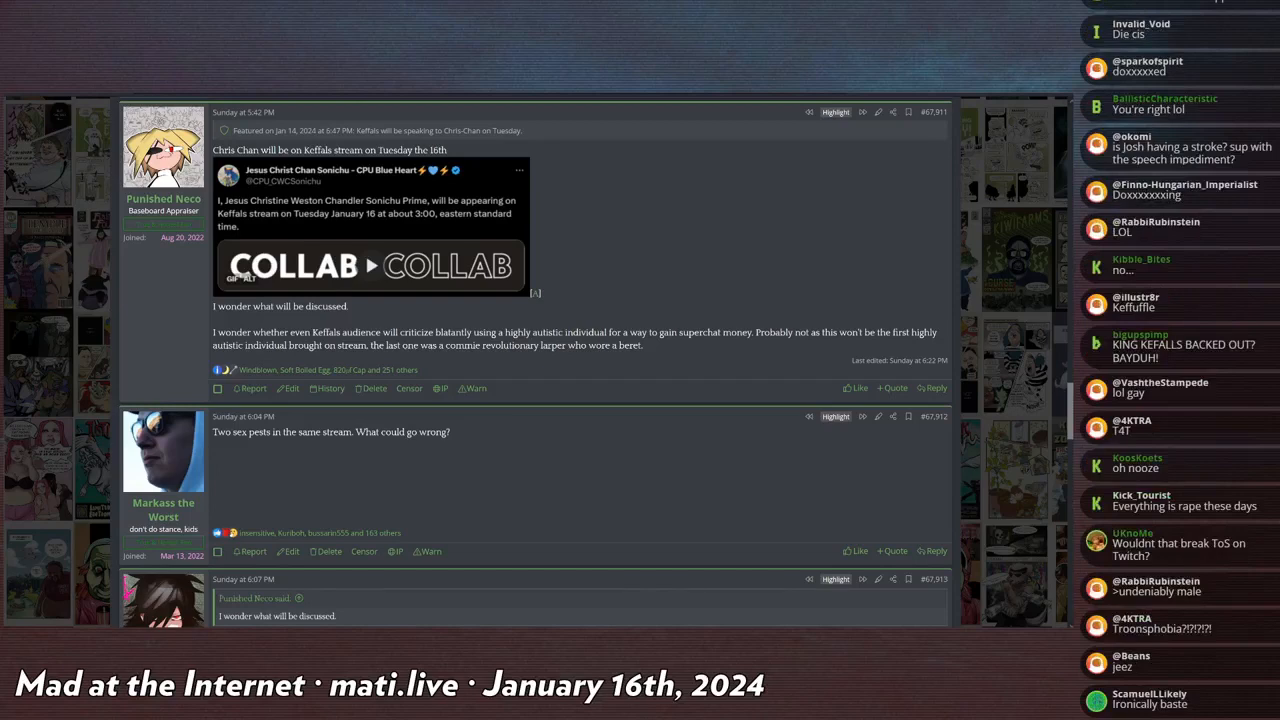
{"action": "scroll", "scroll_direction": "down", "scroll_amount": 3}
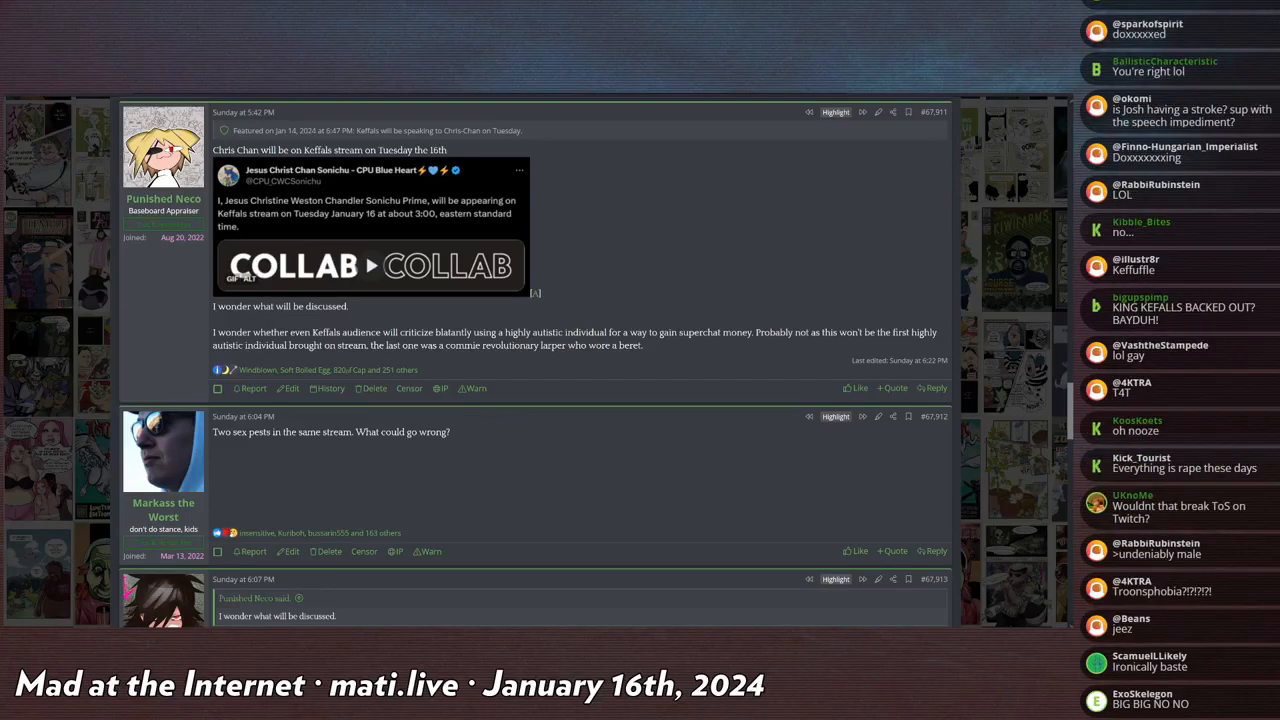
{"action": "scroll", "scroll_direction": "down", "scroll_amount": 3}
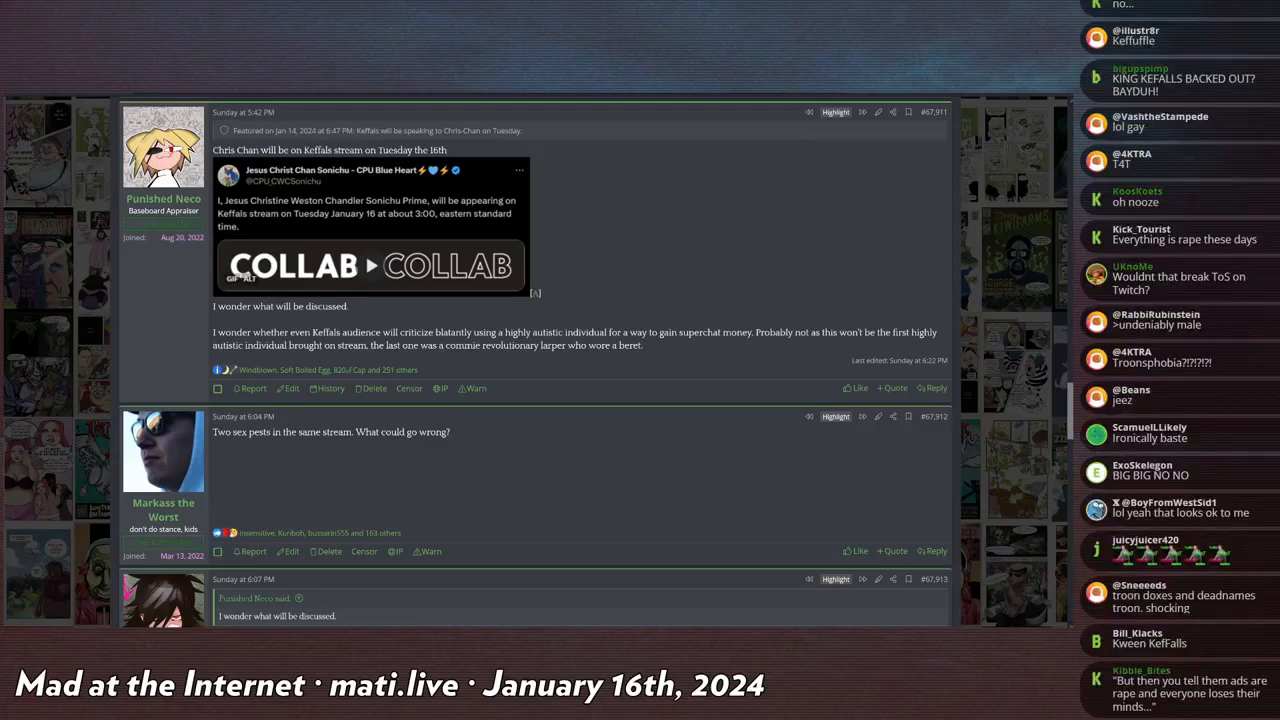
{"action": "scroll", "scroll_direction": "down", "scroll_amount": 3}
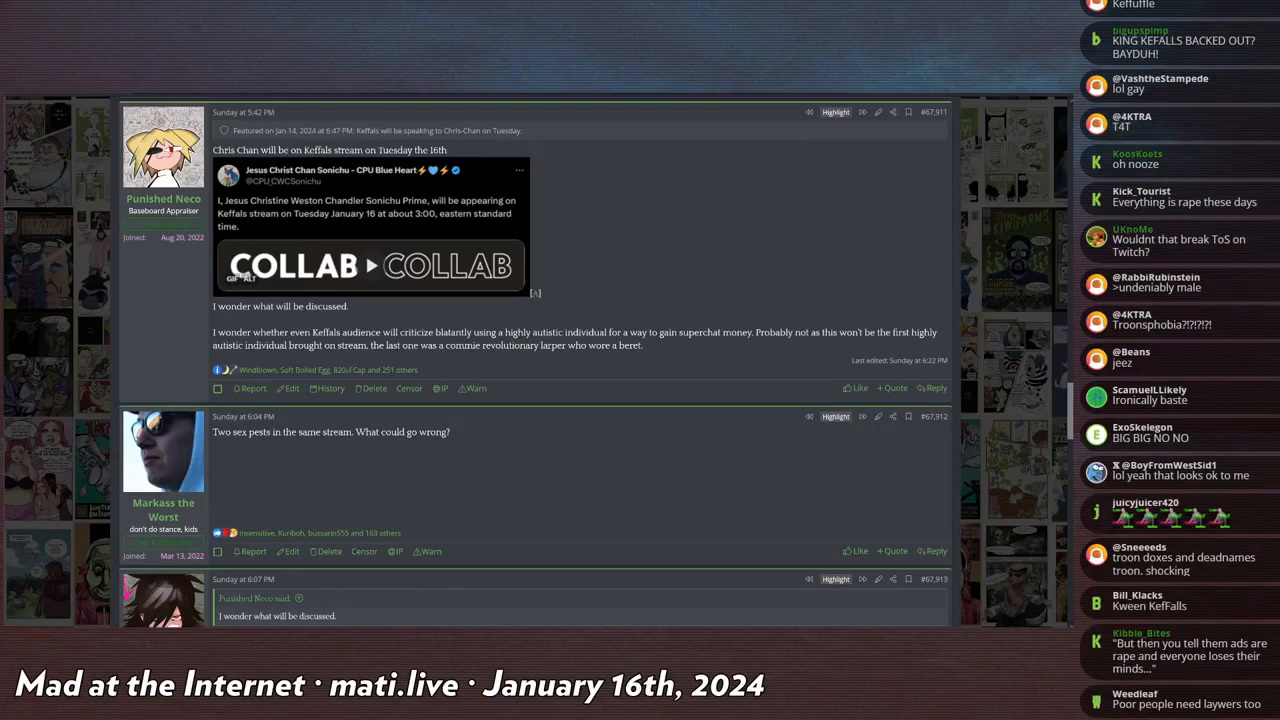
{"action": "scroll", "scroll_direction": "down", "scroll_amount": 3}
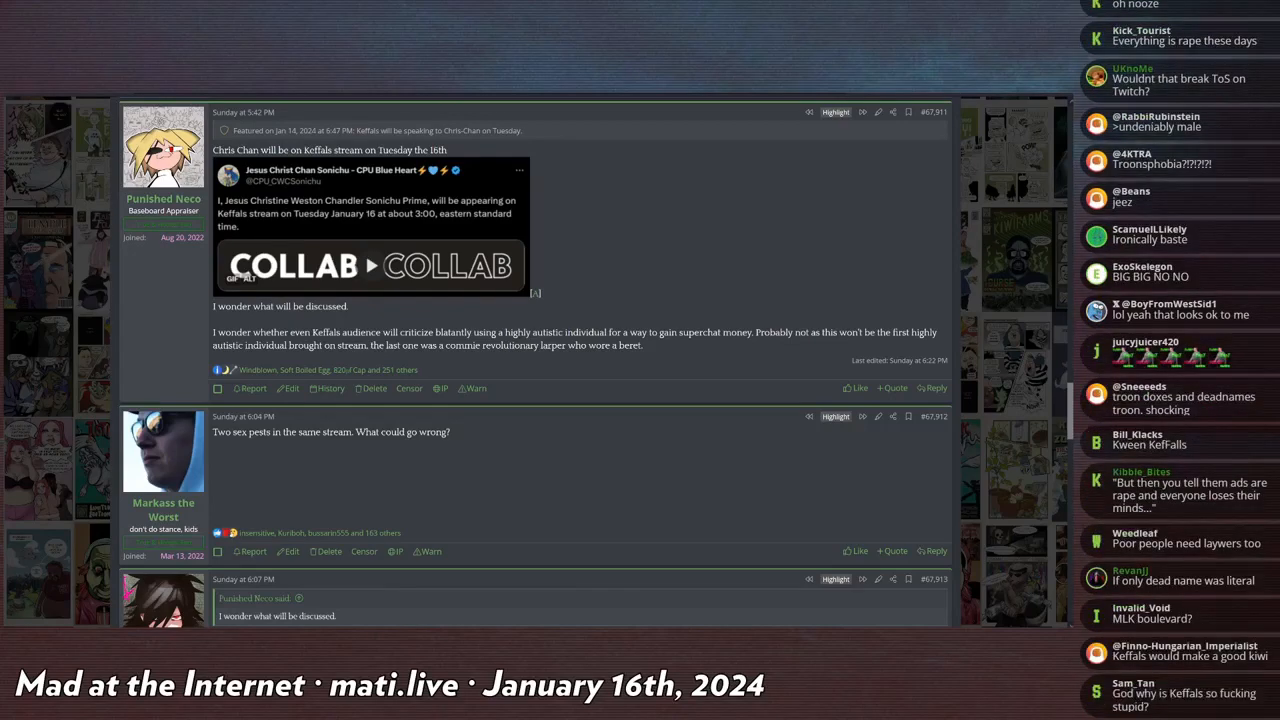
{"action": "scroll", "scroll_direction": "down", "scroll_amount": 3}
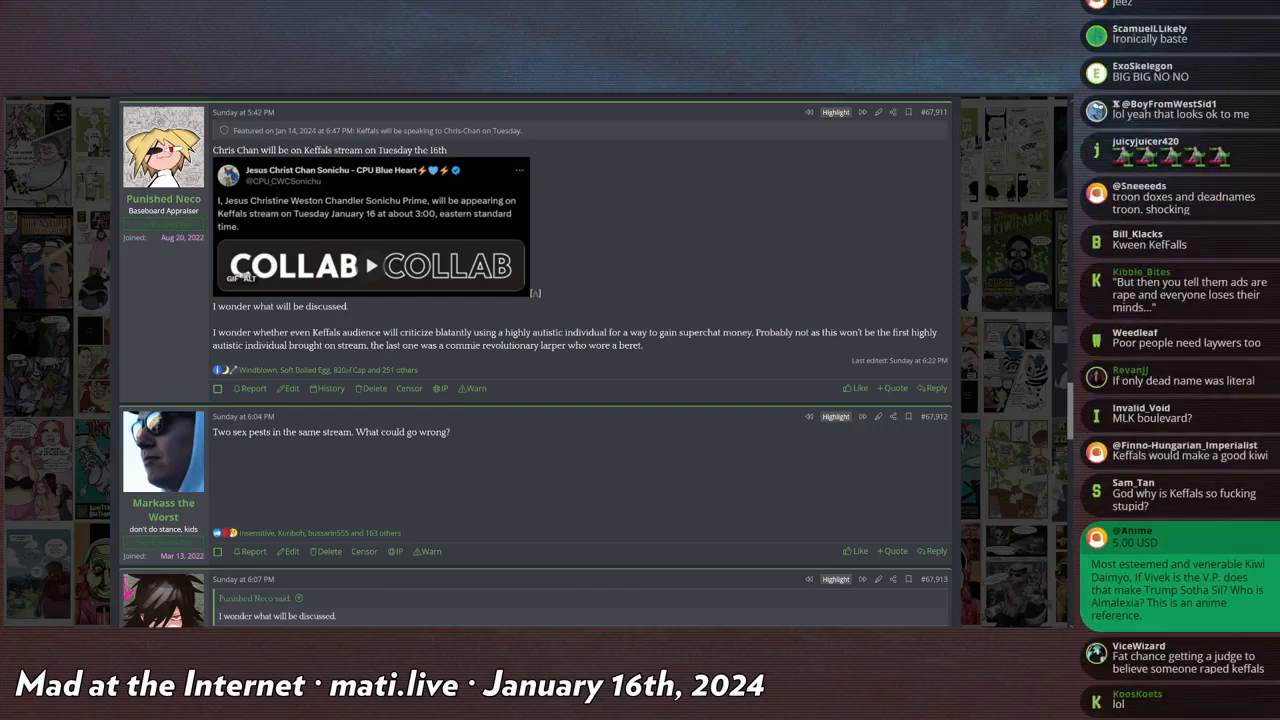
{"action": "scroll", "scroll_direction": "down", "scroll_amount": 3}
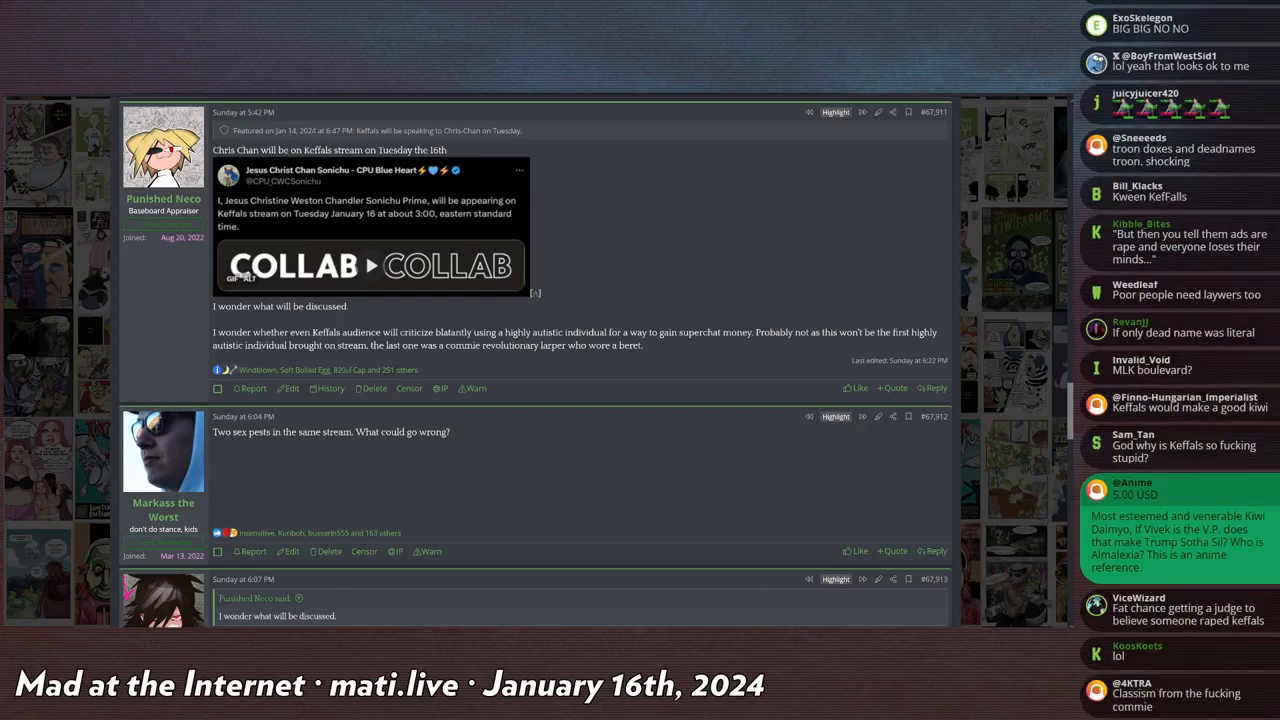
{"action": "scroll", "scroll_direction": "down", "scroll_amount": 3}
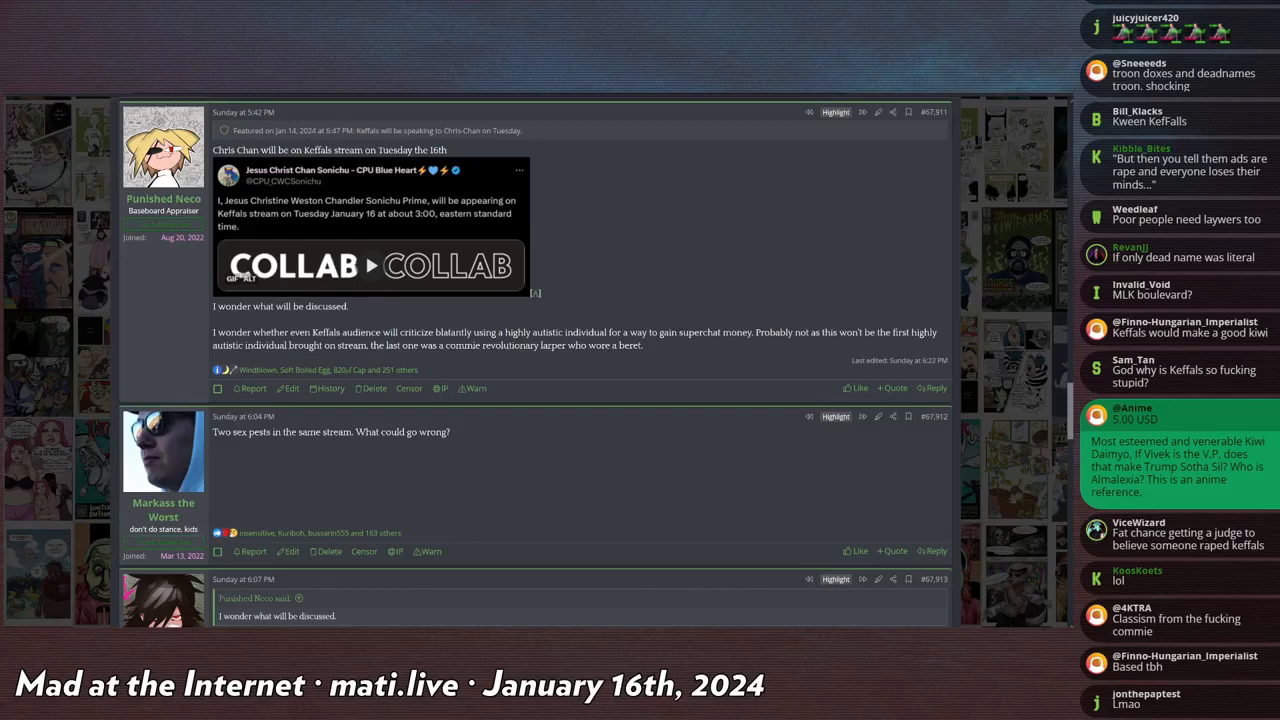
{"action": "scroll", "scroll_direction": "down", "scroll_amount": 3}
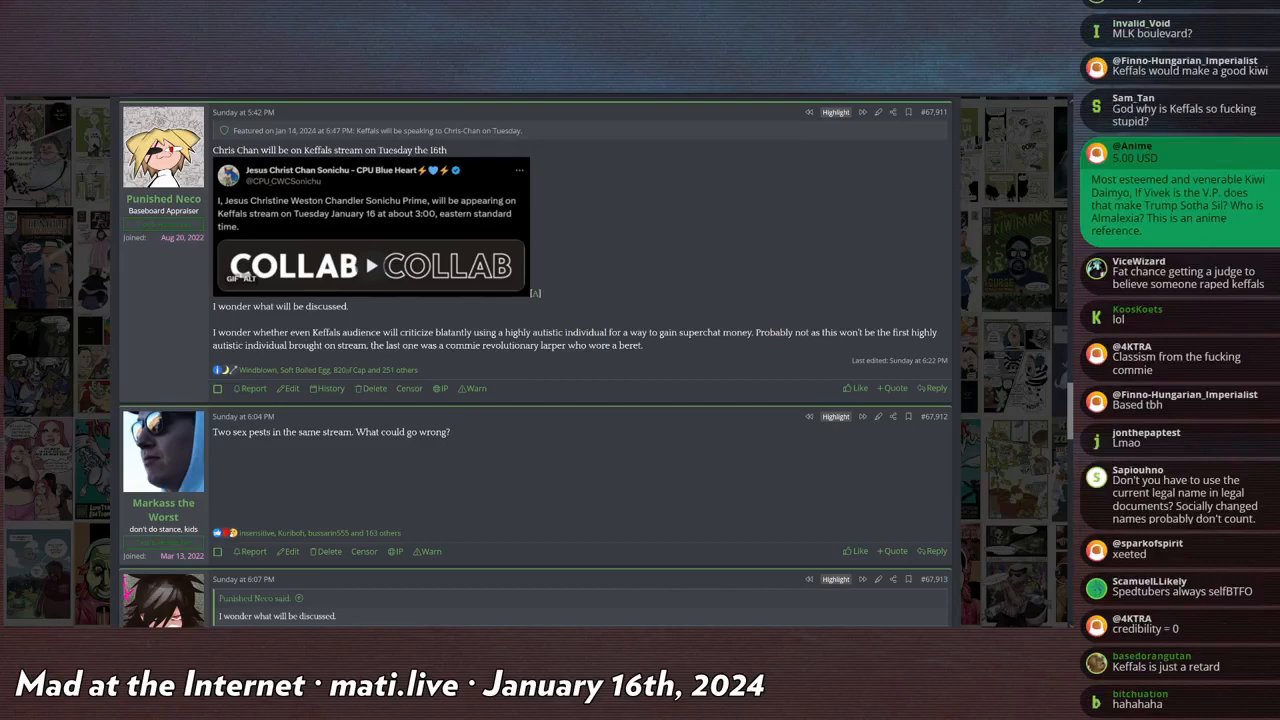
{"action": "scroll", "scroll_direction": "down", "scroll_amount": 3}
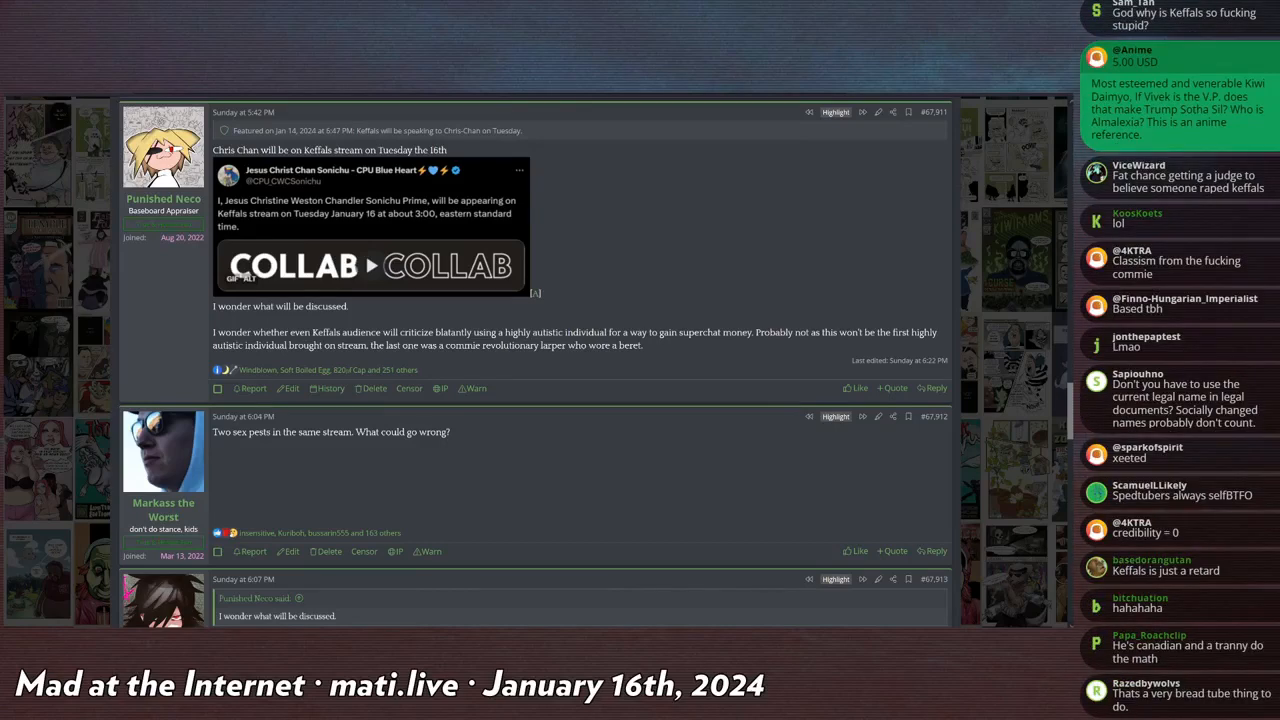
{"action": "scroll", "scroll_direction": "down", "scroll_amount": 3}
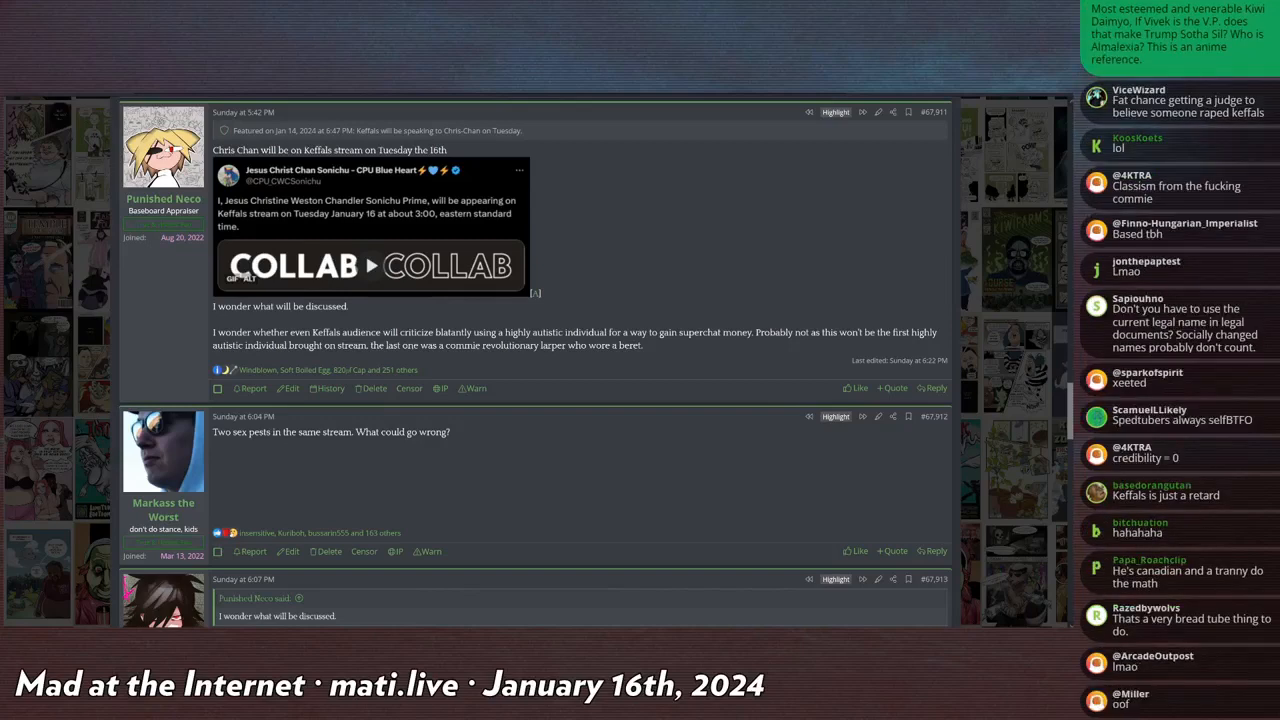
{"action": "scroll", "scroll_direction": "down", "scroll_amount": 3}
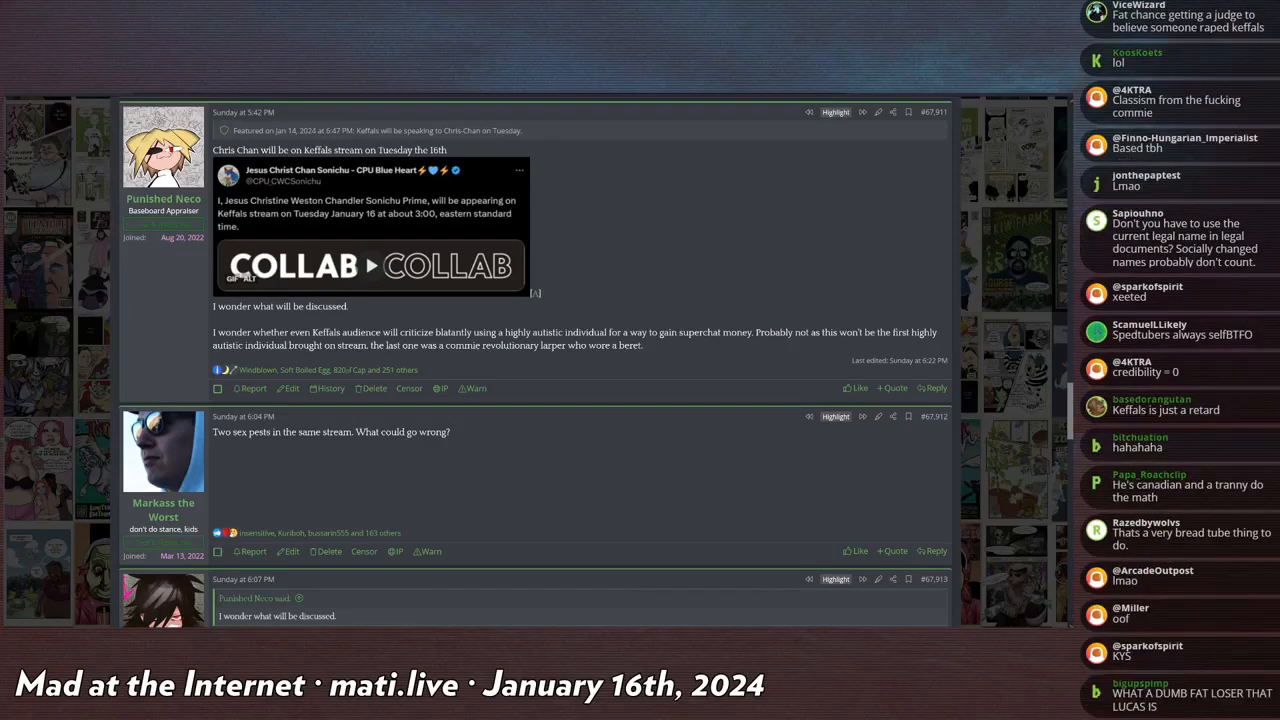
{"action": "scroll", "scroll_direction": "down", "scroll_amount": 3}
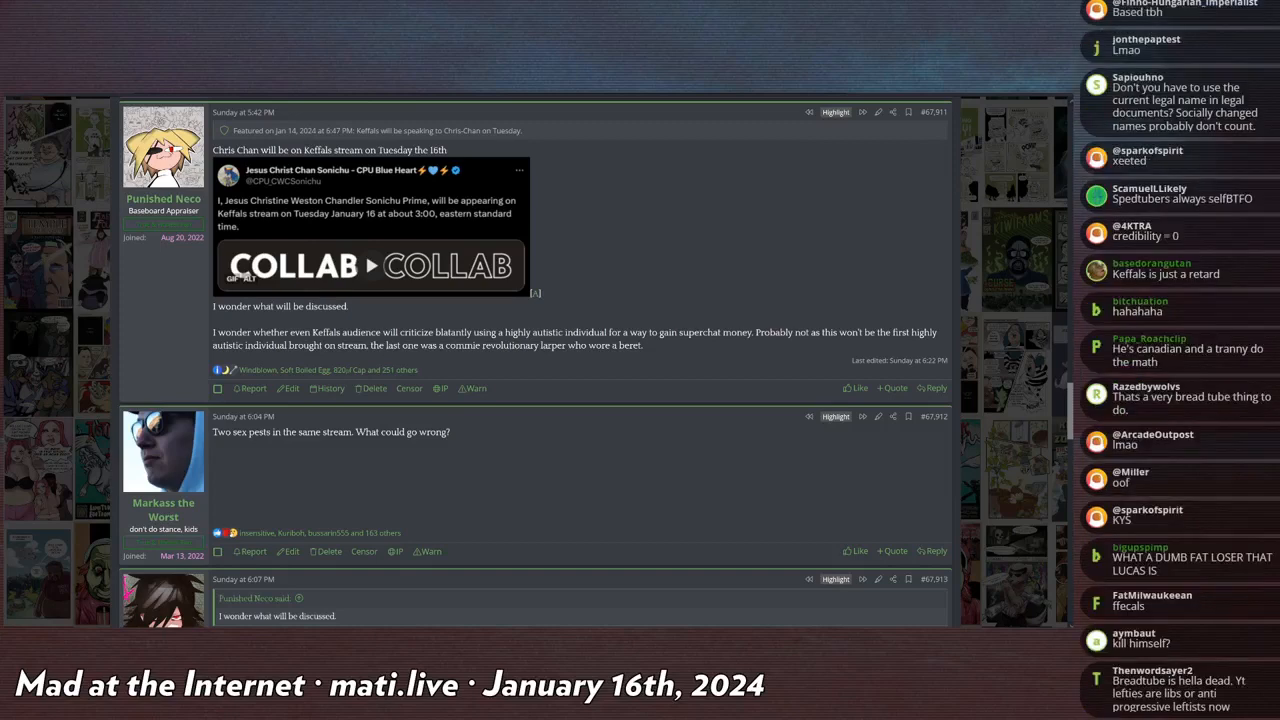
{"action": "scroll", "scroll_direction": "down", "scroll_amount": 3}
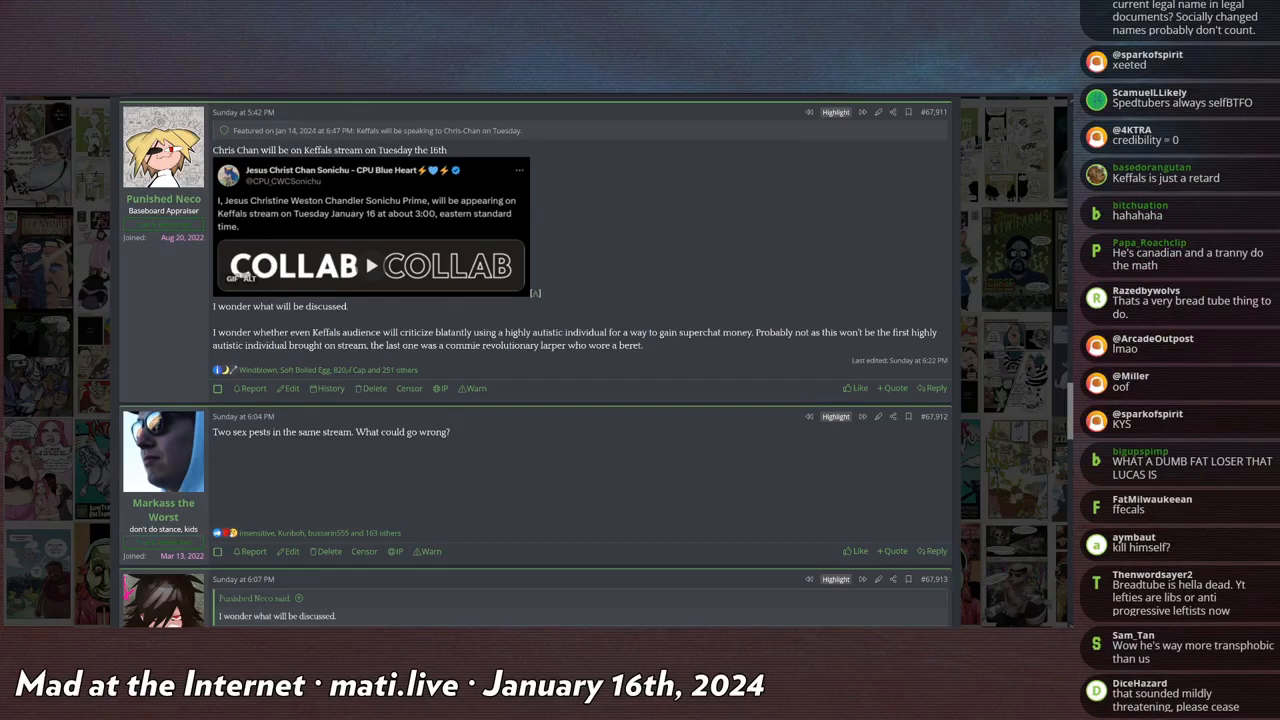
{"action": "scroll", "scroll_direction": "down", "scroll_amount": 3}
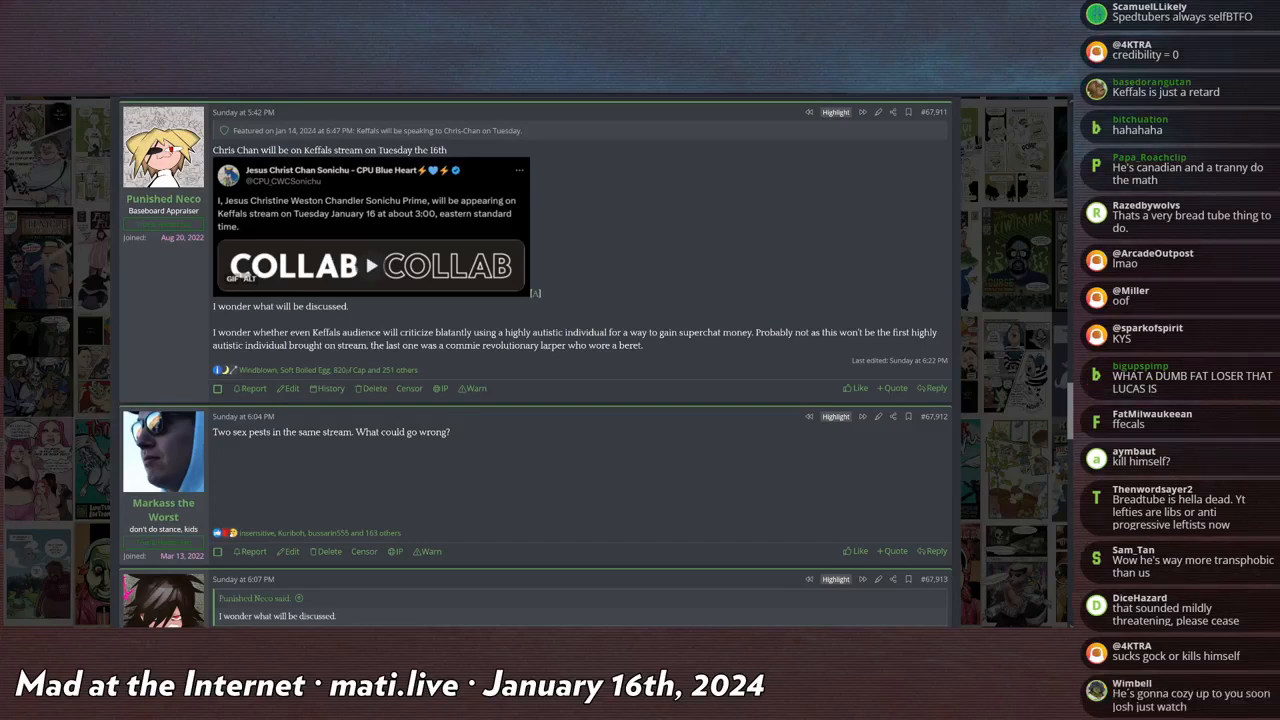
{"action": "scroll", "scroll_direction": "down", "scroll_amount": 3}
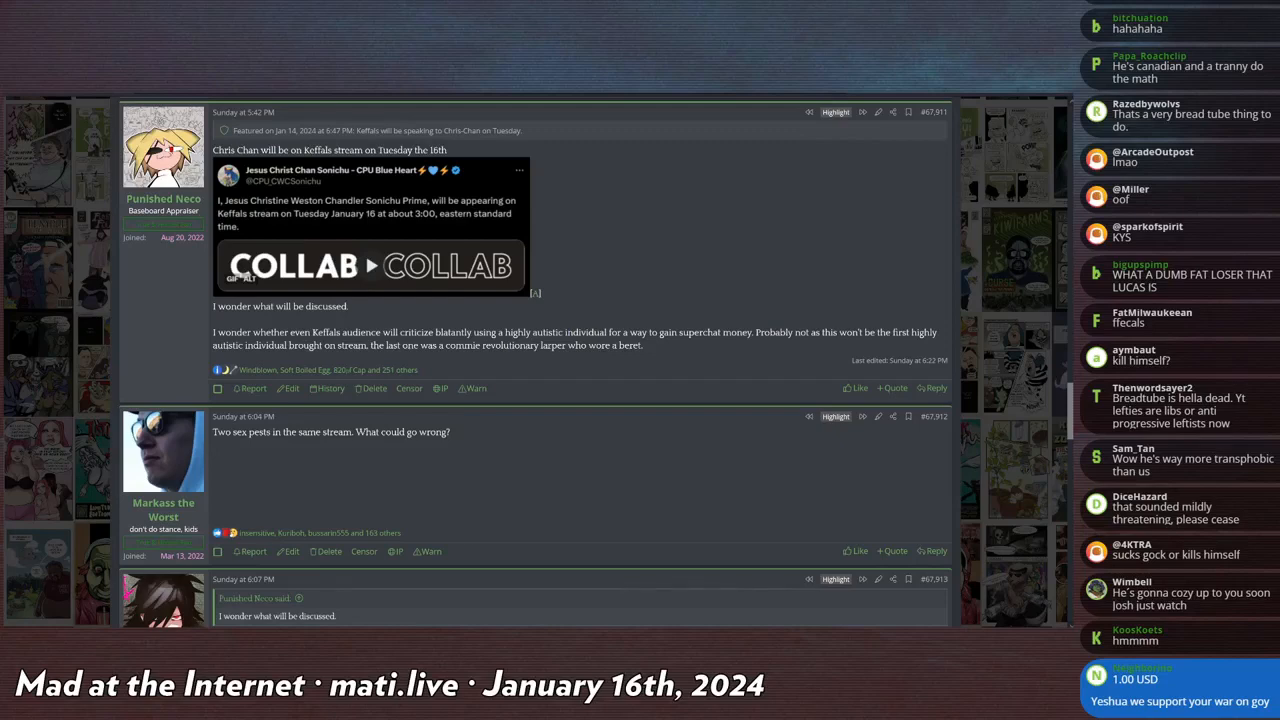
{"action": "scroll", "scroll_direction": "down", "scroll_amount": 3}
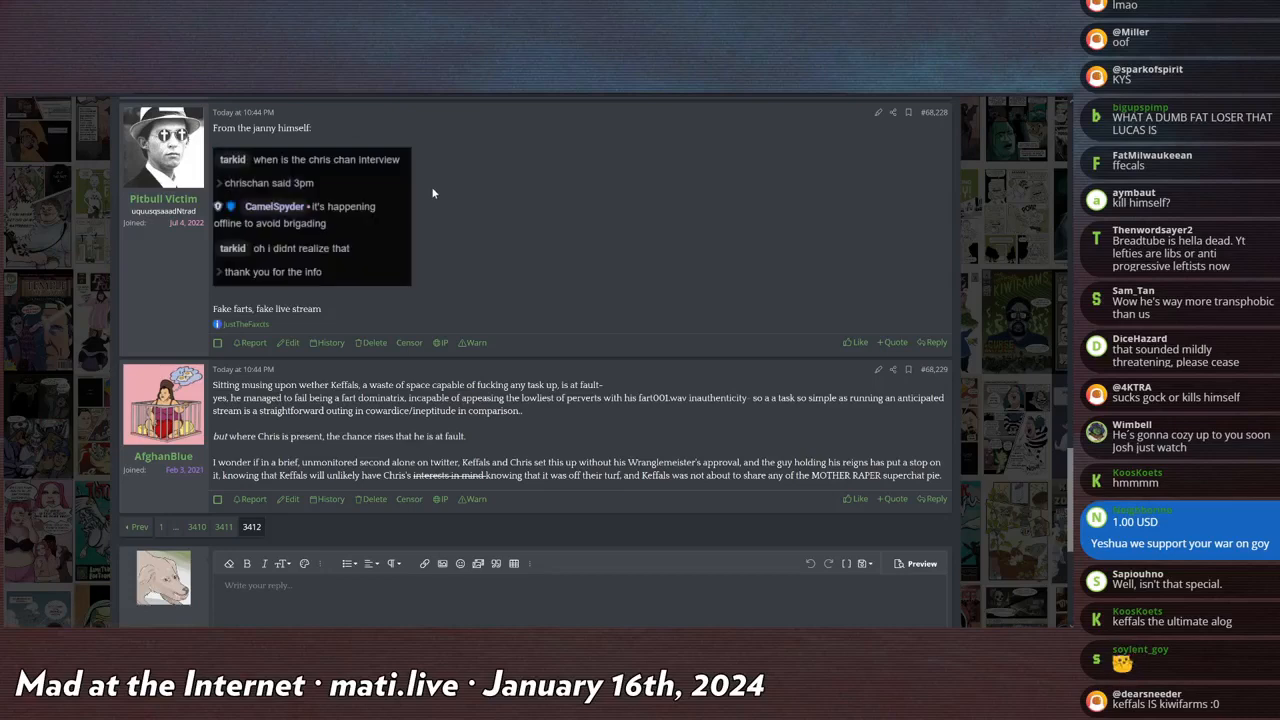
{"action": "scroll", "scroll_direction": "down", "scroll_amount": 3}
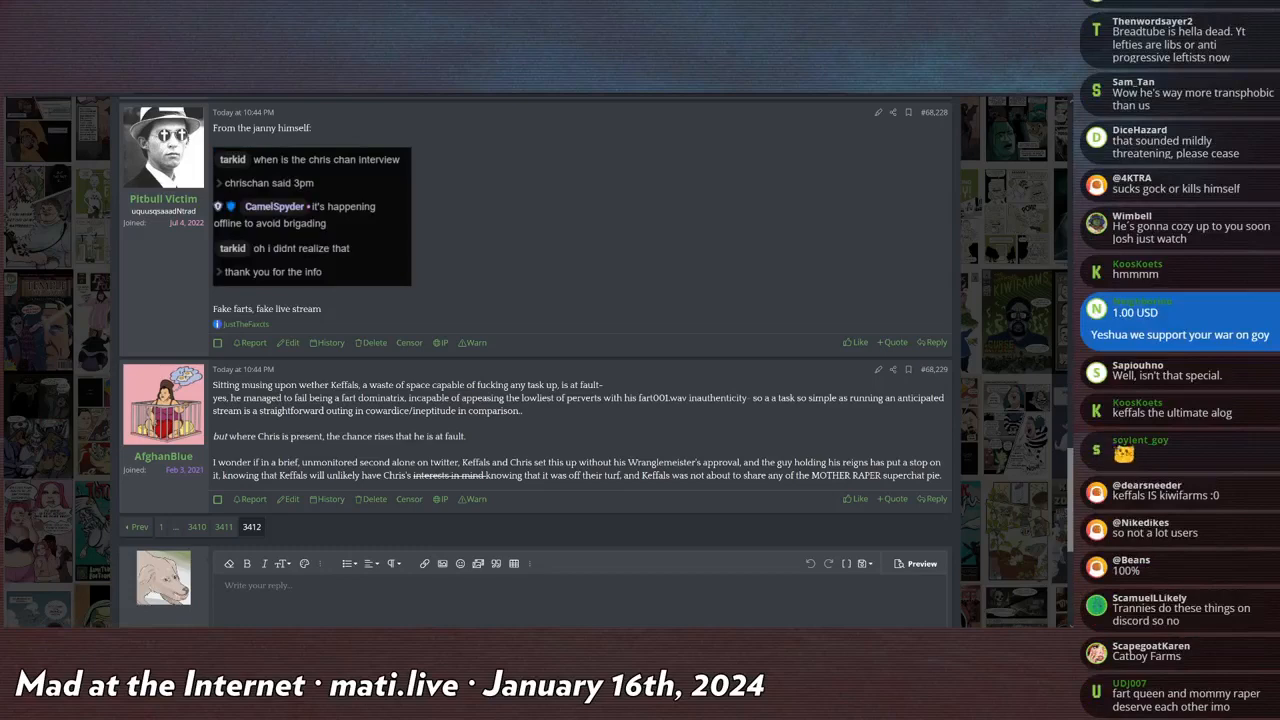
{"action": "scroll", "scroll_direction": "down", "scroll_amount": 3}
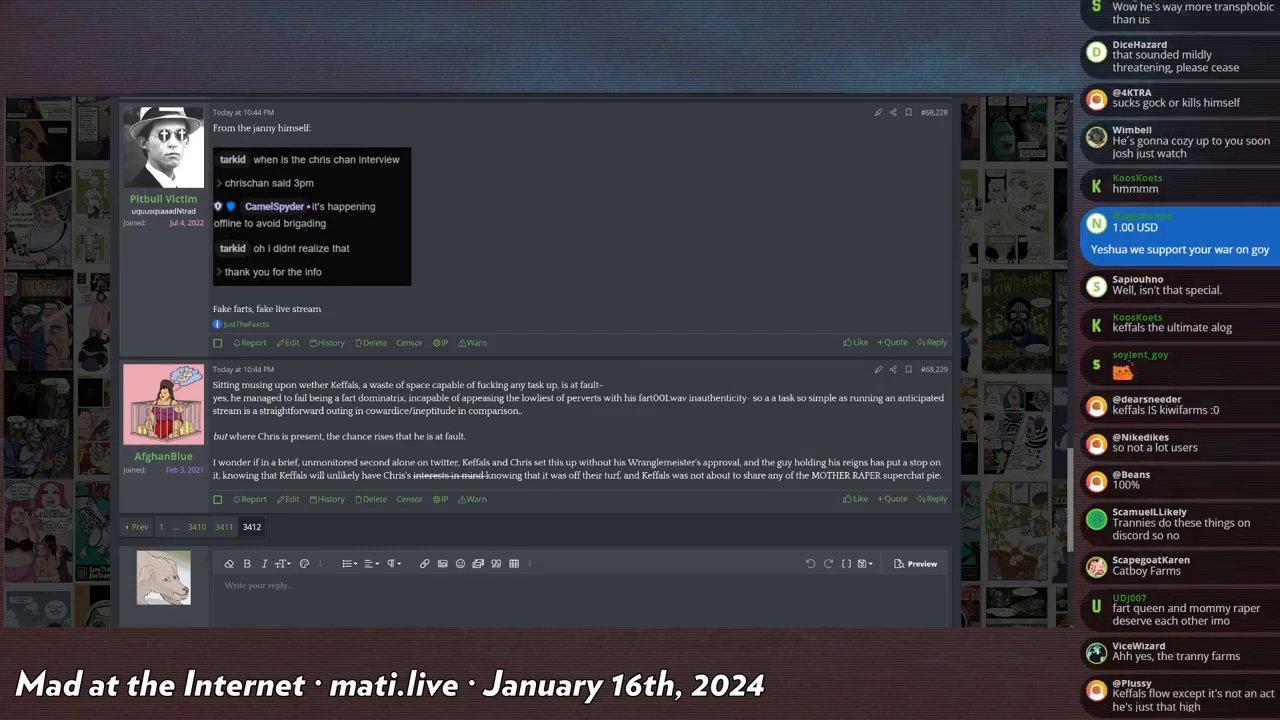
{"action": "scroll", "scroll_direction": "down", "scroll_amount": 3}
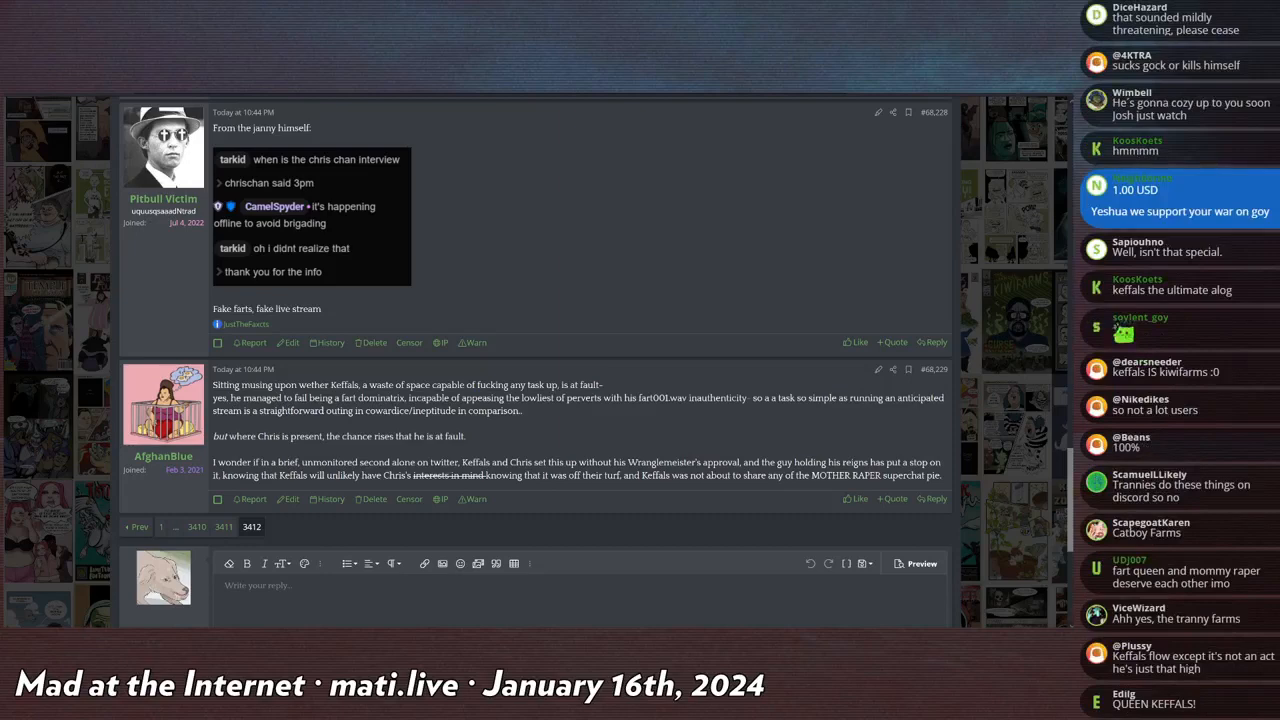
{"action": "scroll", "scroll_direction": "down", "scroll_amount": 3}
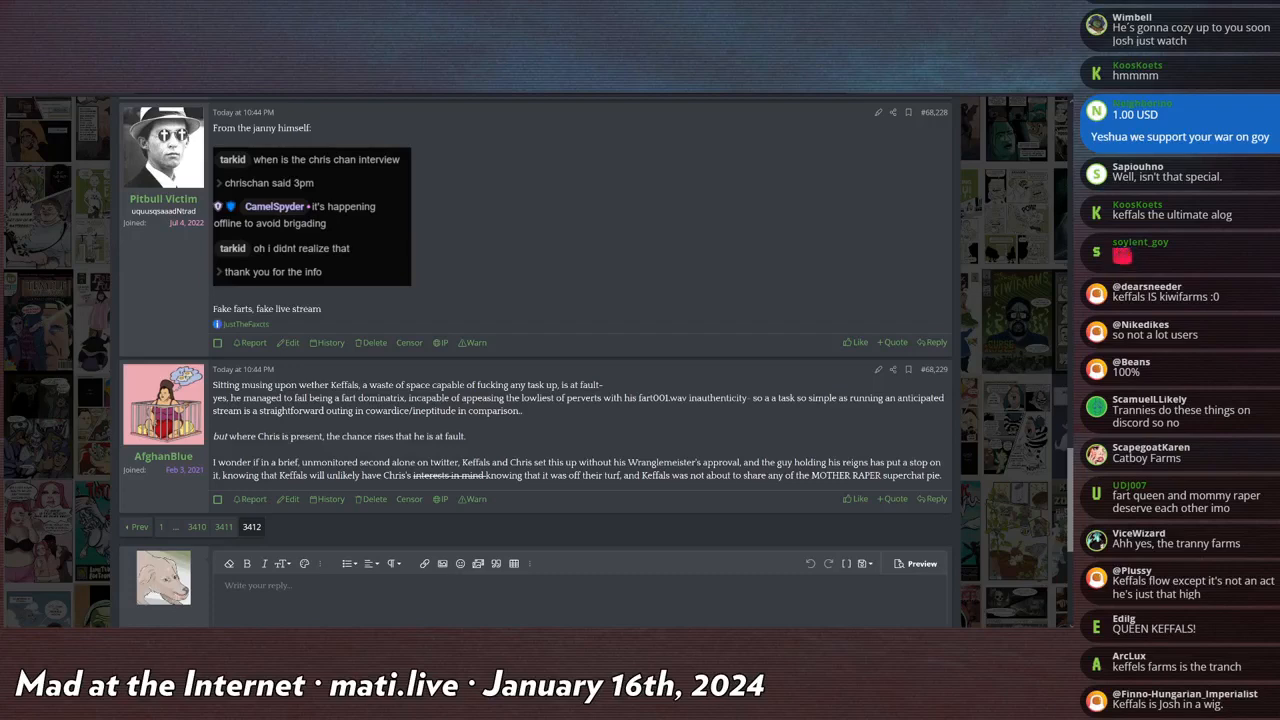
{"action": "scroll", "scroll_direction": "down", "scroll_amount": 3}
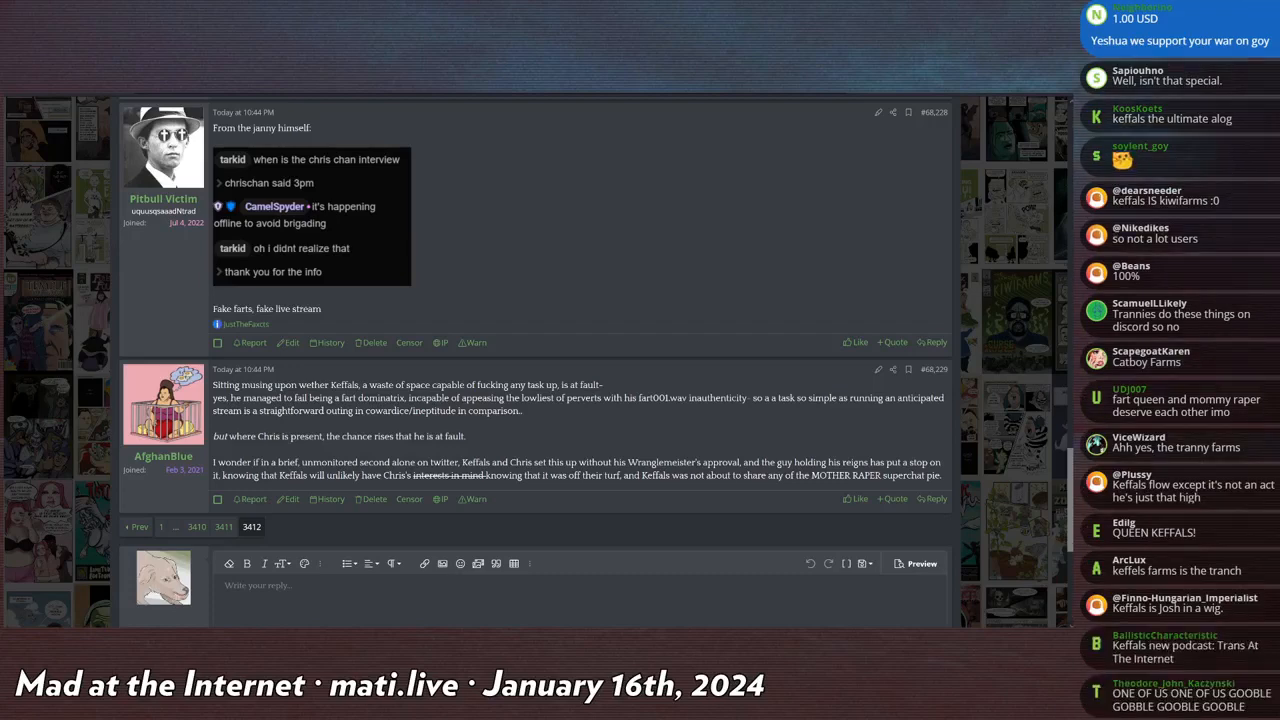
{"action": "scroll", "scroll_direction": "down", "scroll_amount": 3}
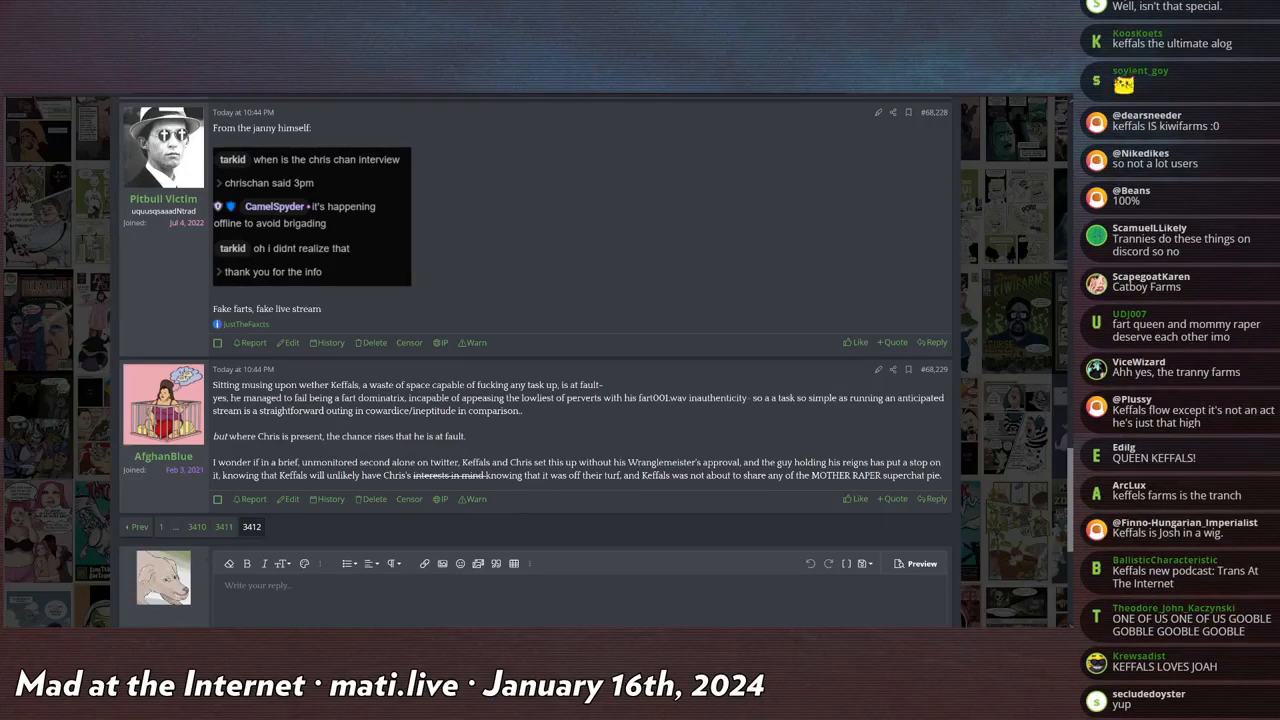
{"action": "scroll", "scroll_direction": "down", "scroll_amount": 3}
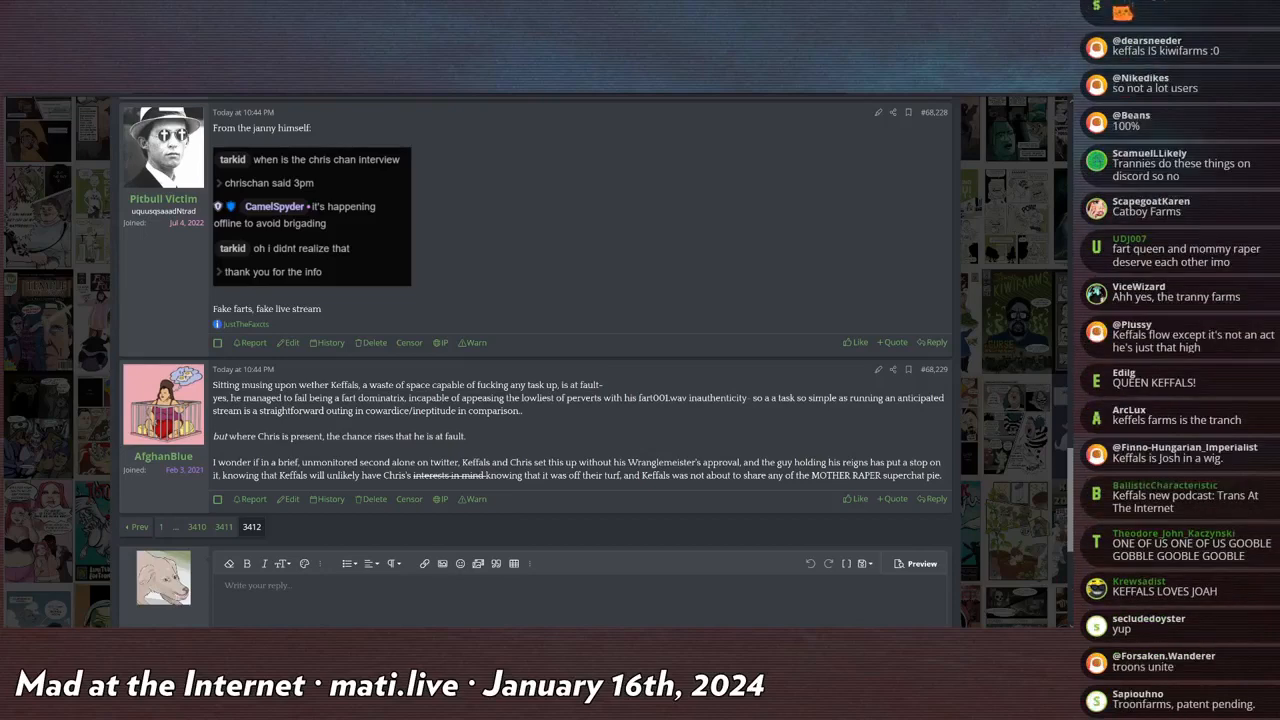
{"action": "scroll", "scroll_direction": "down", "scroll_amount": 3}
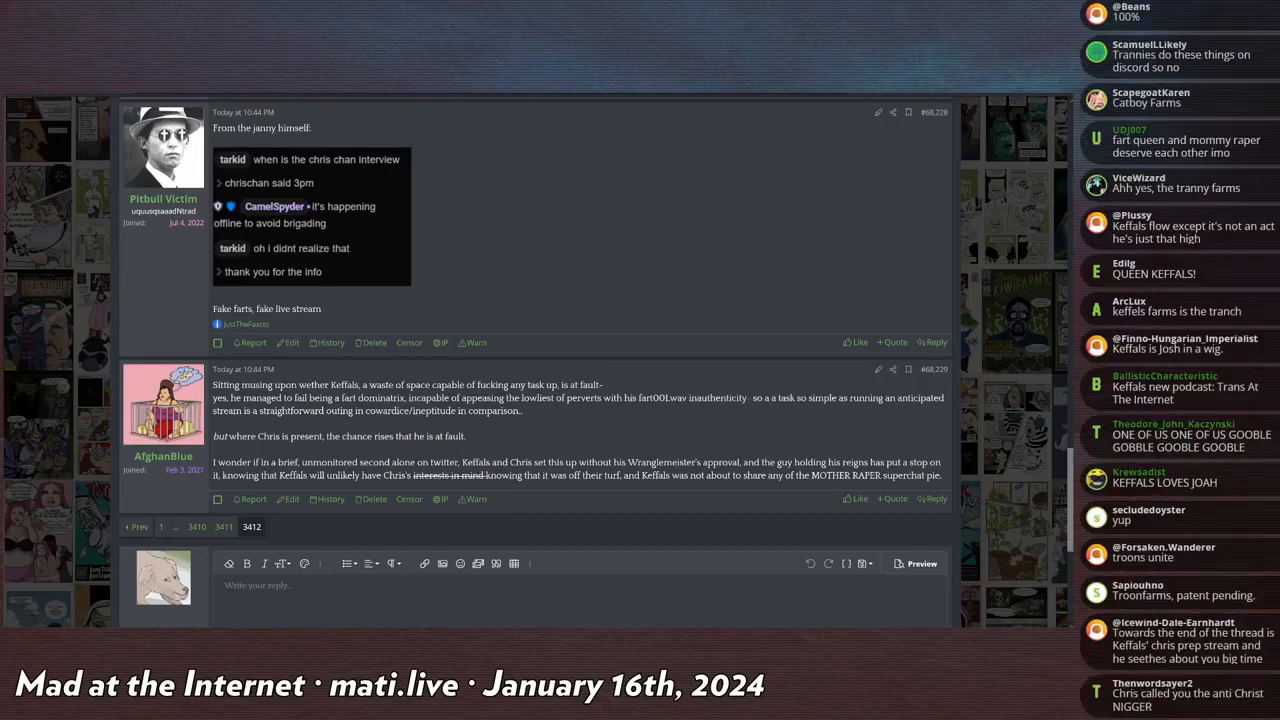
{"action": "scroll", "scroll_direction": "down", "scroll_amount": 3}
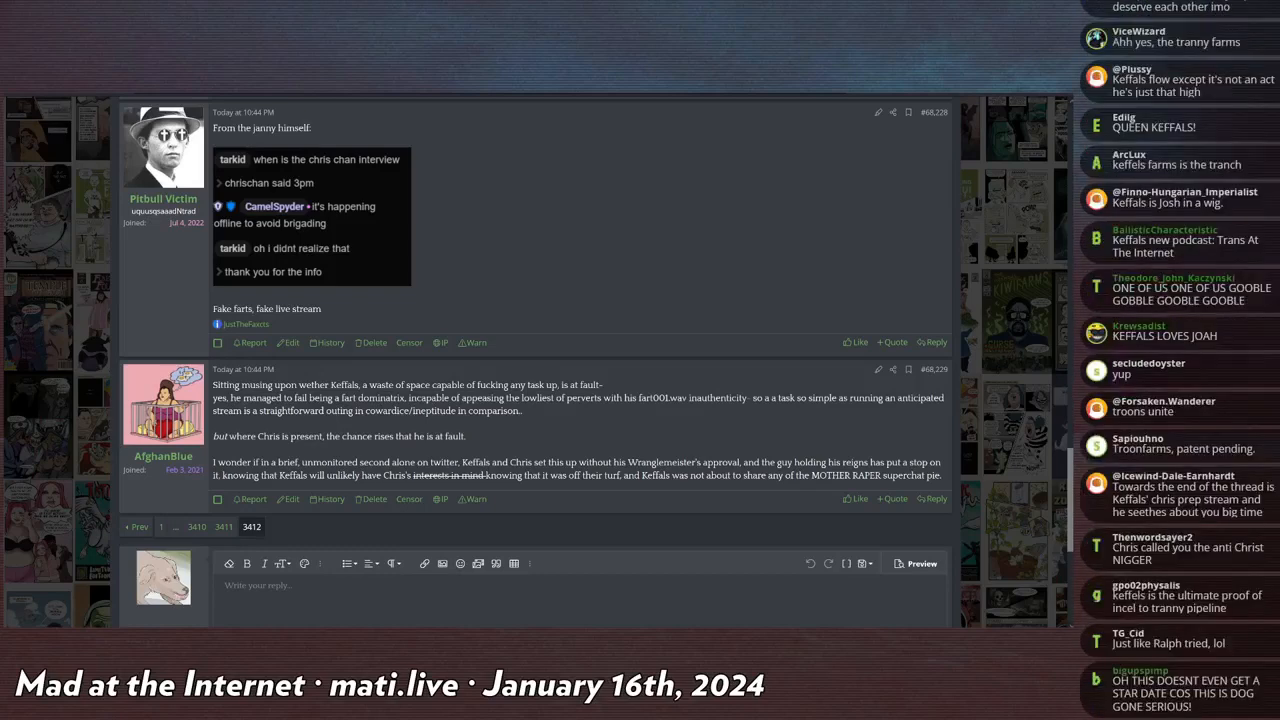
{"action": "scroll", "scroll_direction": "down", "scroll_amount": 3}
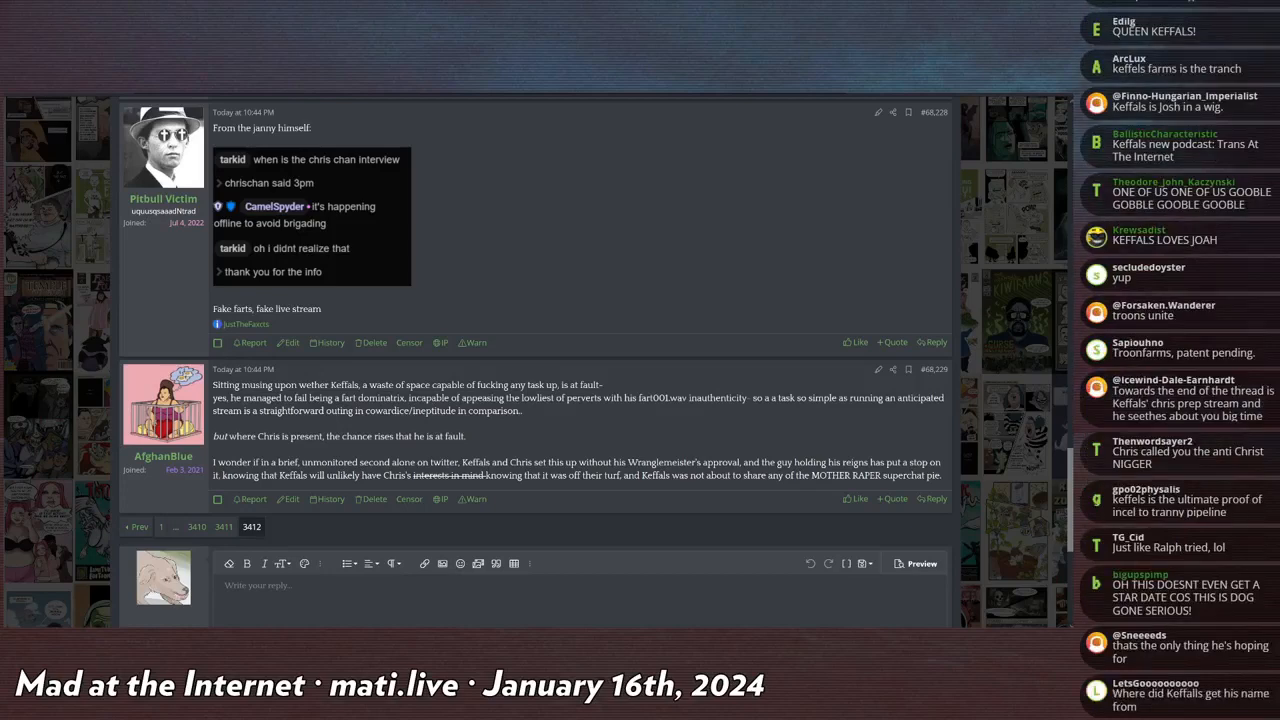
{"action": "scroll", "scroll_direction": "down", "scroll_amount": 3}
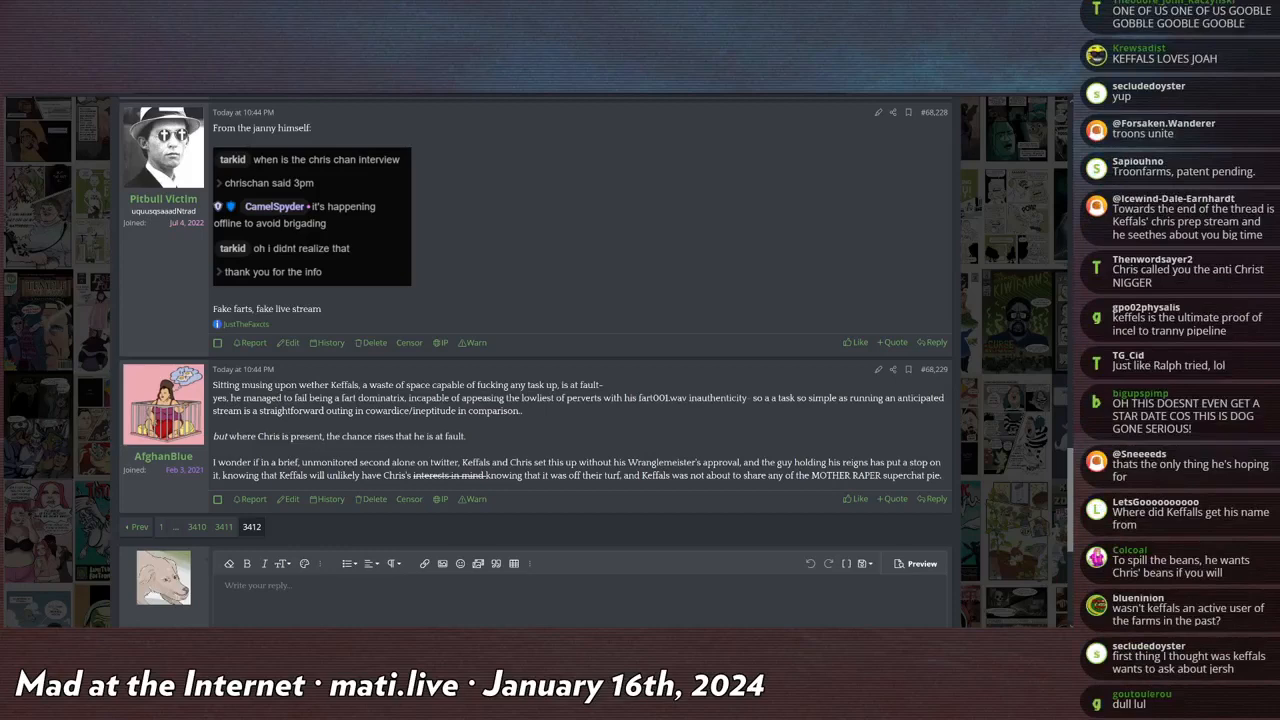
{"action": "scroll", "scroll_direction": "down", "scroll_amount": 3}
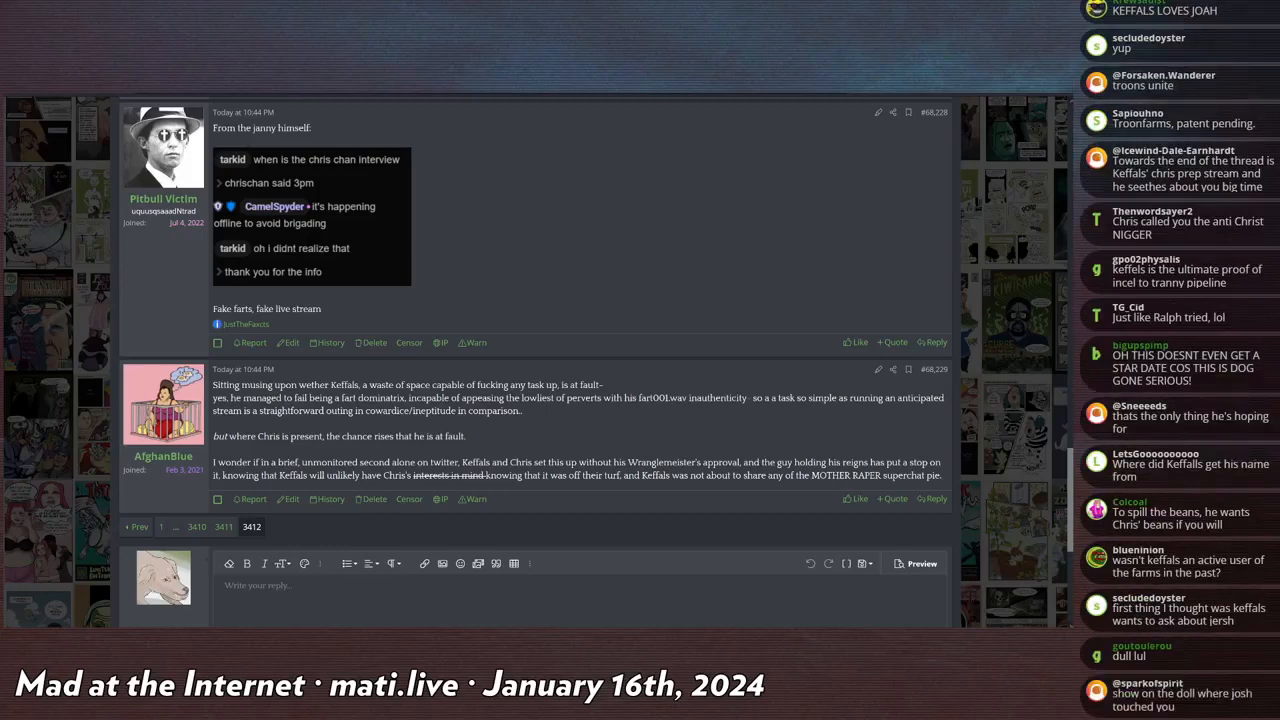
{"action": "scroll", "scroll_direction": "down", "scroll_amount": 3}
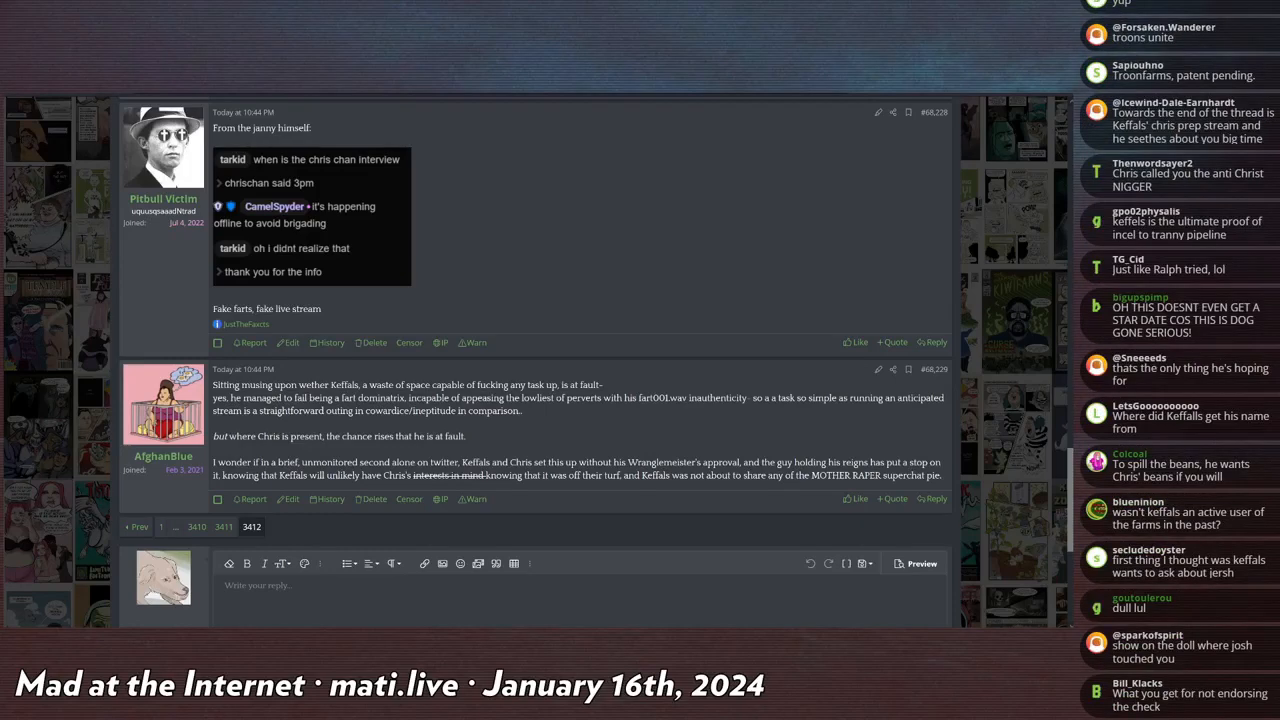
{"action": "scroll", "scroll_direction": "down", "scroll_amount": 3}
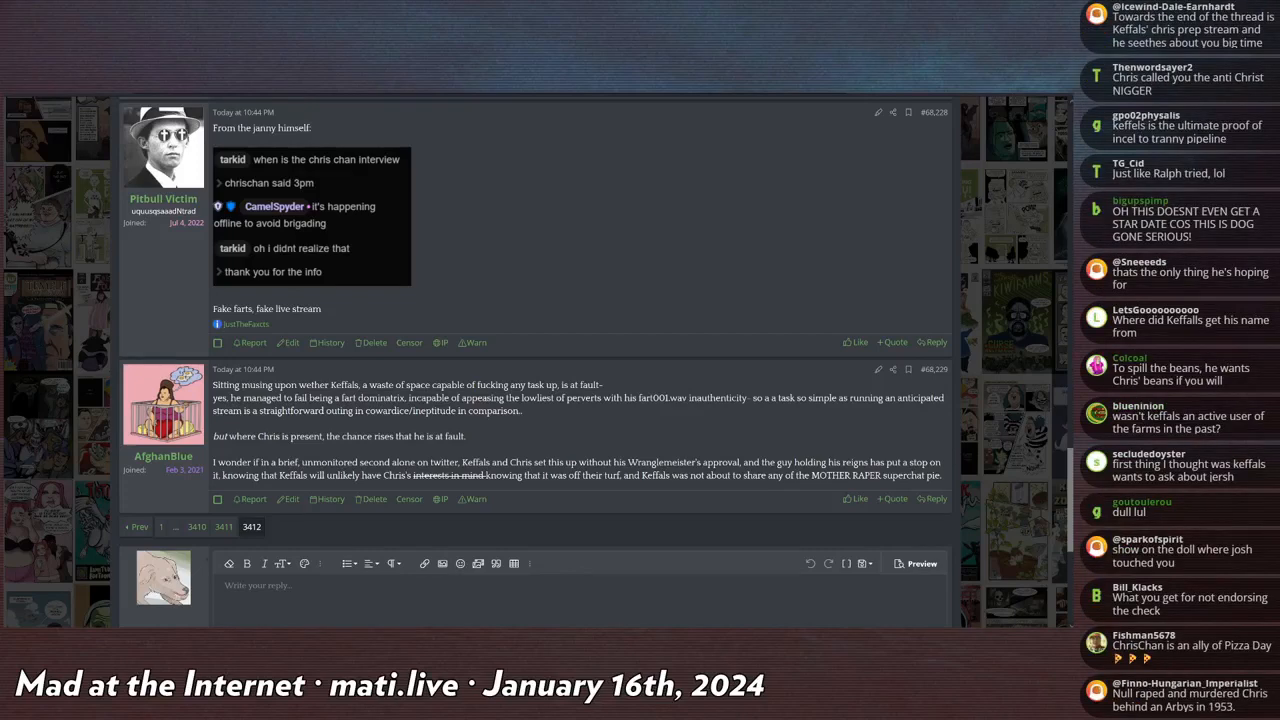
{"action": "scroll", "scroll_direction": "down", "scroll_amount": 3}
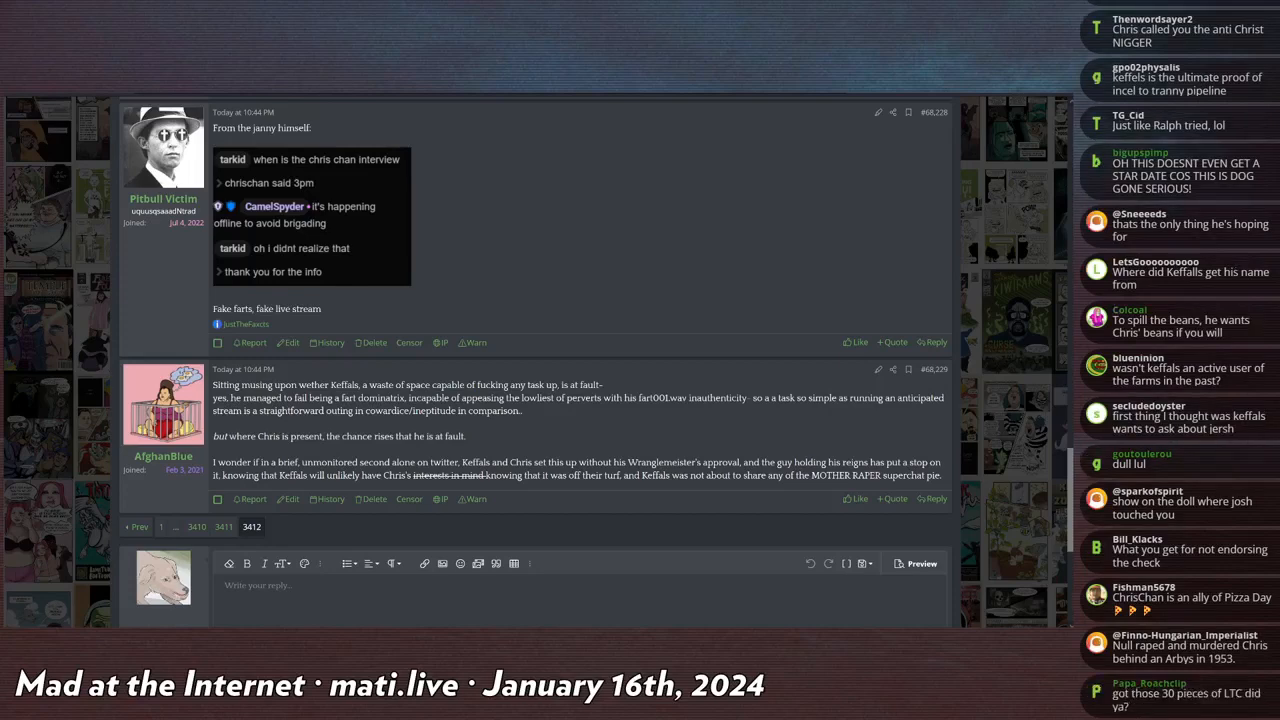
{"action": "scroll", "scroll_direction": "down", "scroll_amount": 3}
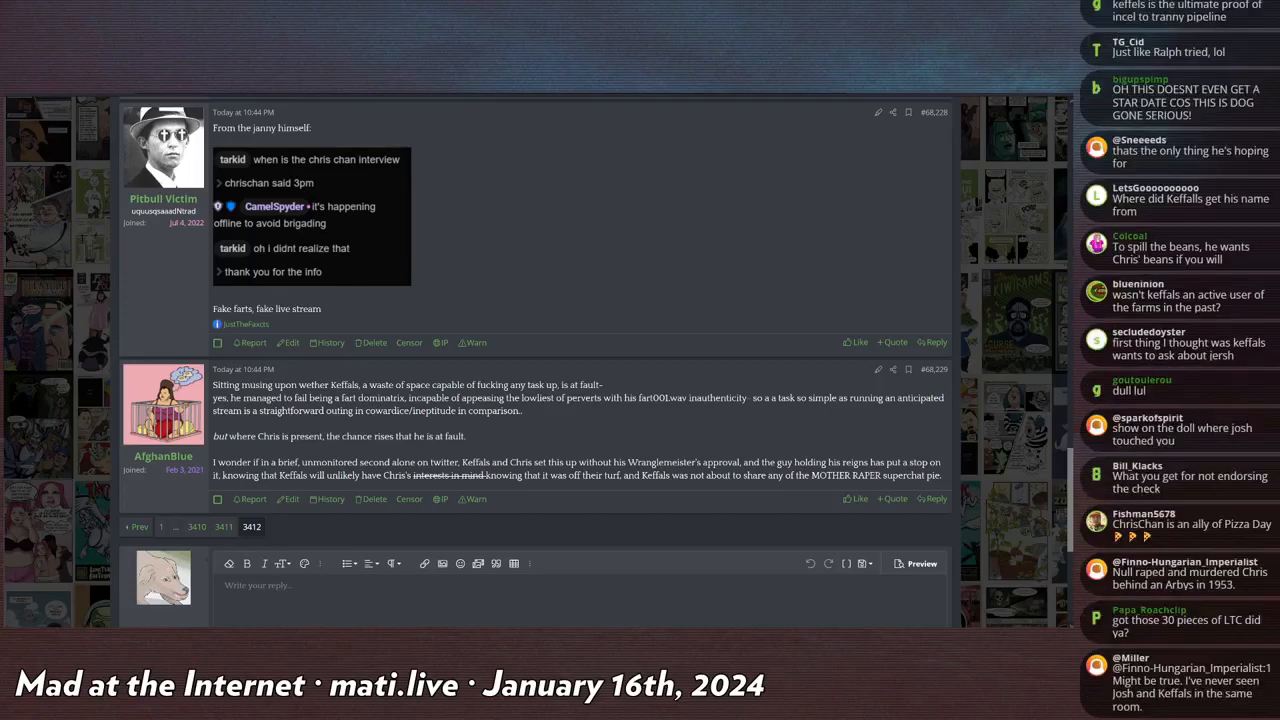
{"action": "scroll", "scroll_direction": "down", "scroll_amount": 3}
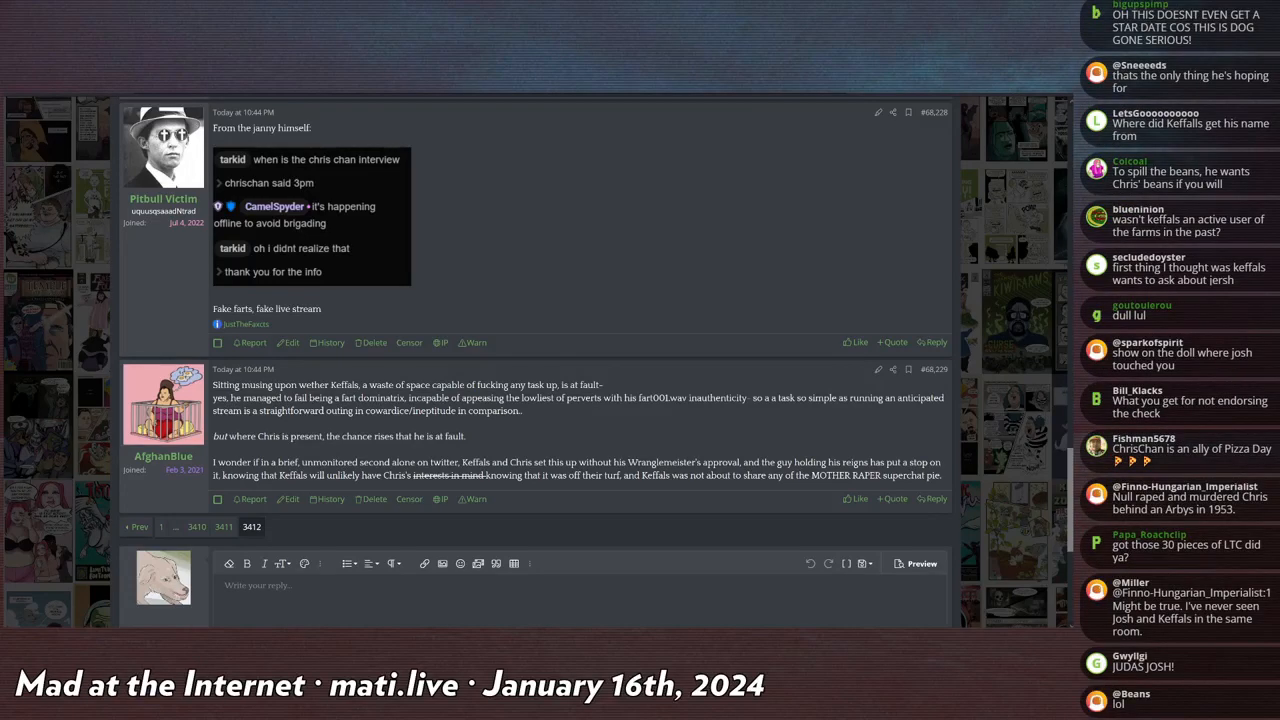
{"action": "scroll", "scroll_direction": "down", "scroll_amount": 3}
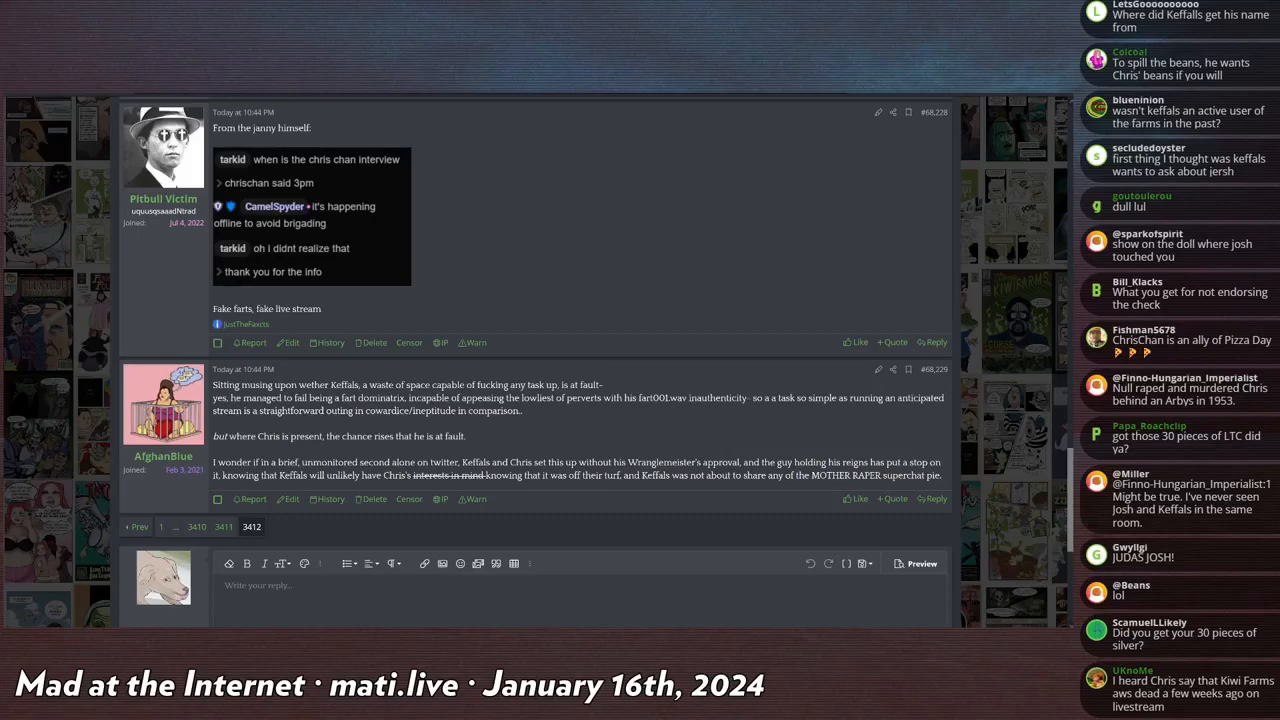
{"action": "scroll", "scroll_direction": "down", "scroll_amount": 3}
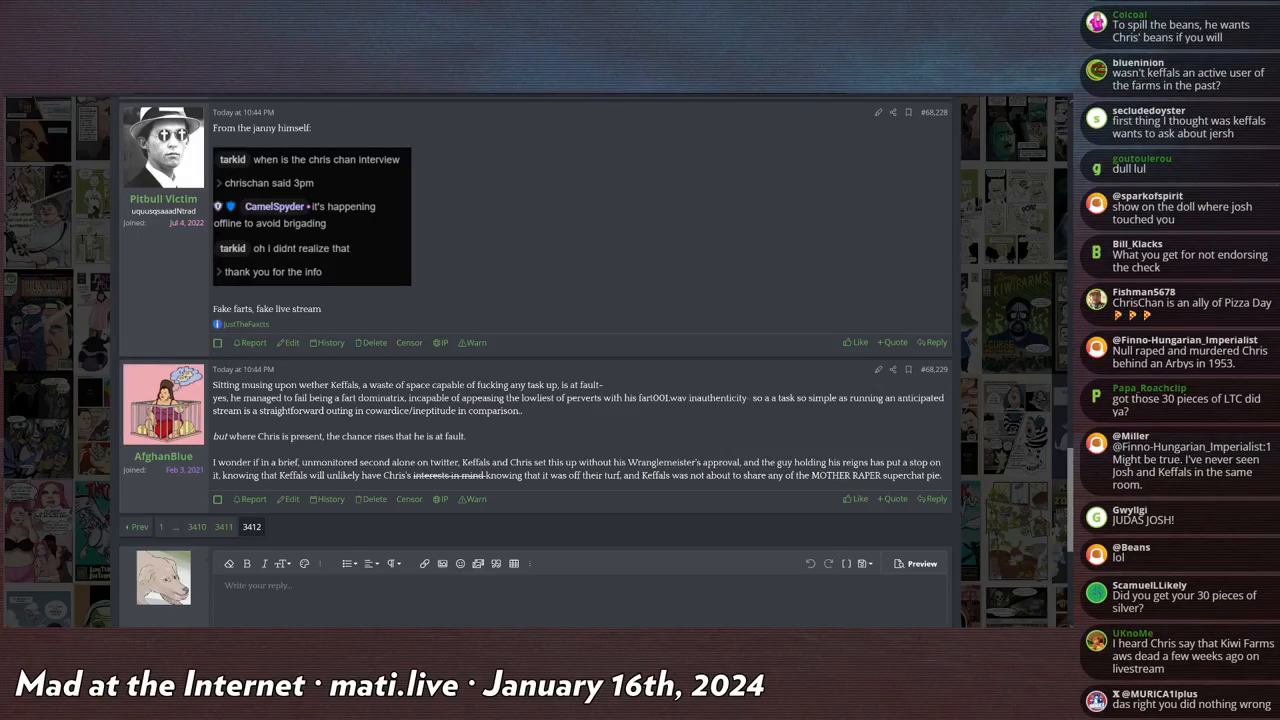
{"action": "scroll", "scroll_direction": "down", "scroll_amount": 3}
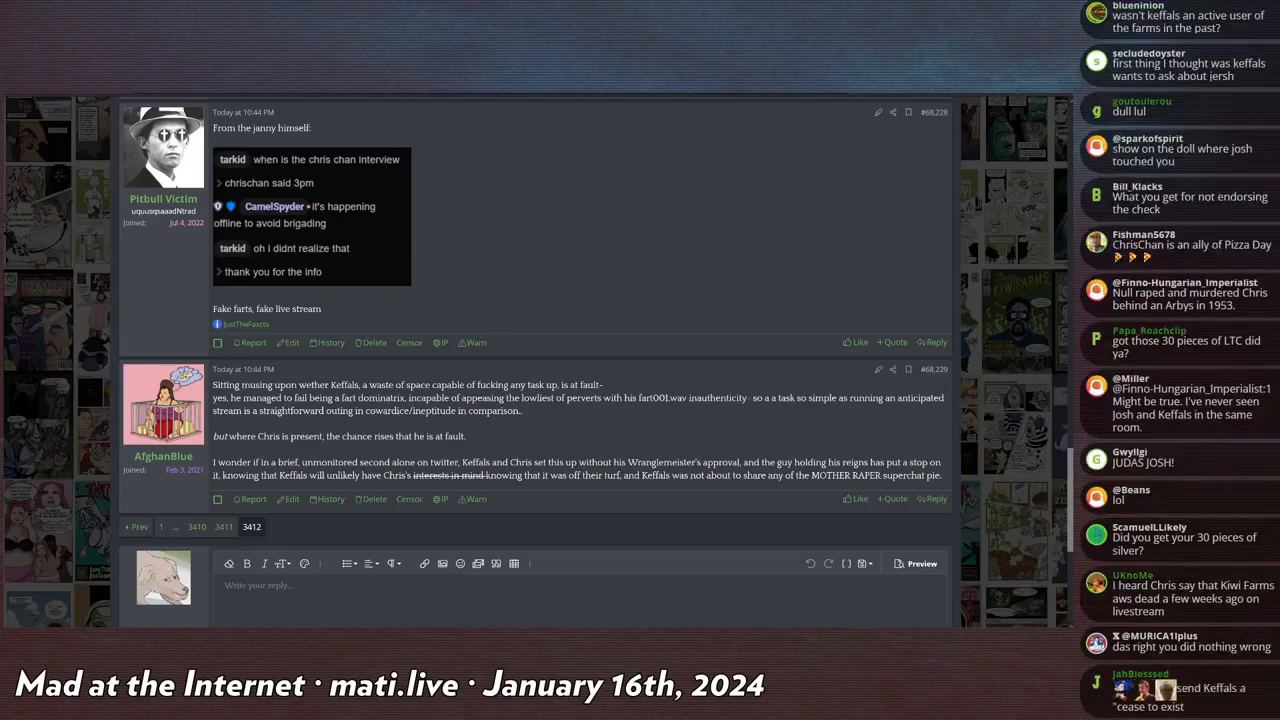
{"action": "scroll", "scroll_direction": "down", "scroll_amount": 3}
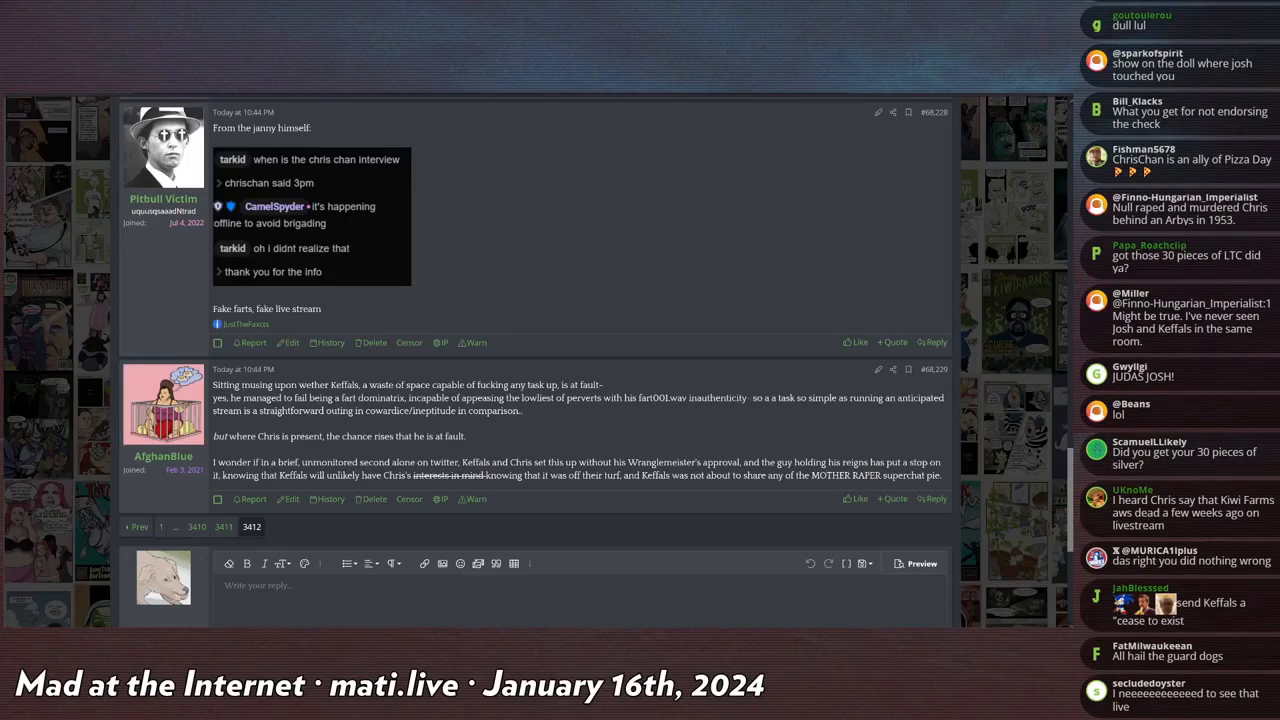
{"action": "scroll", "scroll_direction": "down", "scroll_amount": 3}
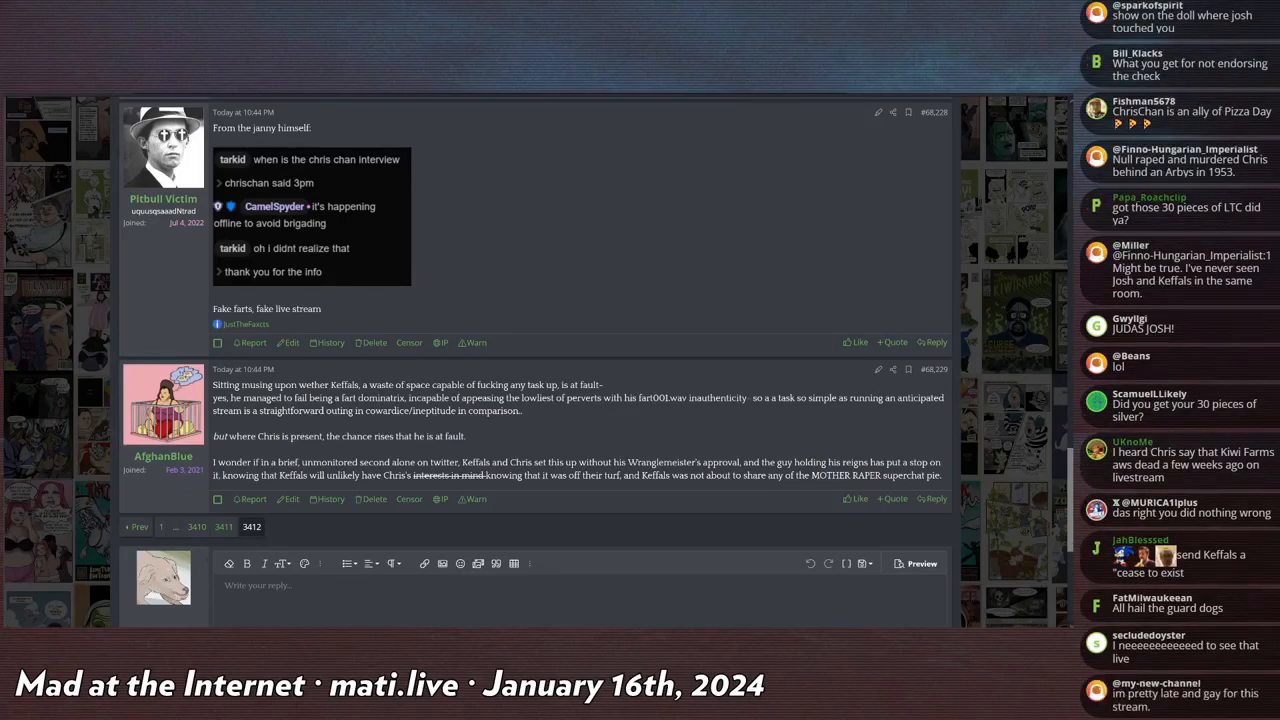
{"action": "scroll", "scroll_direction": "down", "scroll_amount": 3}
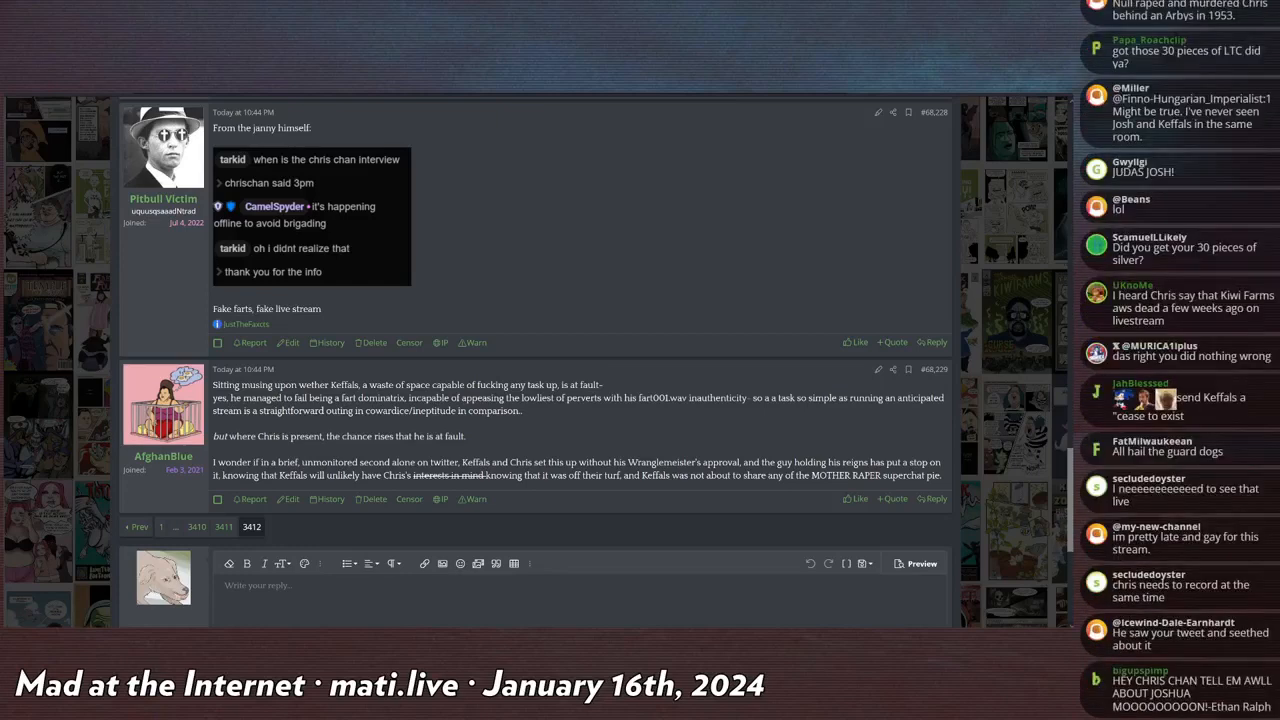
{"action": "scroll", "scroll_direction": "down", "scroll_amount": 3}
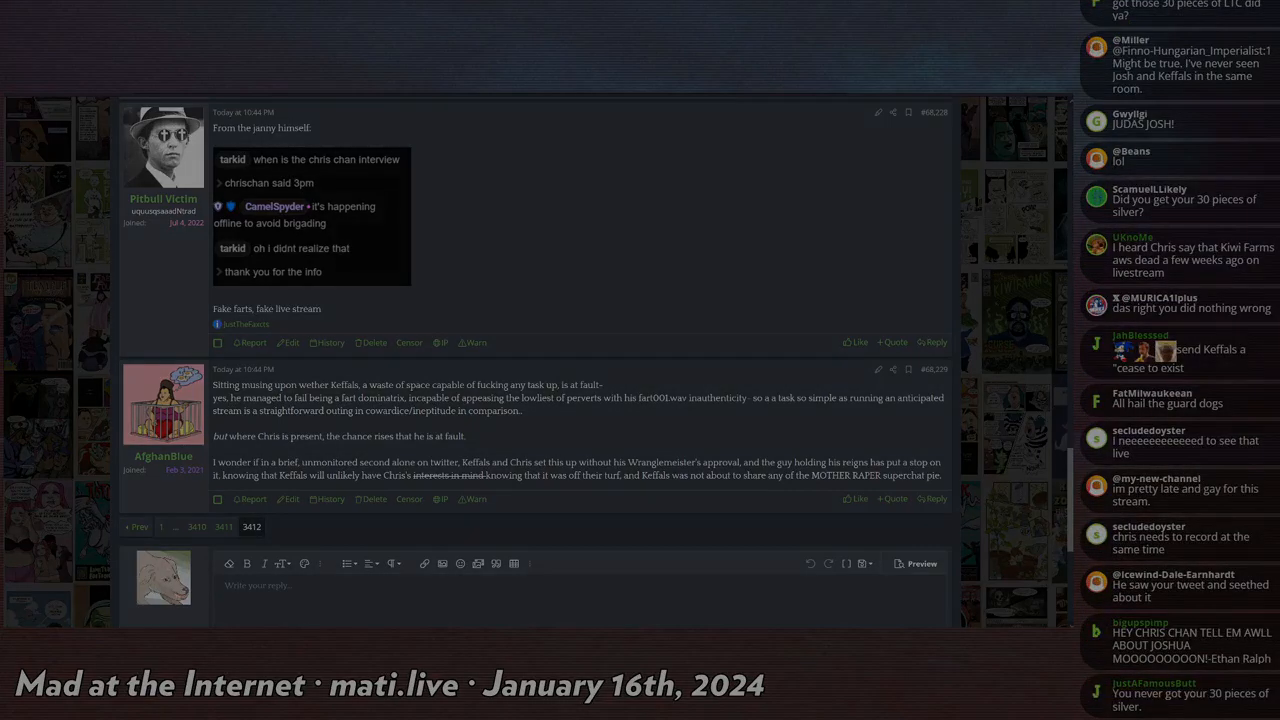